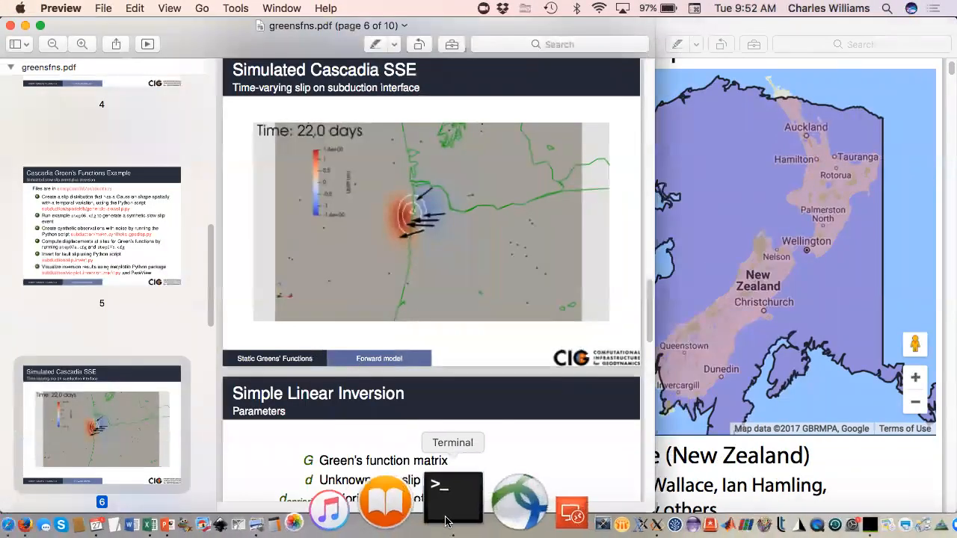
Step: Switch from the Cascadia slides in Preview to the Terminal session
left_click(453, 497)
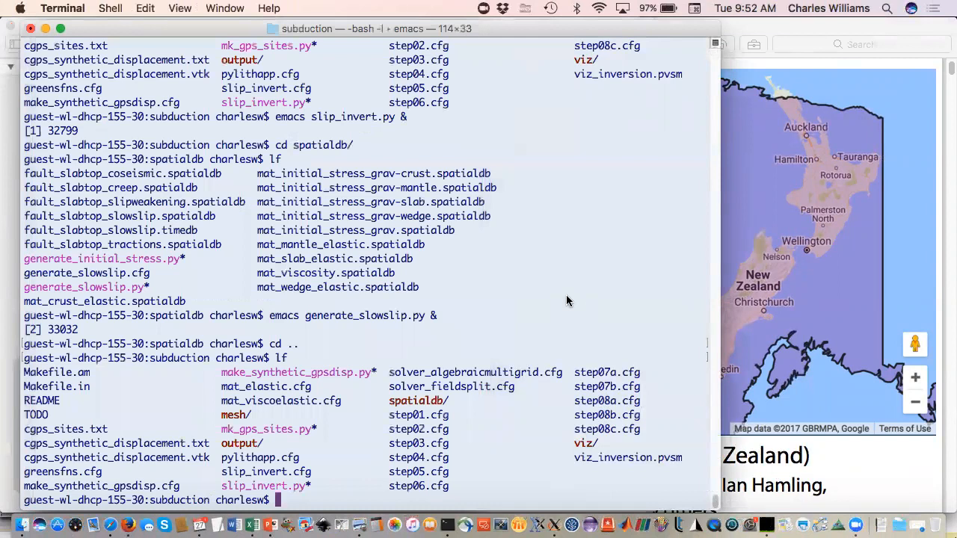
mouse_move(557, 513)
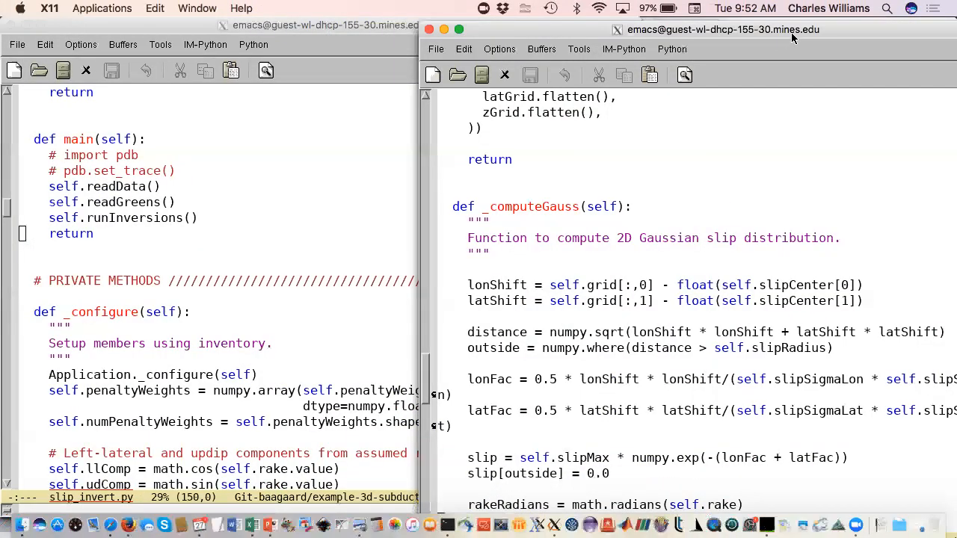
Step: Shift the generate_slowslip.py window left and read _computeGauss, _writeSpatialdb and _writeTemporaldb
left_click_drag(793, 38, 758, 34)
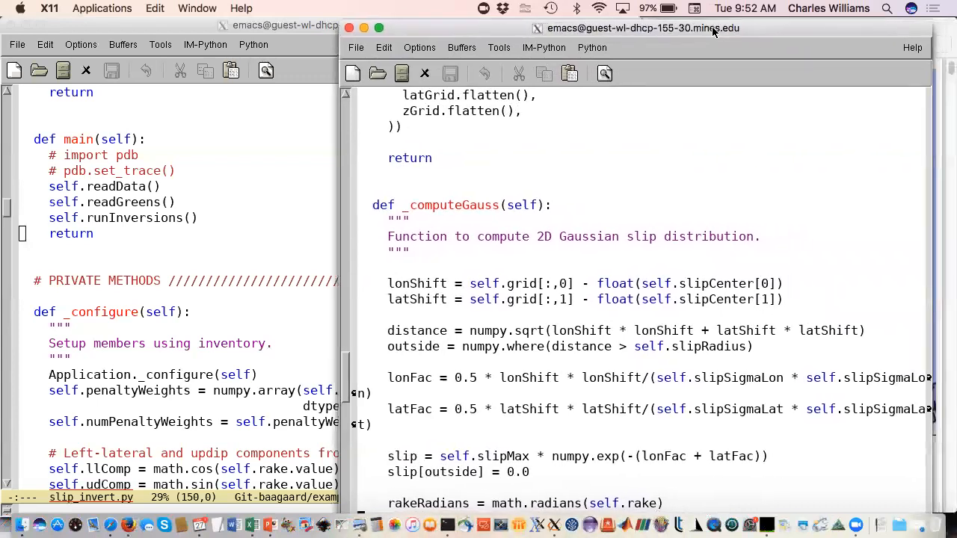
mouse_move(680, 209)
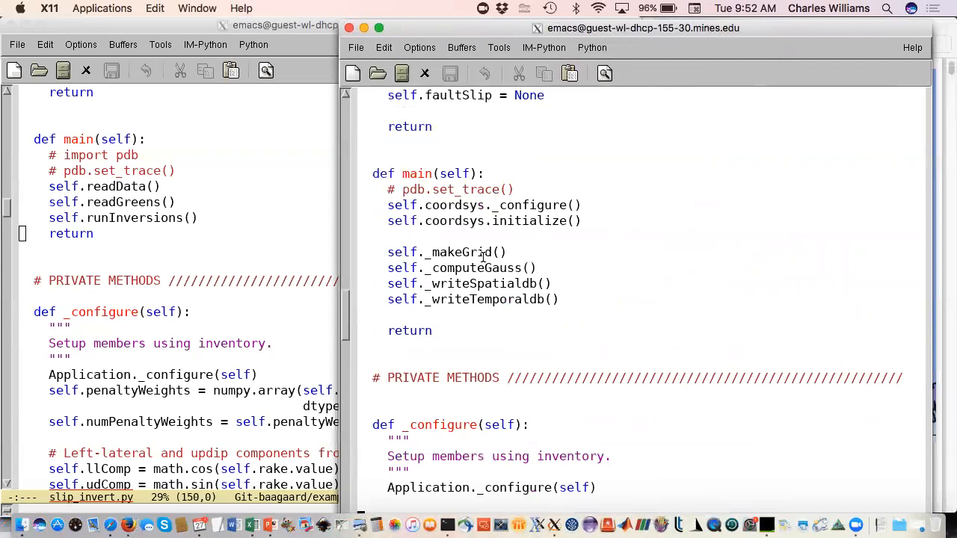
mouse_move(499, 268)
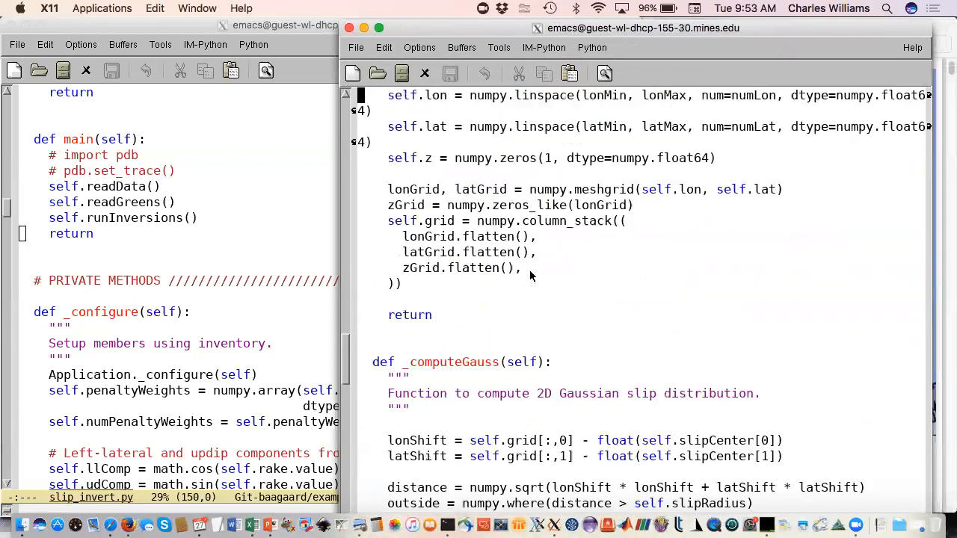
scroll("down", 3)
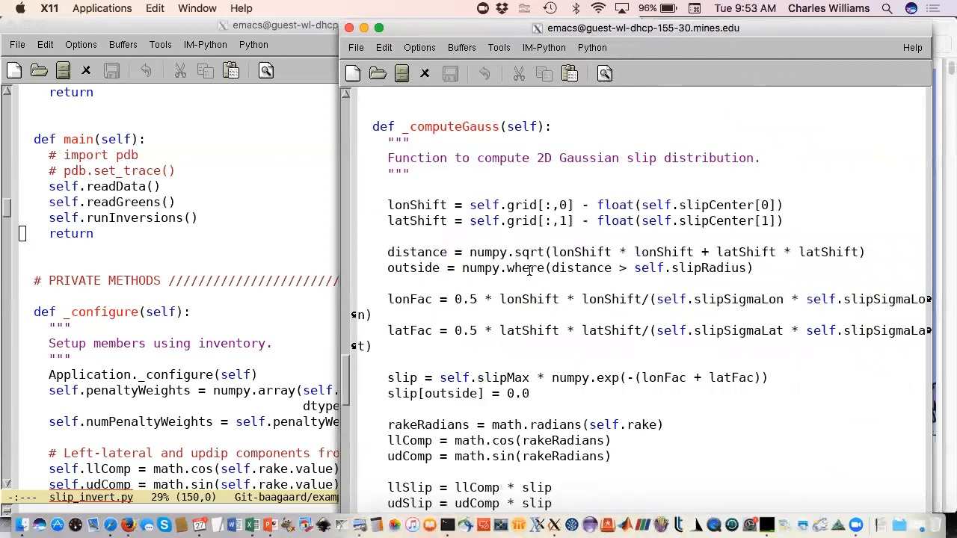
scroll("down", 3)
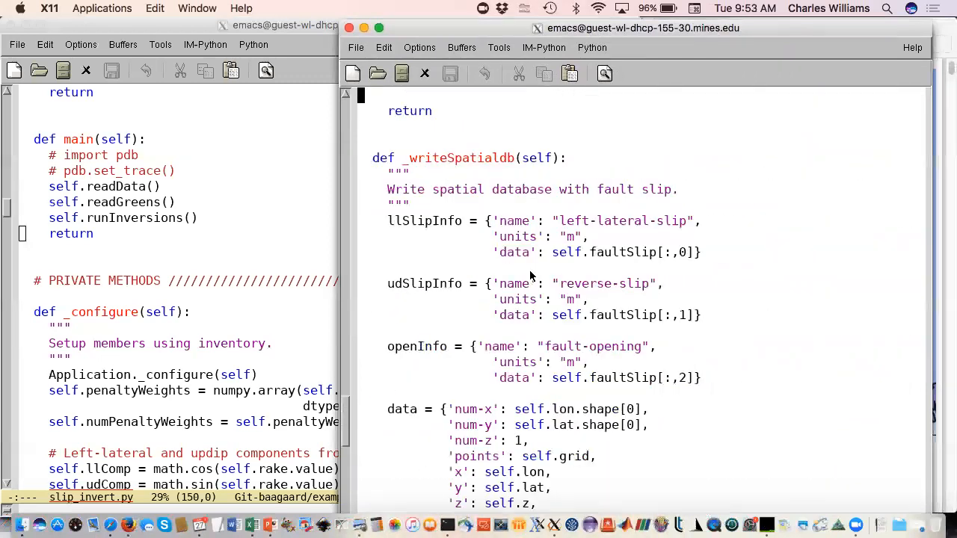
mouse_move(537, 247)
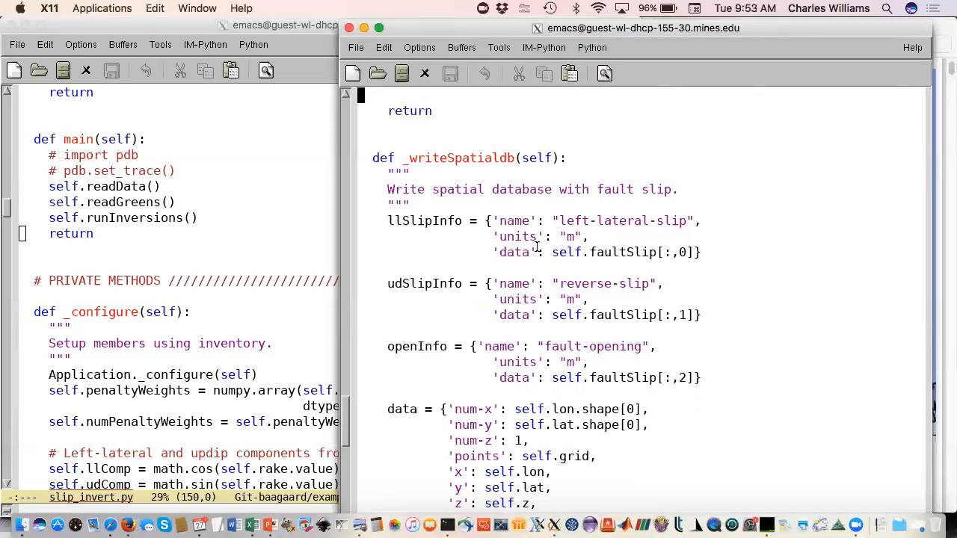
scroll("down", 3)
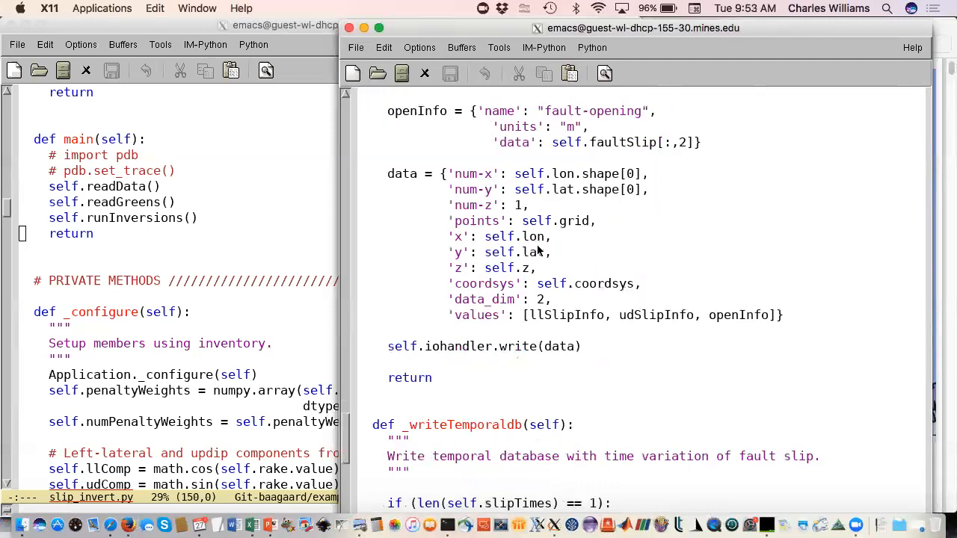
scroll("down", 3)
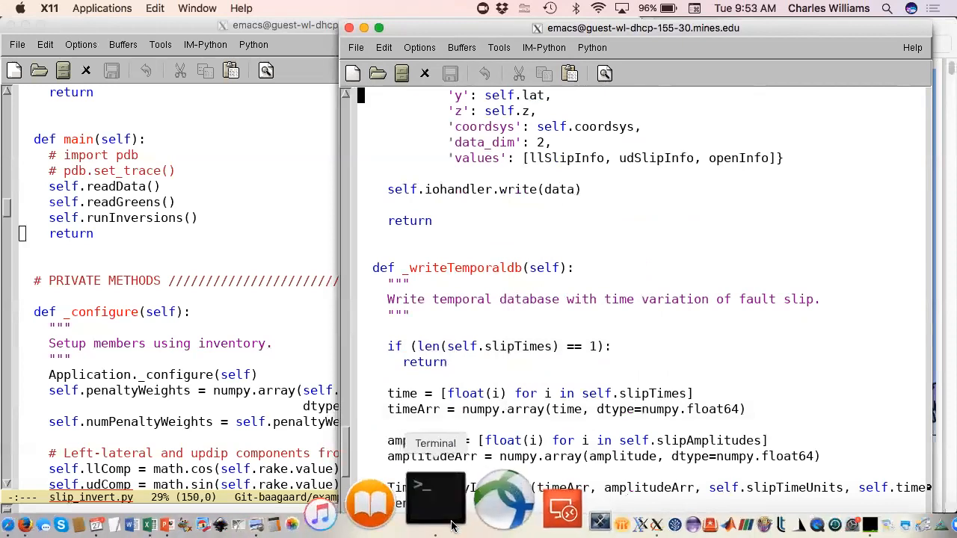
Step: Display make_synthetic_gpsdisp.cfg's noise and output settings, then change into spatialdb/
left_click(436, 501)
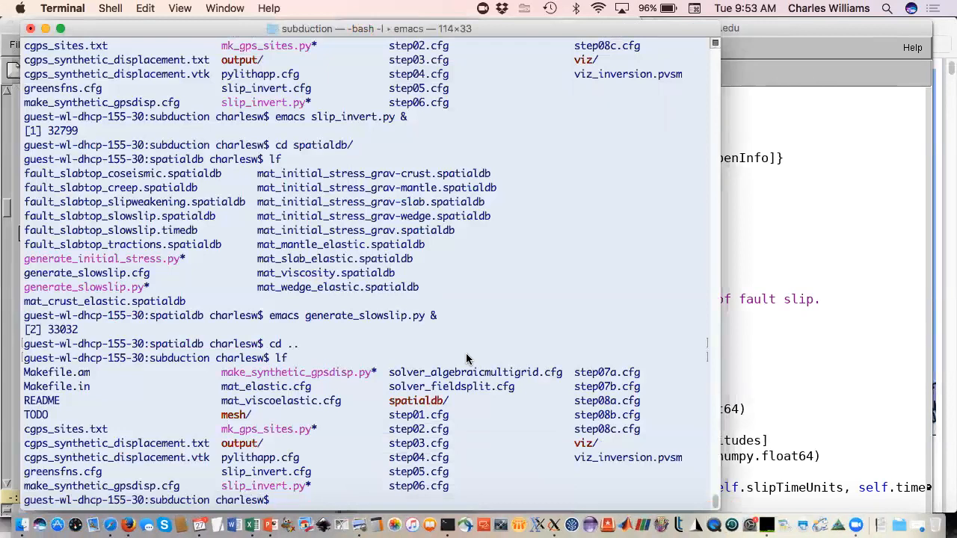
double_click(101, 486)
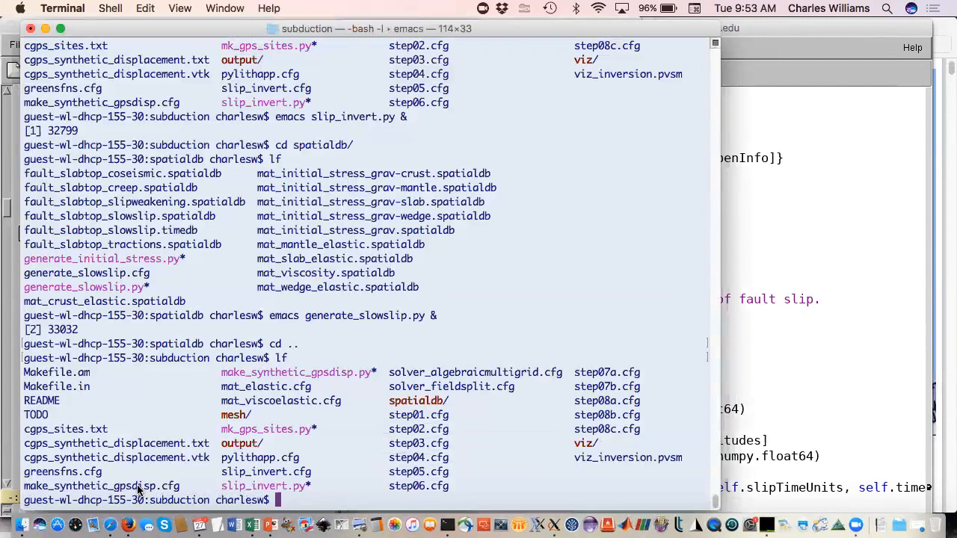
double_click(101, 486)
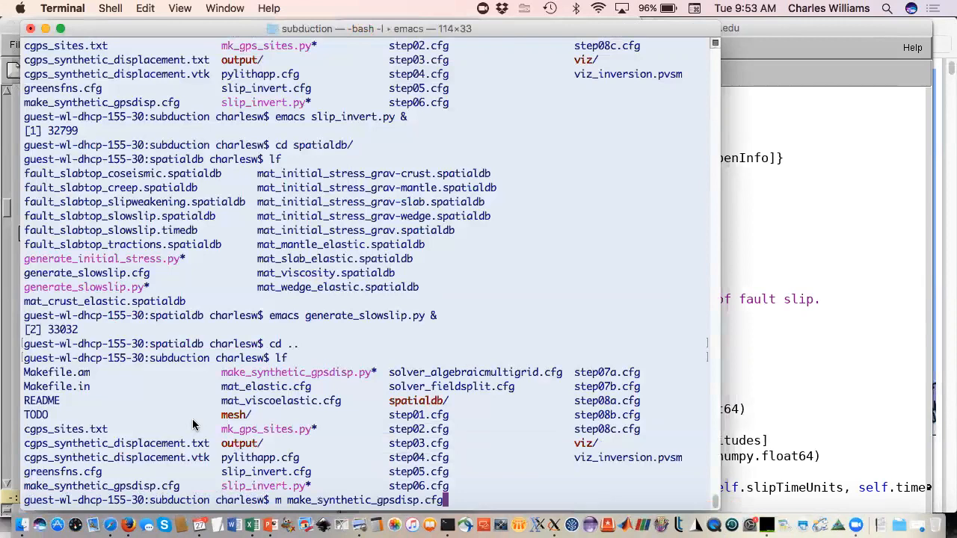
key("Return")
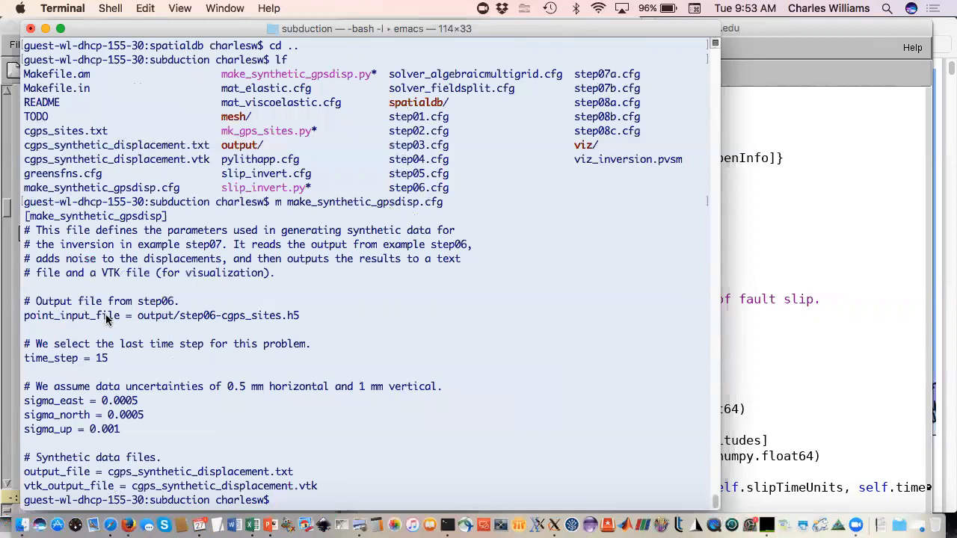
mouse_move(176, 335)
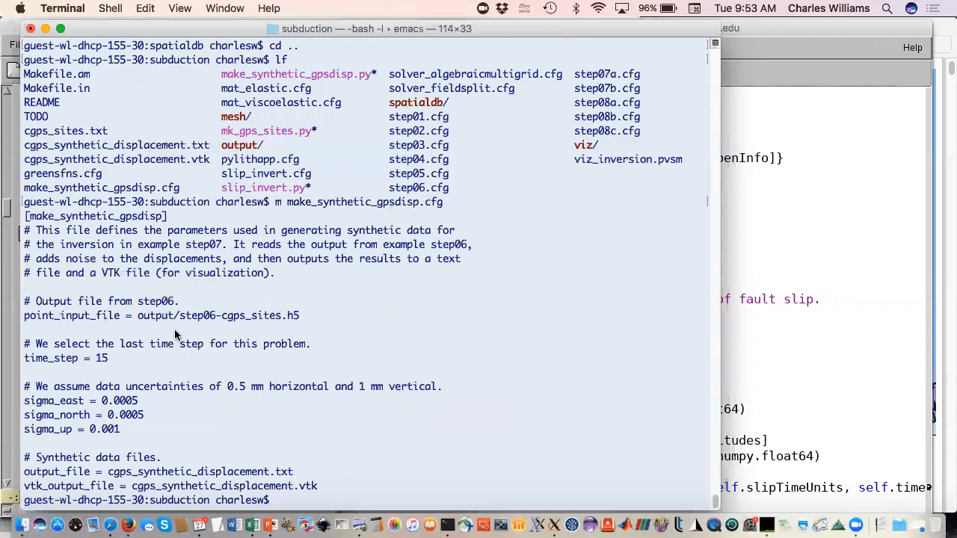
type("cd spatialdb/")
type("lf")
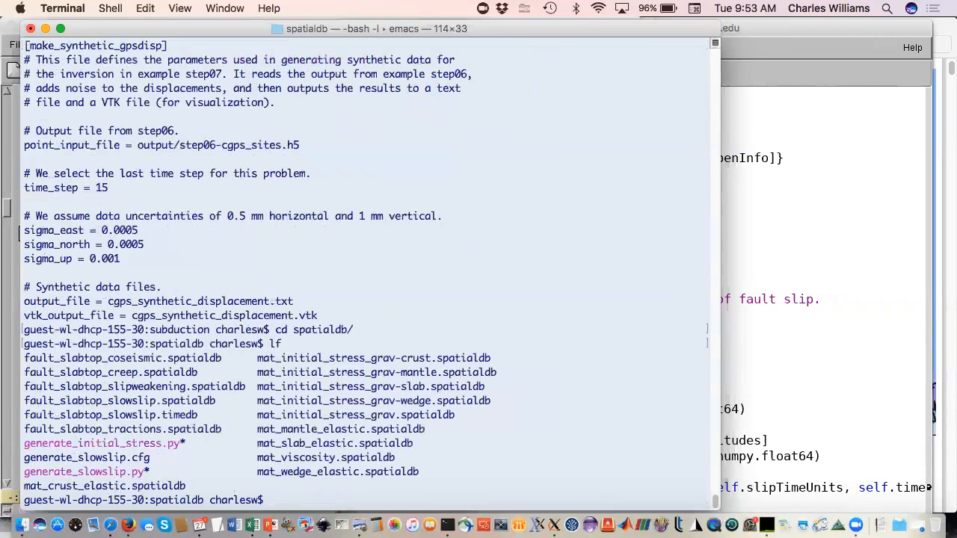
Step: Print generate_slowslip.cfg's slip center, radius, grid ranges and timing, then list files
type("m generate_slowslip.cfg")
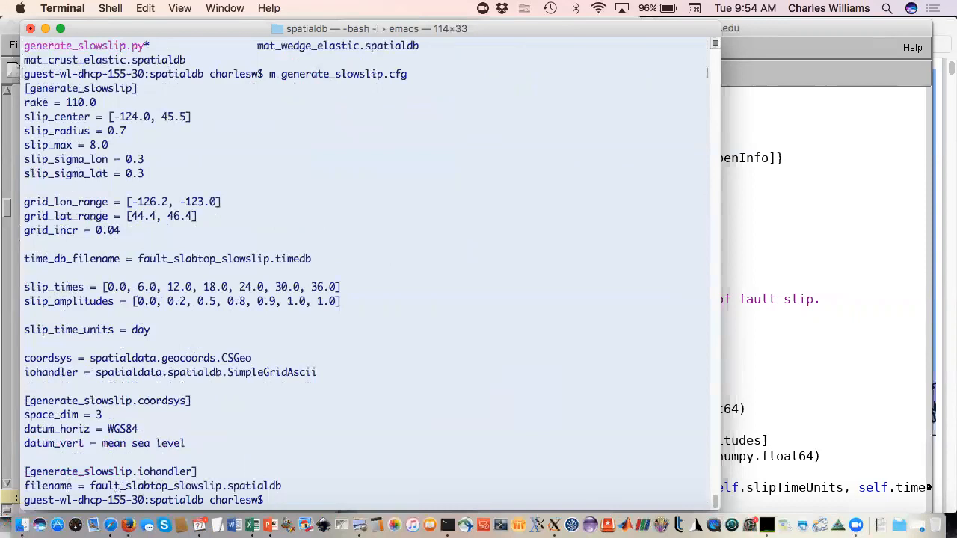
mouse_move(173, 335)
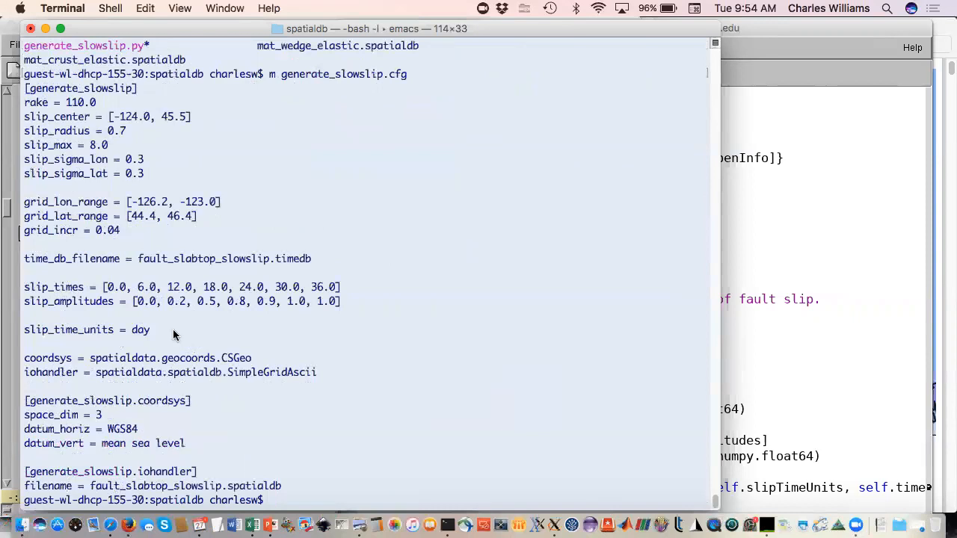
mouse_move(165, 129)
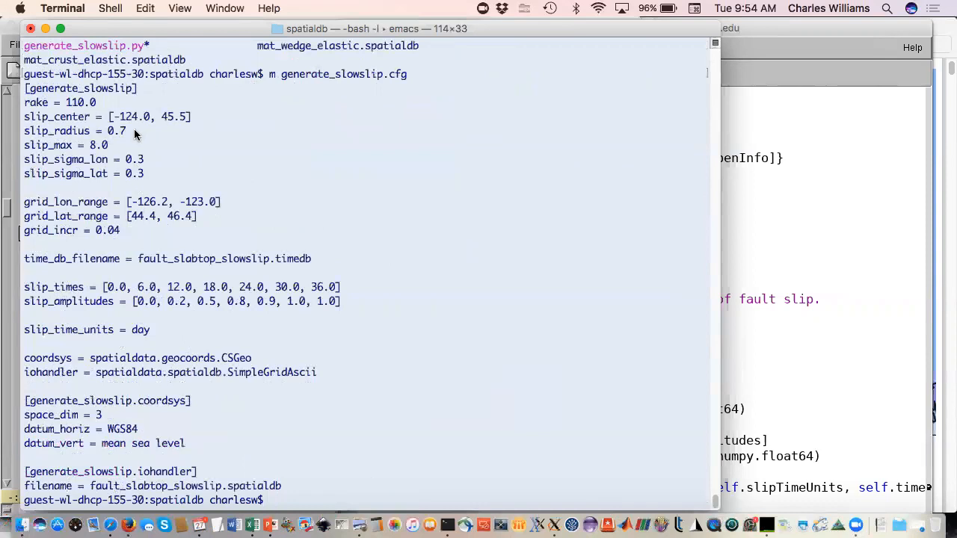
mouse_move(194, 152)
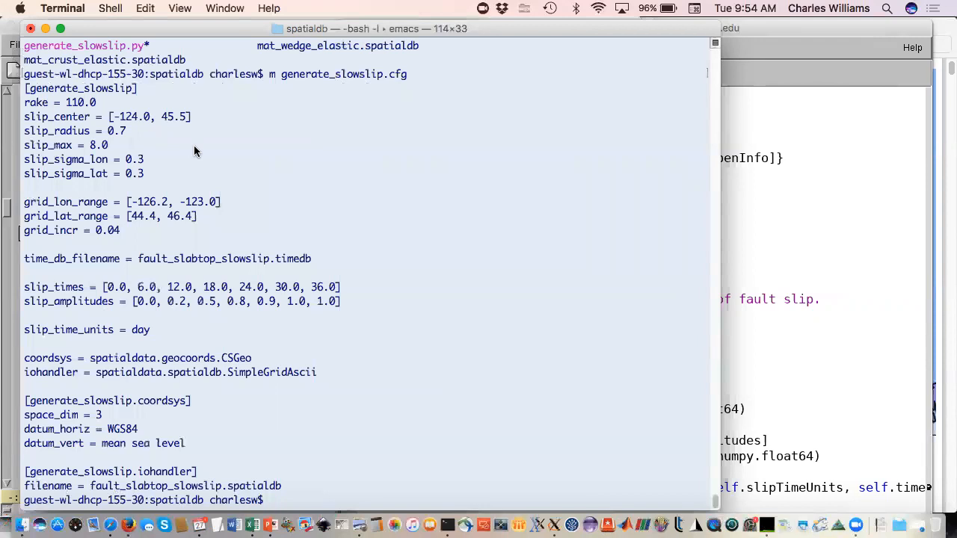
mouse_move(159, 217)
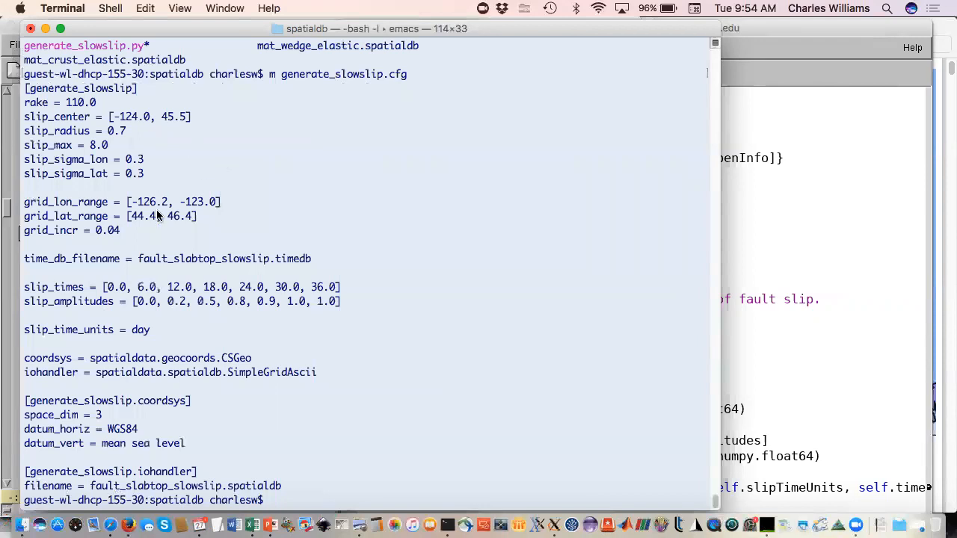
mouse_move(246, 222)
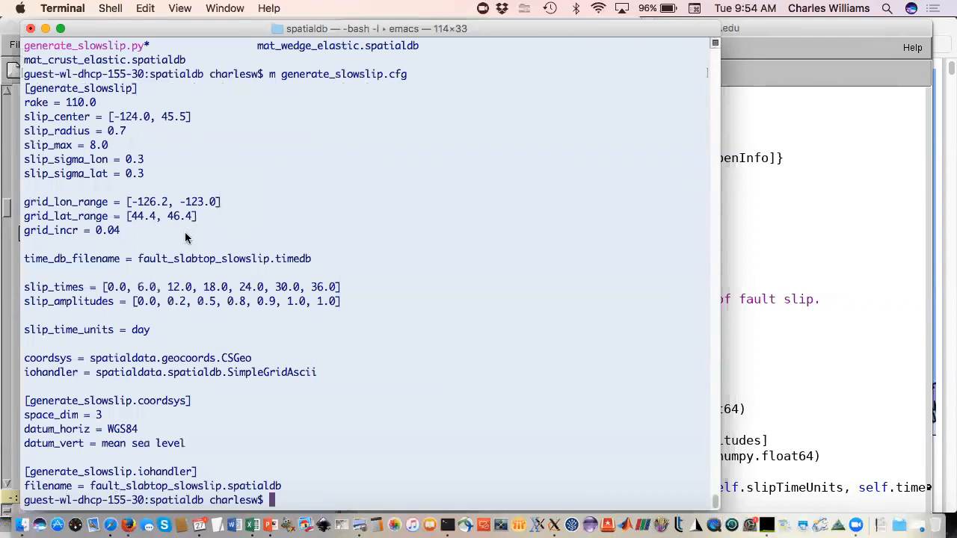
mouse_move(174, 248)
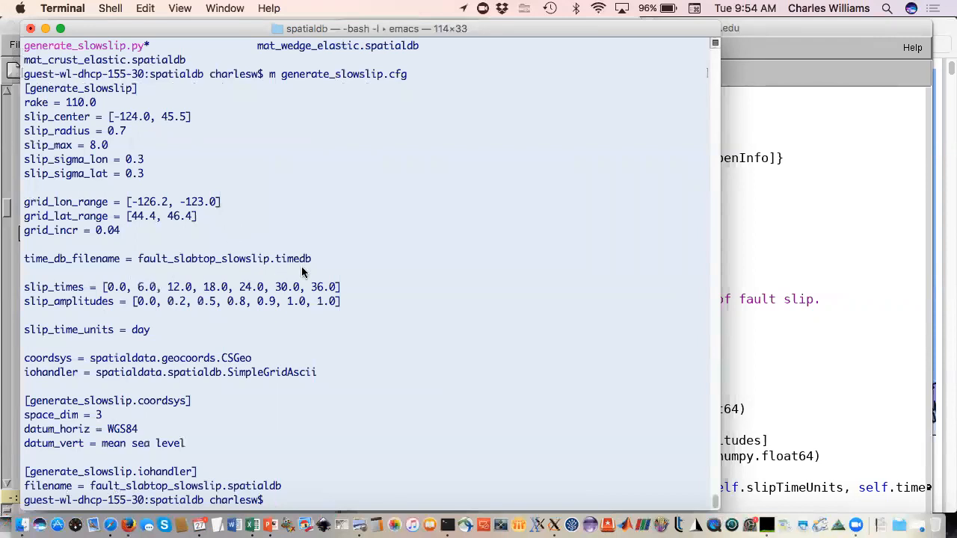
mouse_move(317, 271)
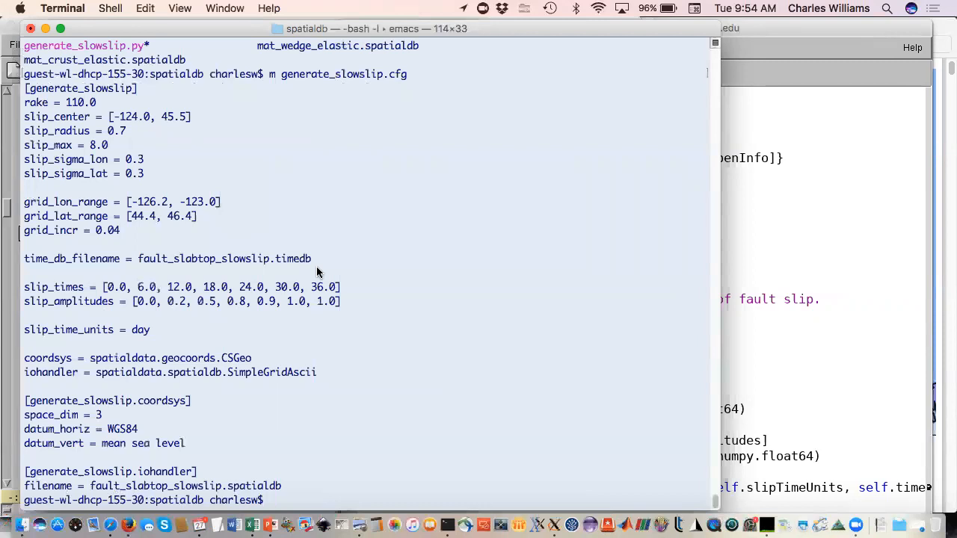
mouse_move(308, 308)
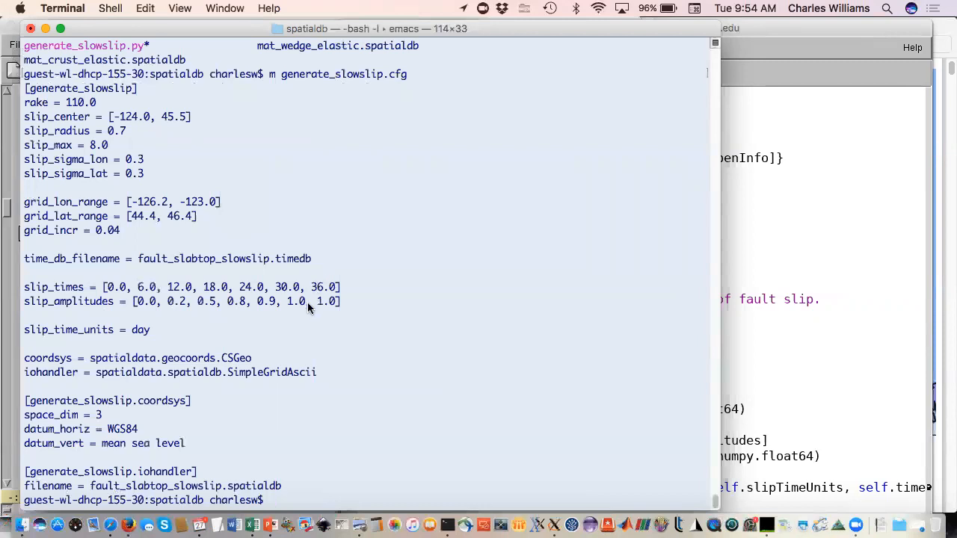
mouse_move(308, 346)
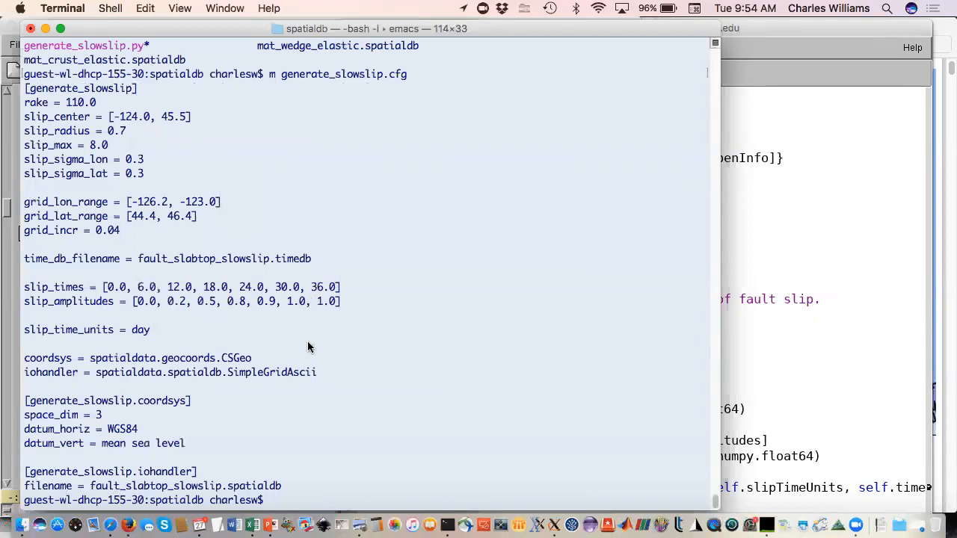
type("lf")
type("./generate_slowslip.py")
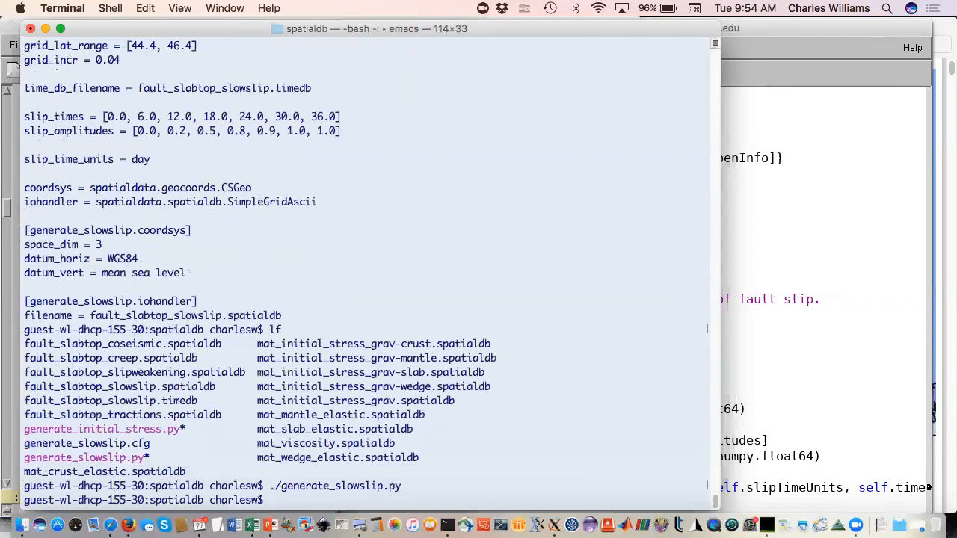
Step: List files by time and view the seven-point fault_slabtop_slowslip.timedb in days
type("ltl")
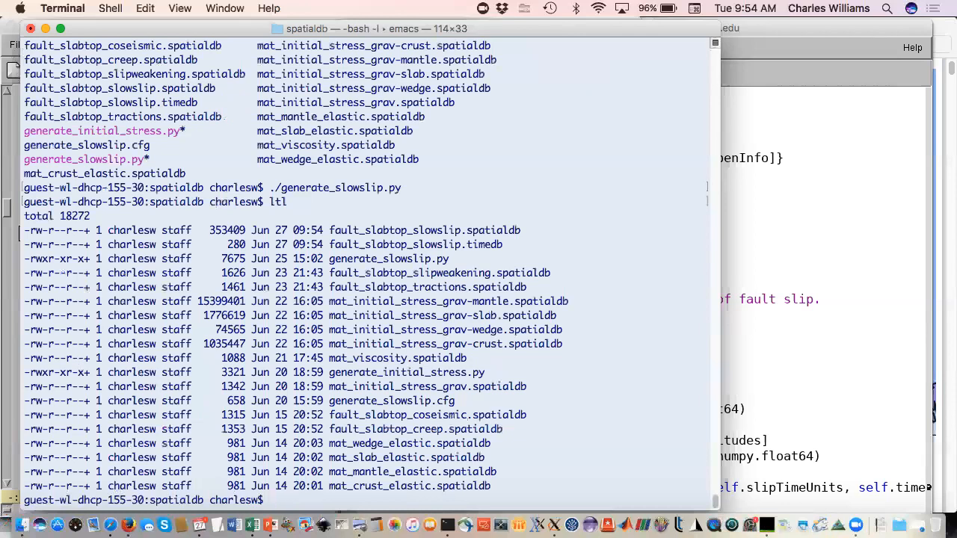
type("m")
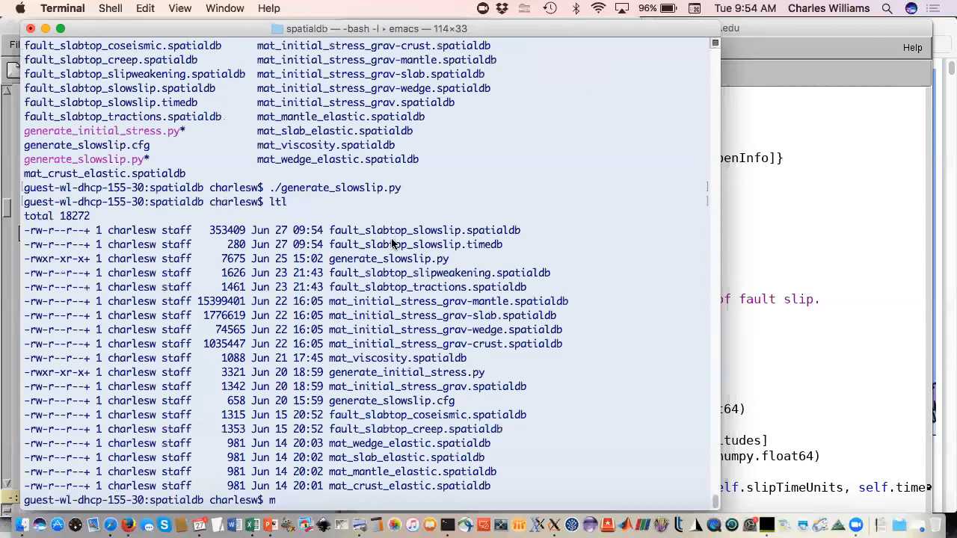
type("m fault_slabtop_slowslip.timedb")
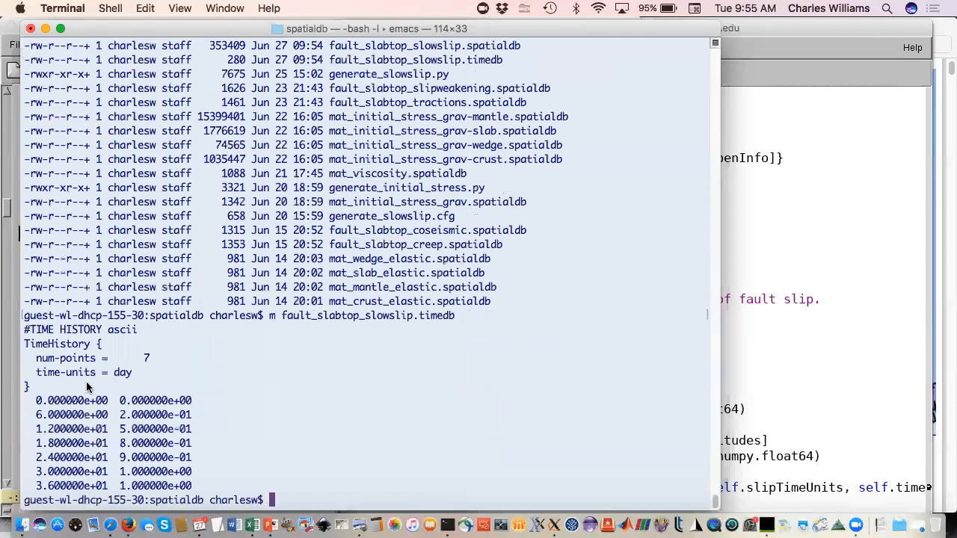
mouse_move(164, 386)
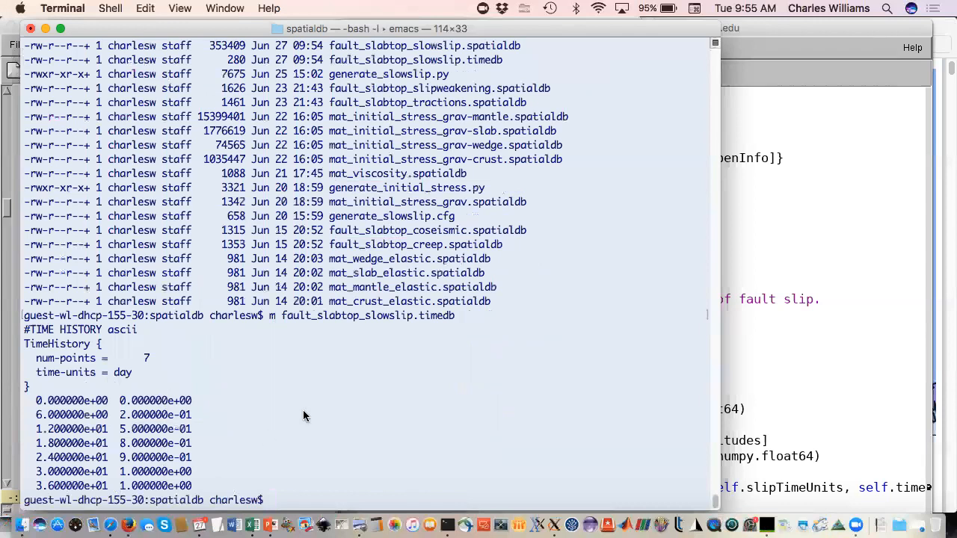
mouse_move(358, 401)
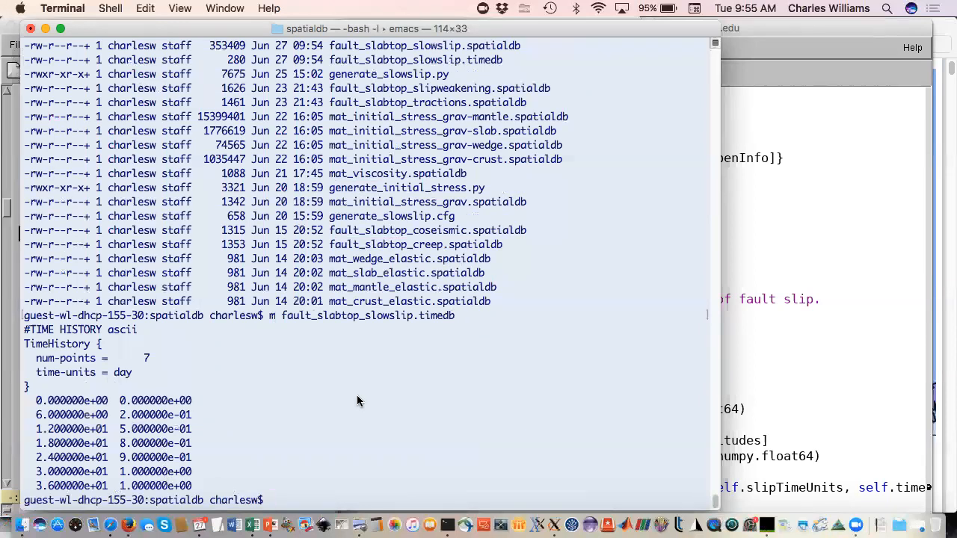
Step: Page through fault_slabtop_slowslip.spatialdb with its 81-by-51 grid of slip values
type("m")
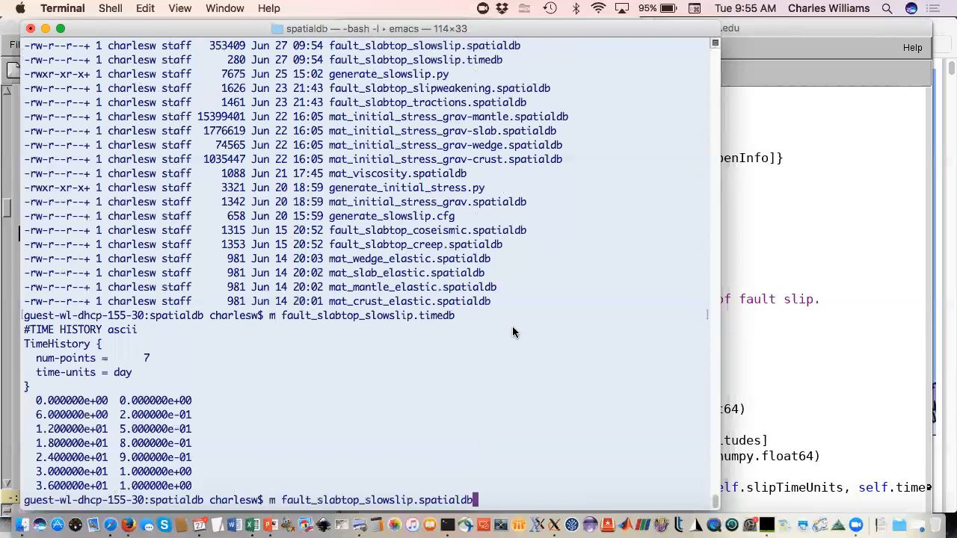
key("Return")
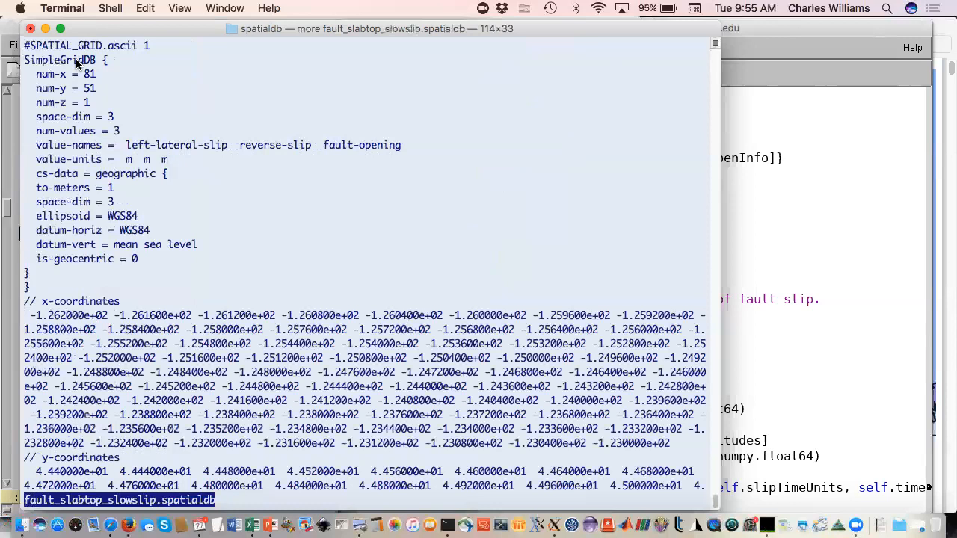
mouse_move(95, 73)
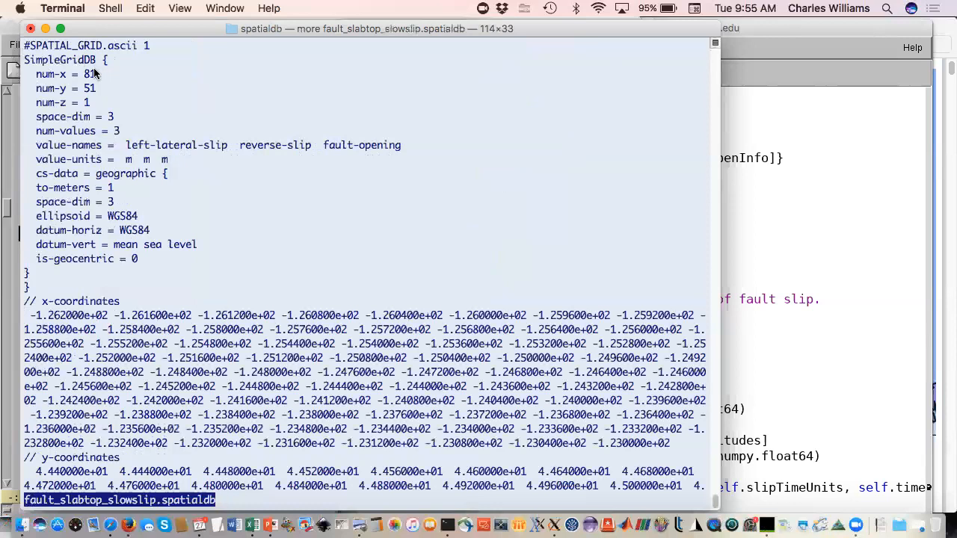
mouse_move(101, 86)
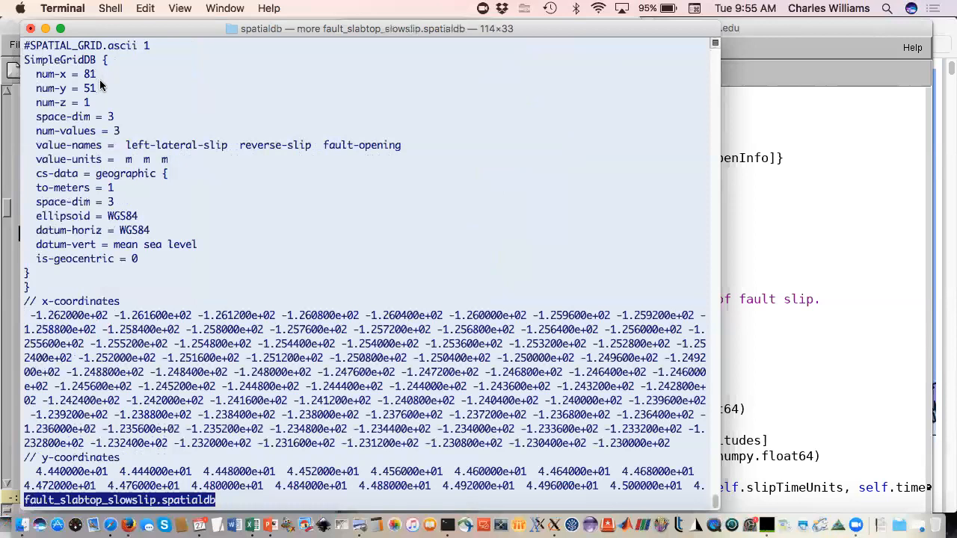
mouse_move(92, 103)
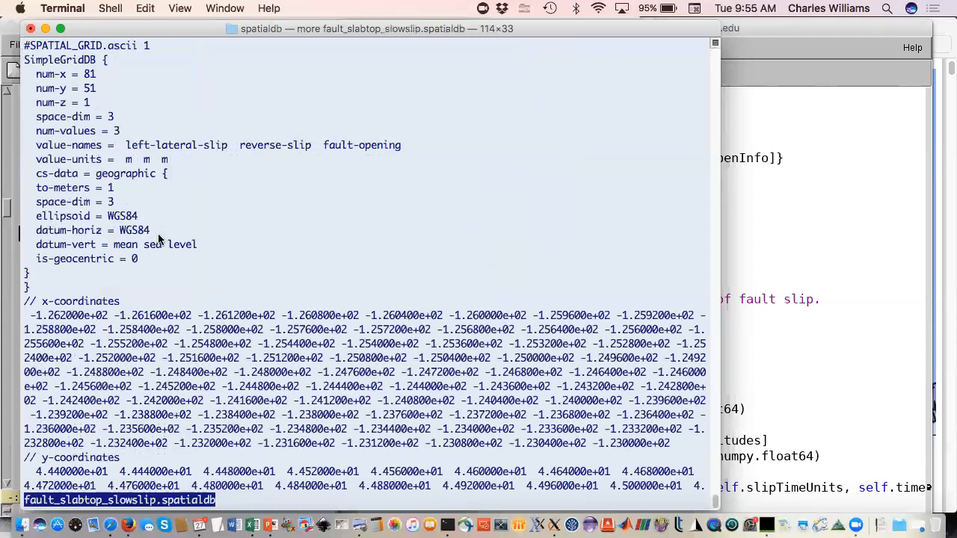
mouse_move(342, 336)
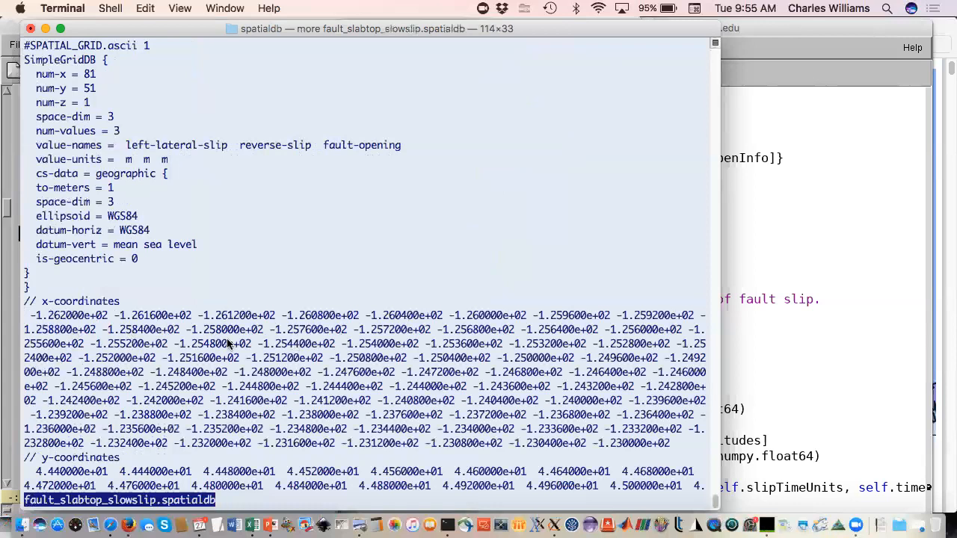
scroll("down", 3)
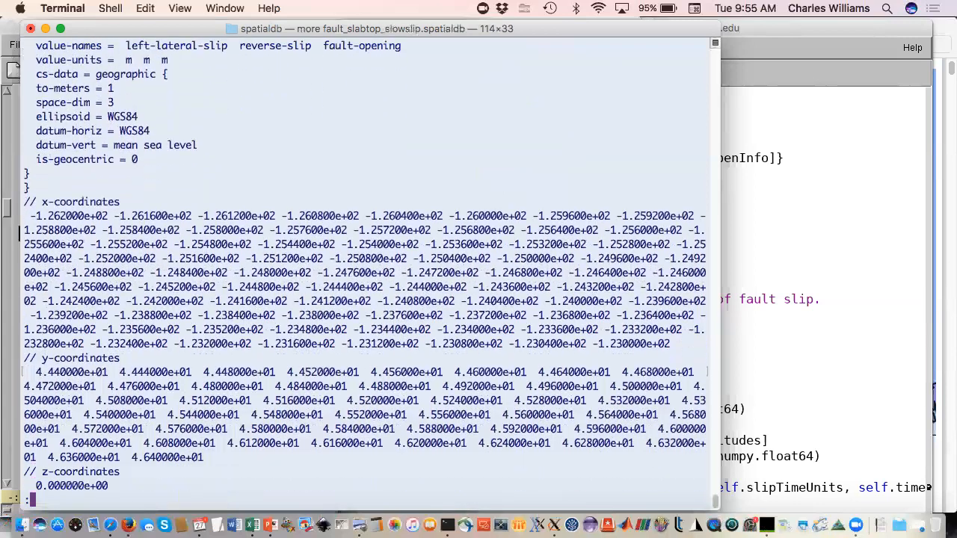
scroll("down", 3)
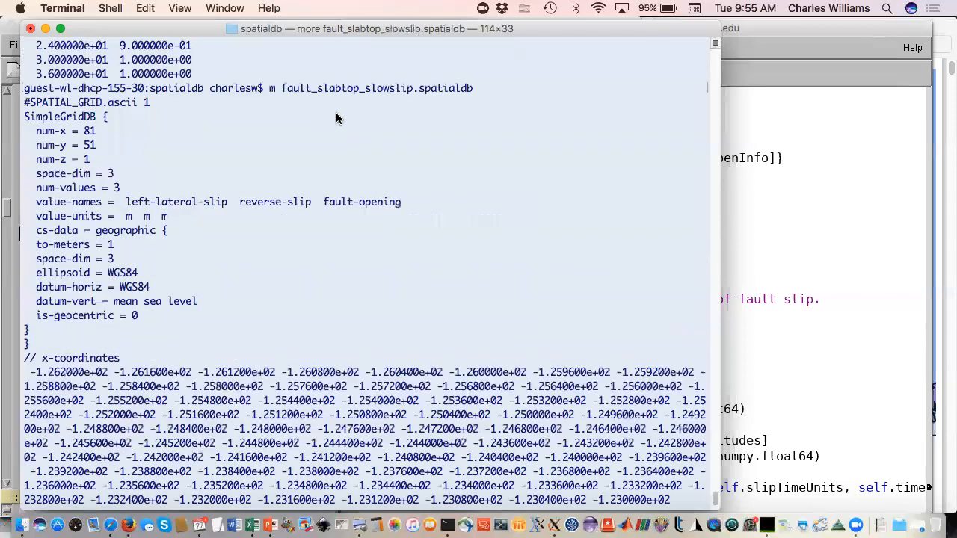
scroll("down", 3)
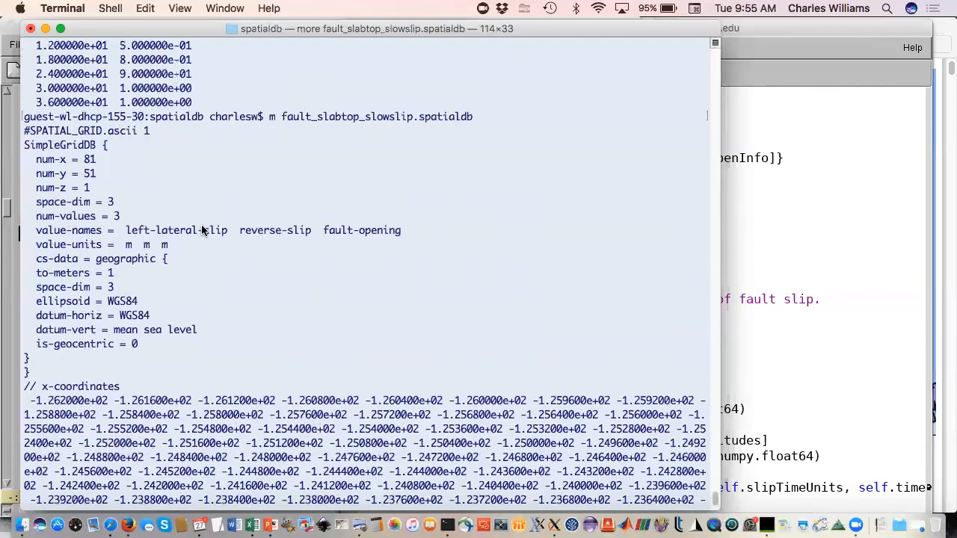
scroll("down", 3)
type("cd ..")
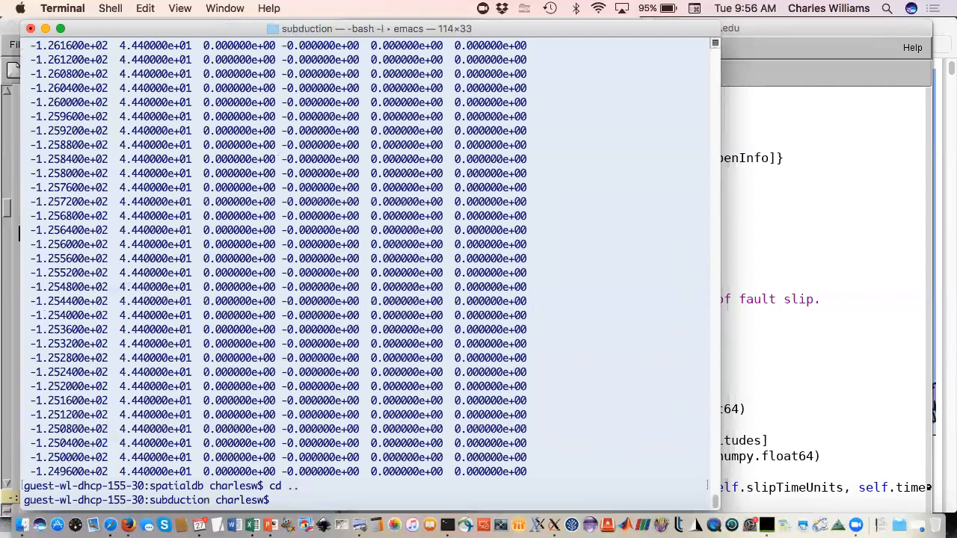
Step: List the subduction folder's files and open step06.cfg in vi
type("lf")
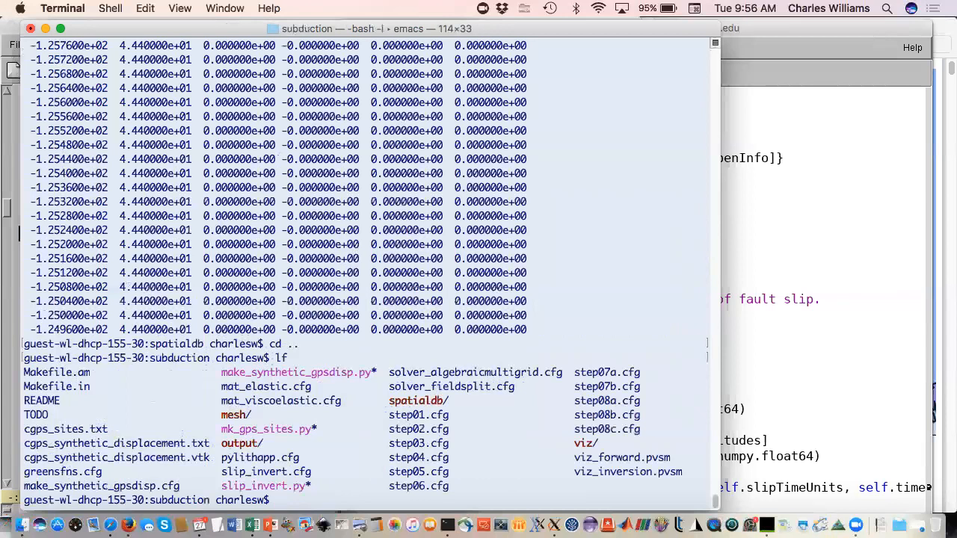
type("vi step0")
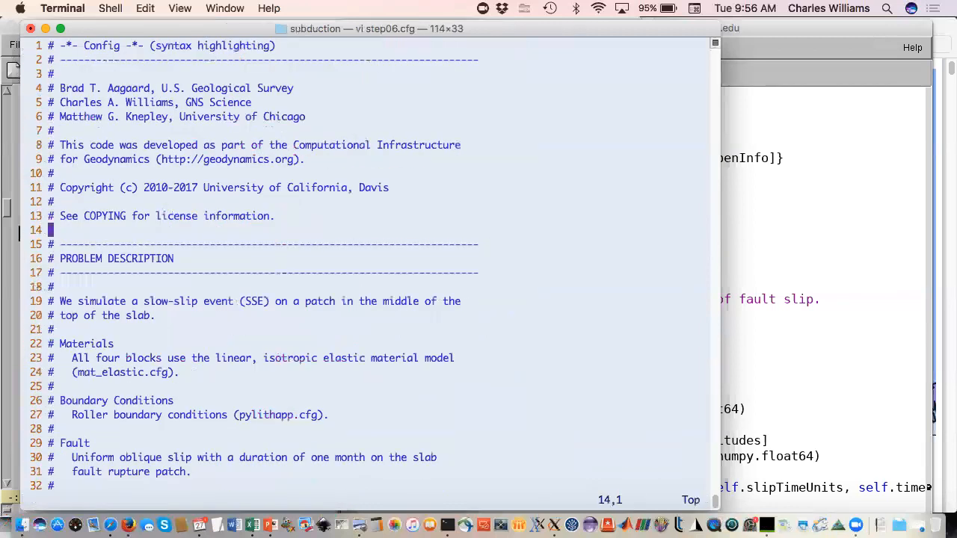
Step: Read step06.cfg's header comments down to the Running the Simulation notes
scroll("down", 3)
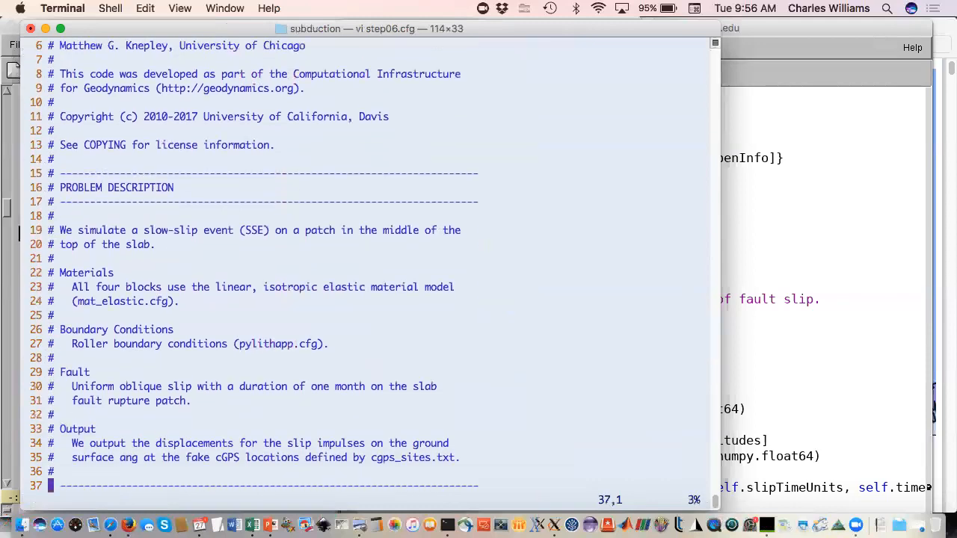
scroll("down", 3)
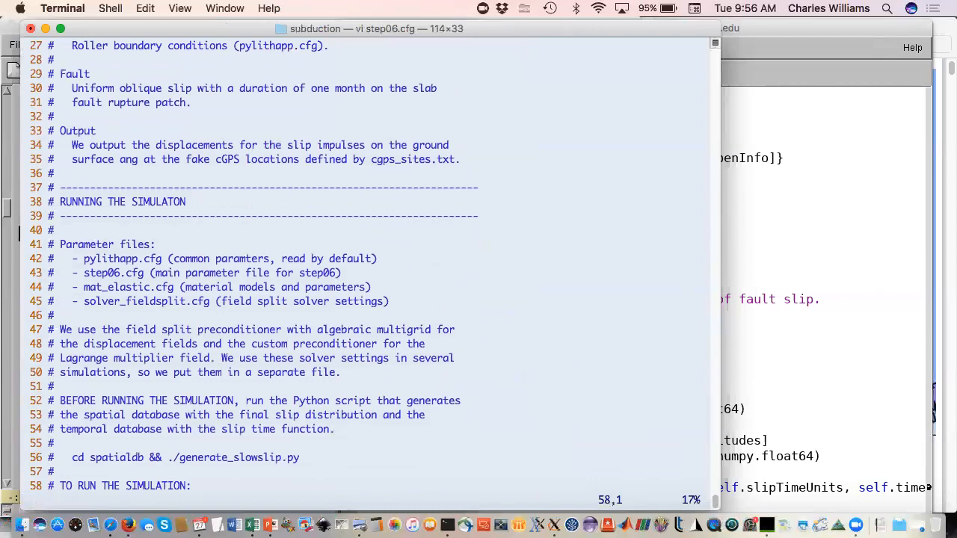
mouse_move(158, 262)
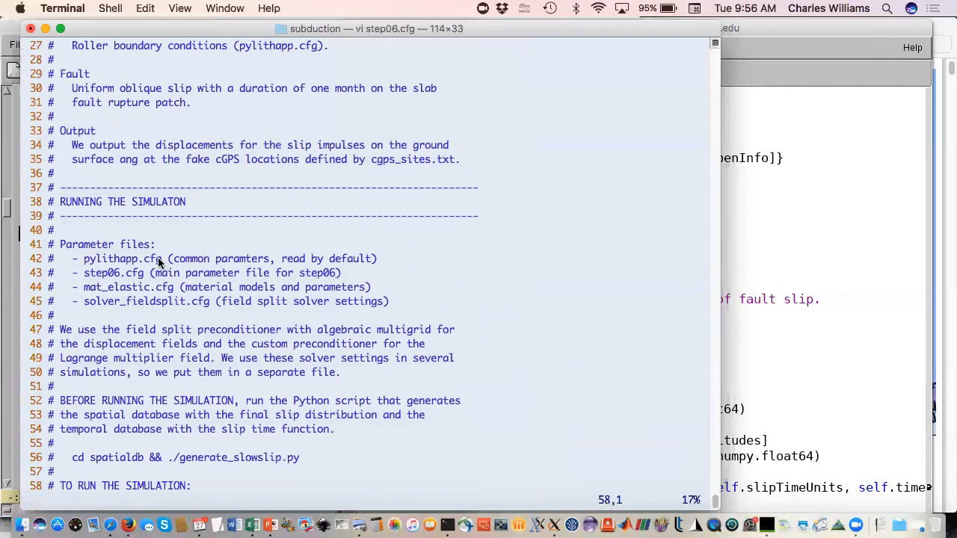
mouse_move(131, 276)
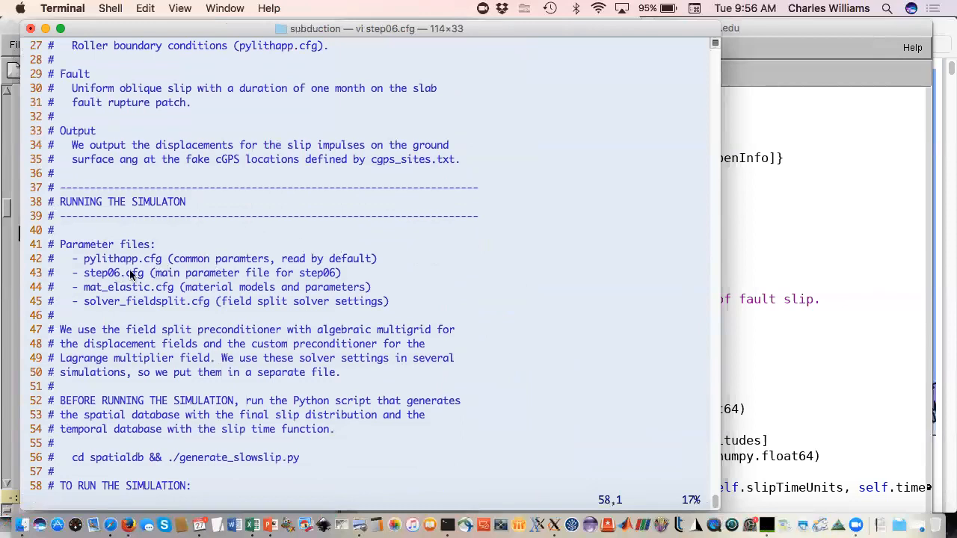
mouse_move(136, 287)
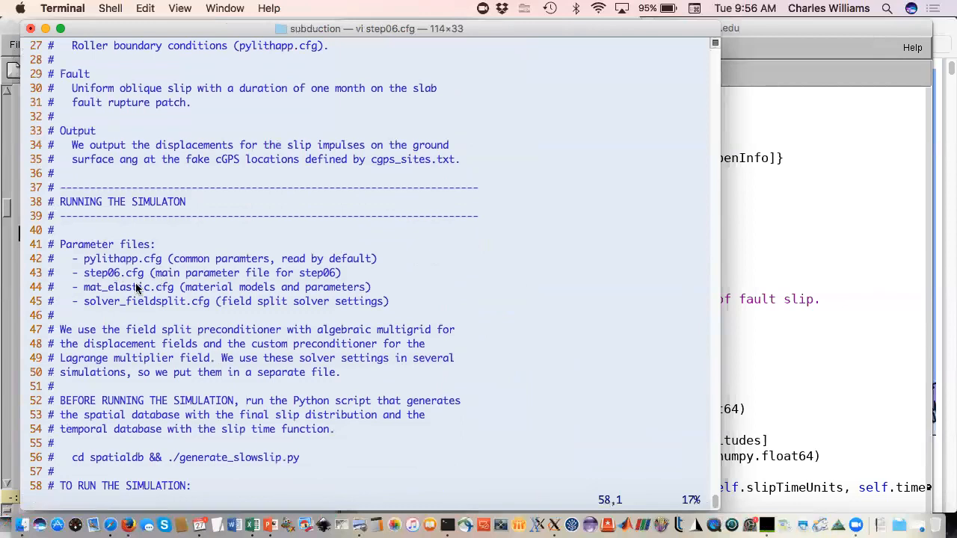
mouse_move(159, 299)
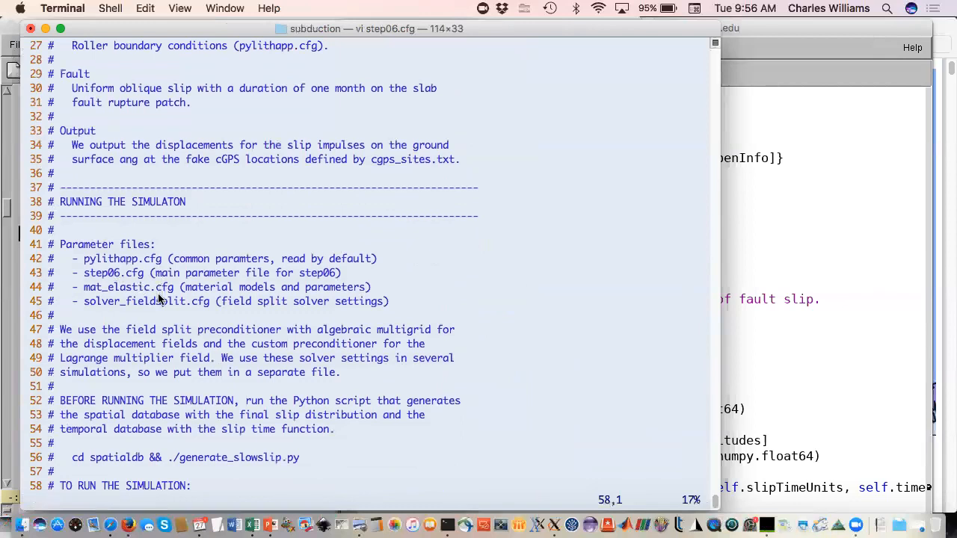
mouse_move(157, 309)
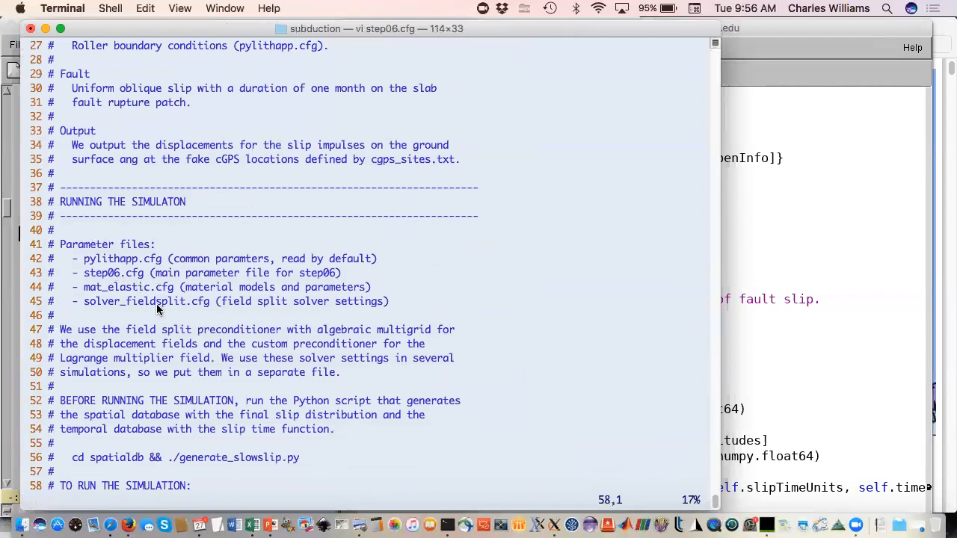
key("down")
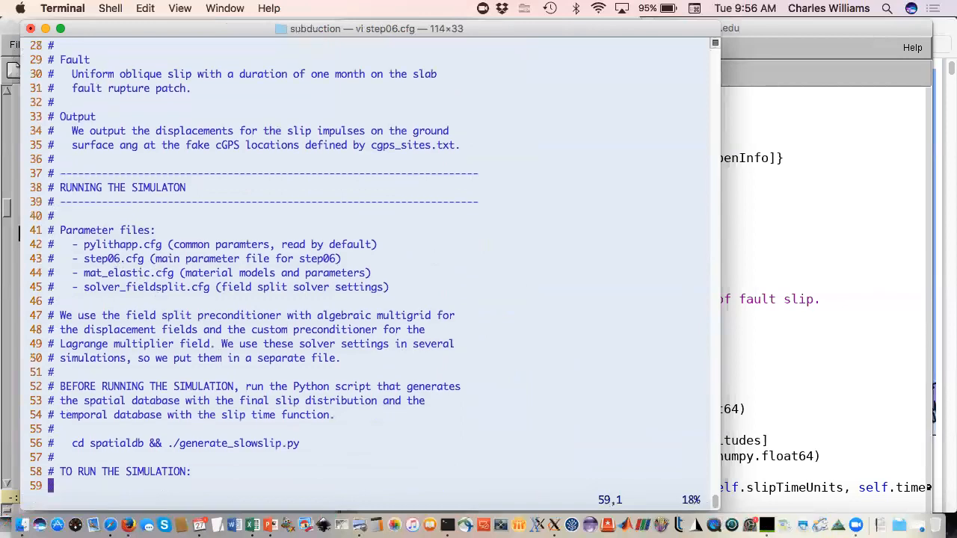
Step: Scroll step06.cfg to the faults section: kinematic slab fault, time-history slip and slow-slip spatialdb
scroll("down", 3)
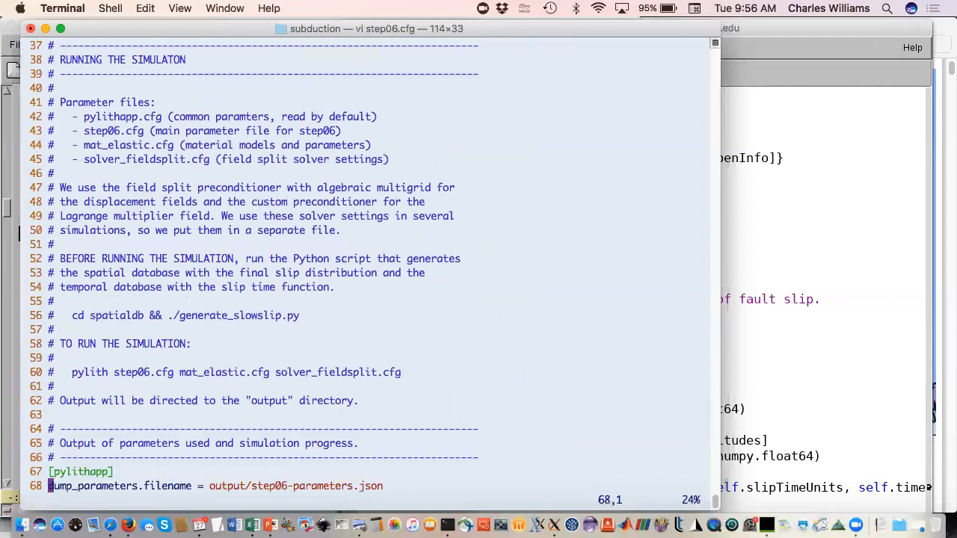
scroll("down", 3)
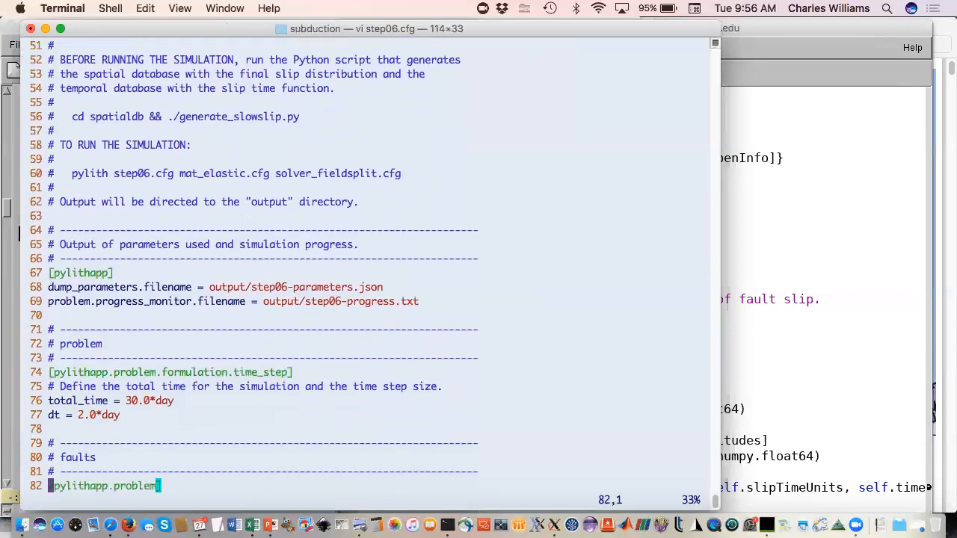
scroll("down", 3)
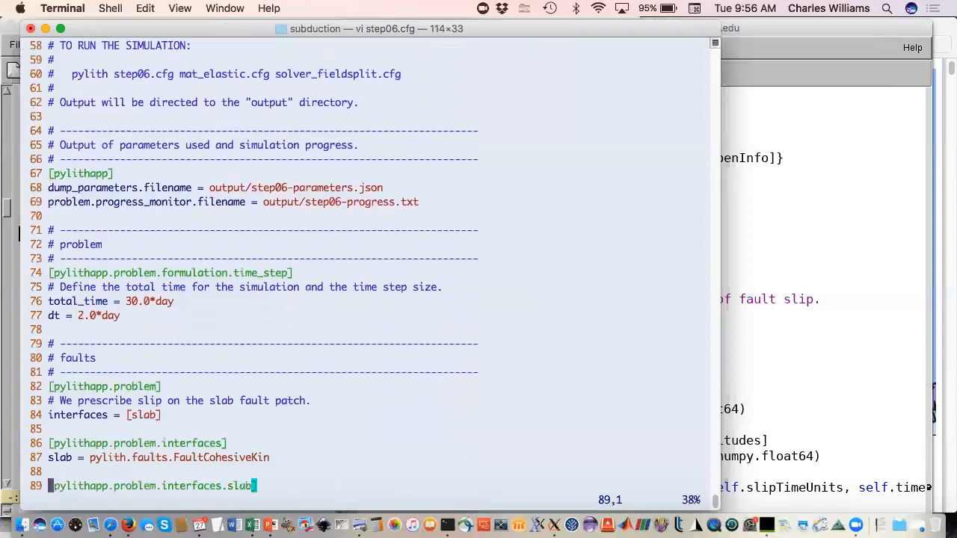
scroll("down", 3)
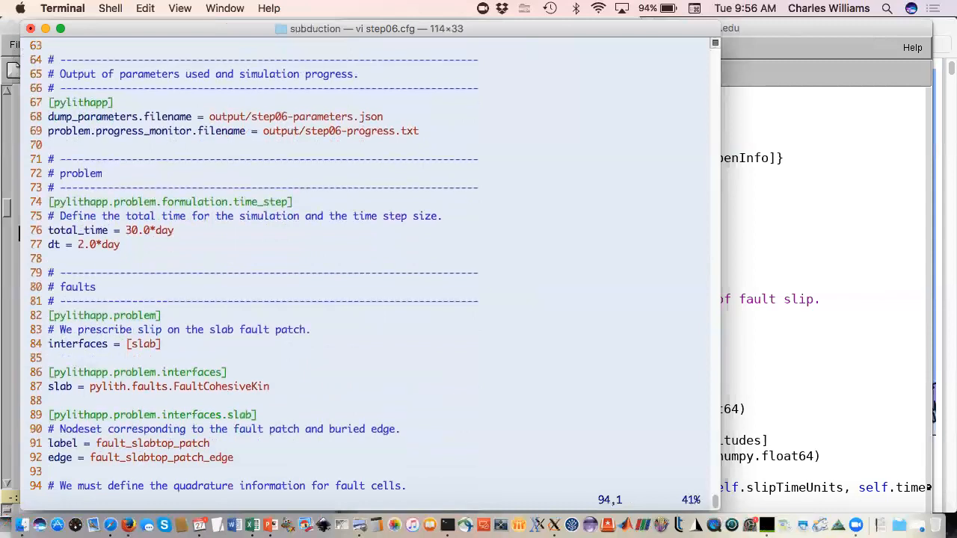
scroll("down", 3)
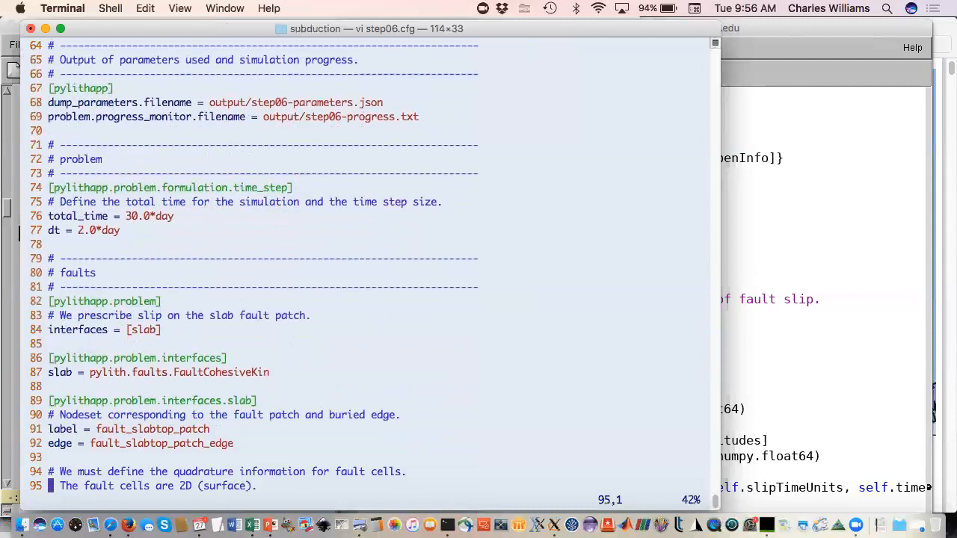
mouse_move(207, 336)
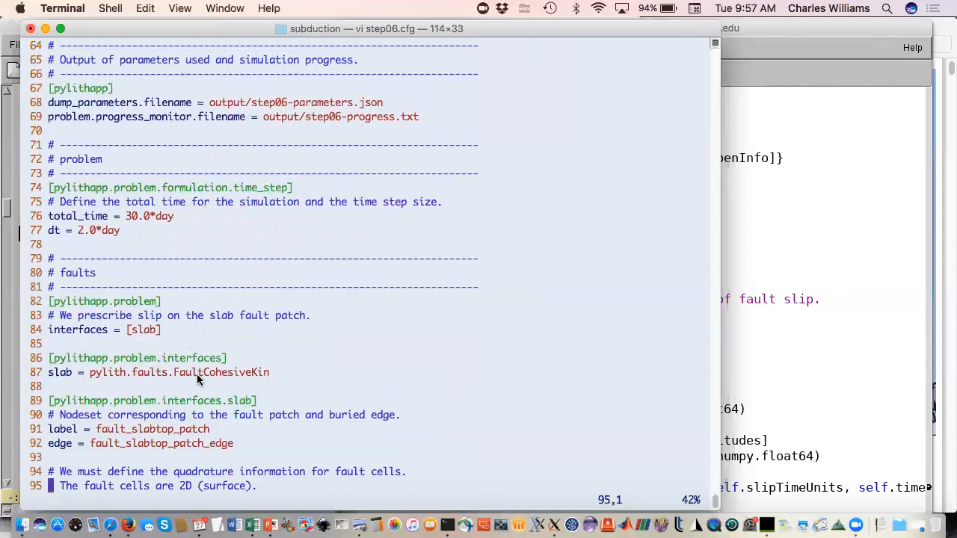
scroll("down", 3)
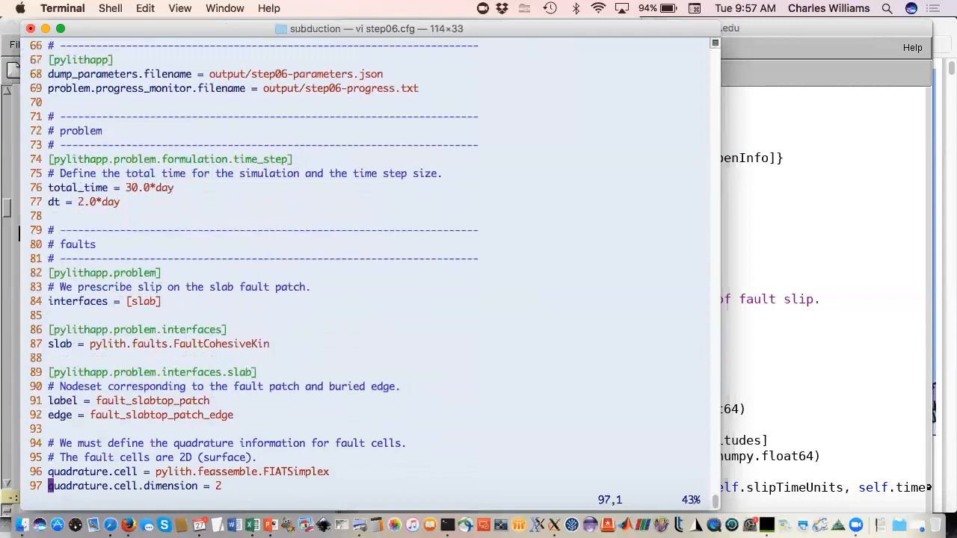
scroll("down", 3)
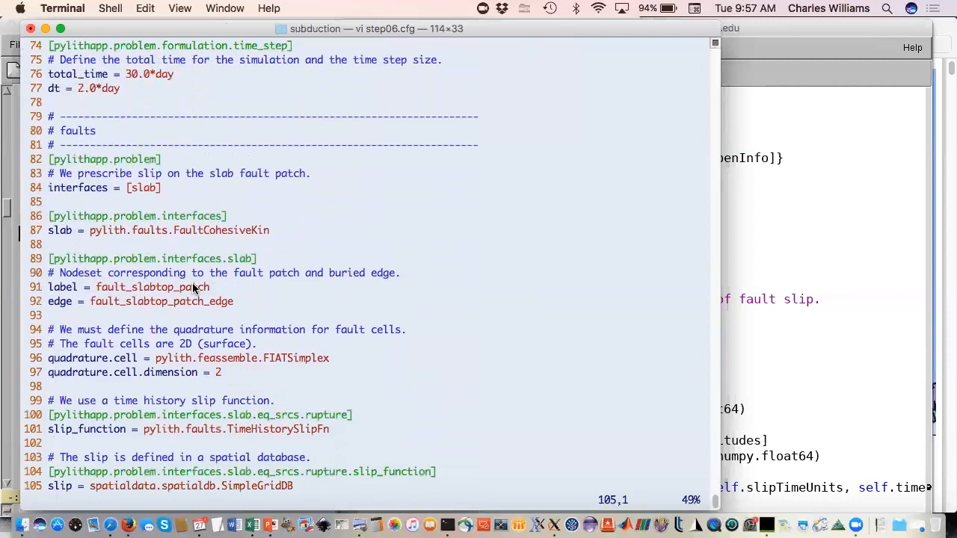
mouse_move(206, 291)
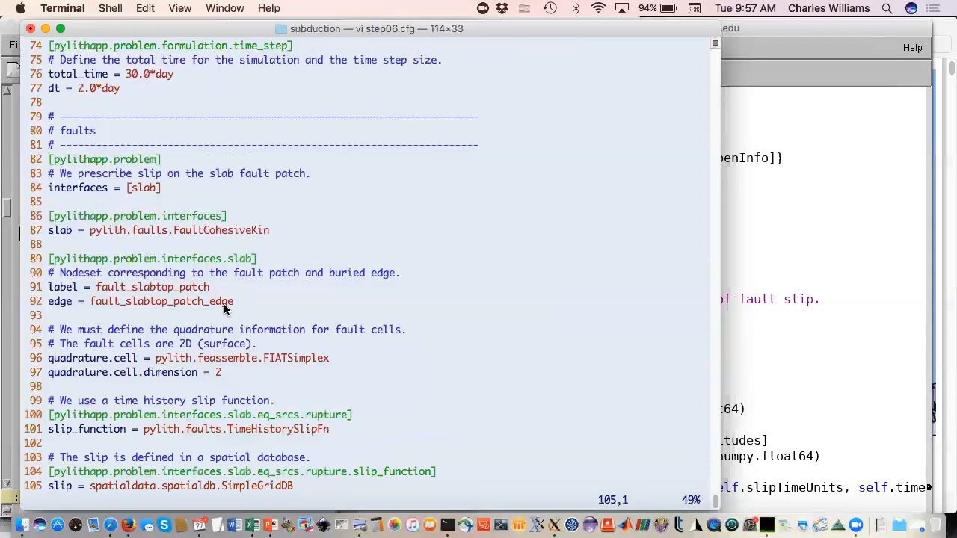
mouse_move(276, 338)
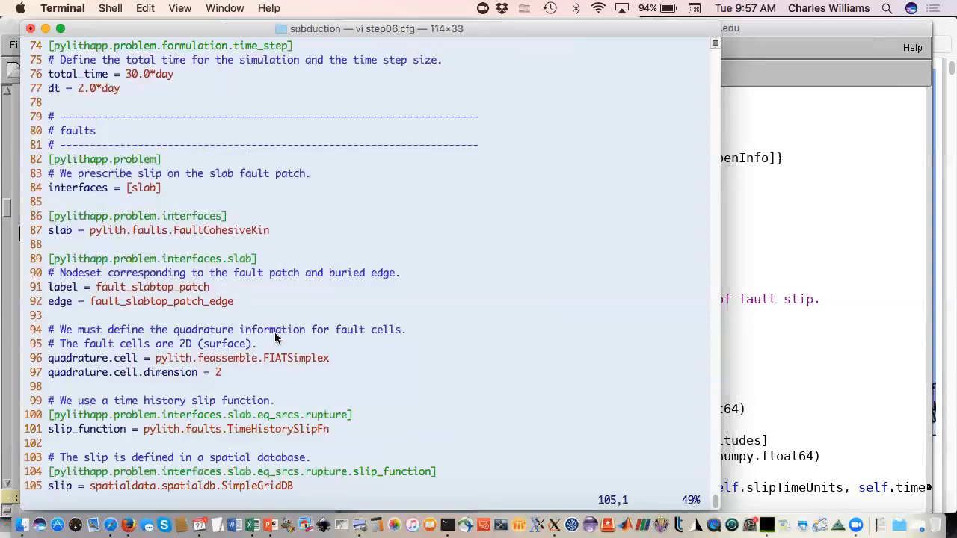
scroll("down", 3)
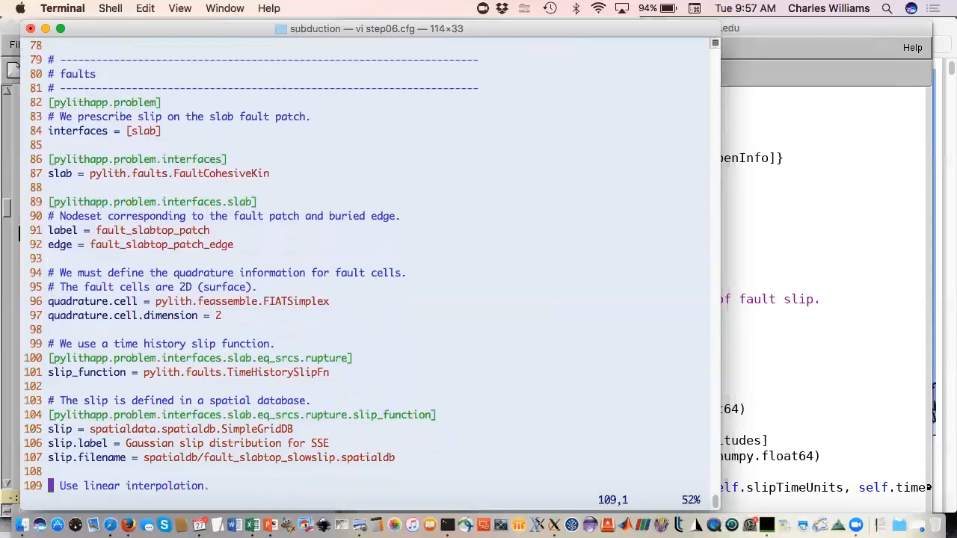
Step: Scroll step06.cfg through lines 98–129: slip_time, time_history and slab fault output
scroll("down", 3)
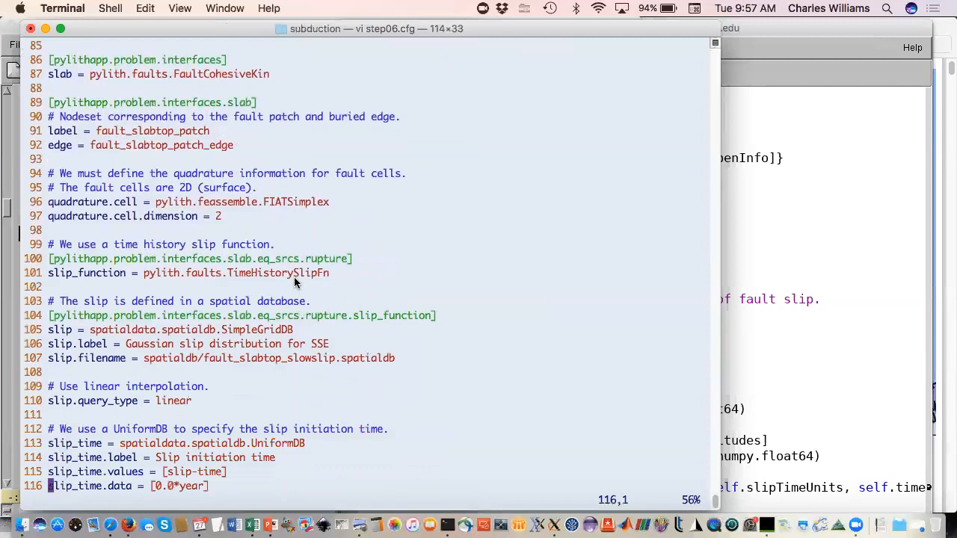
mouse_move(290, 281)
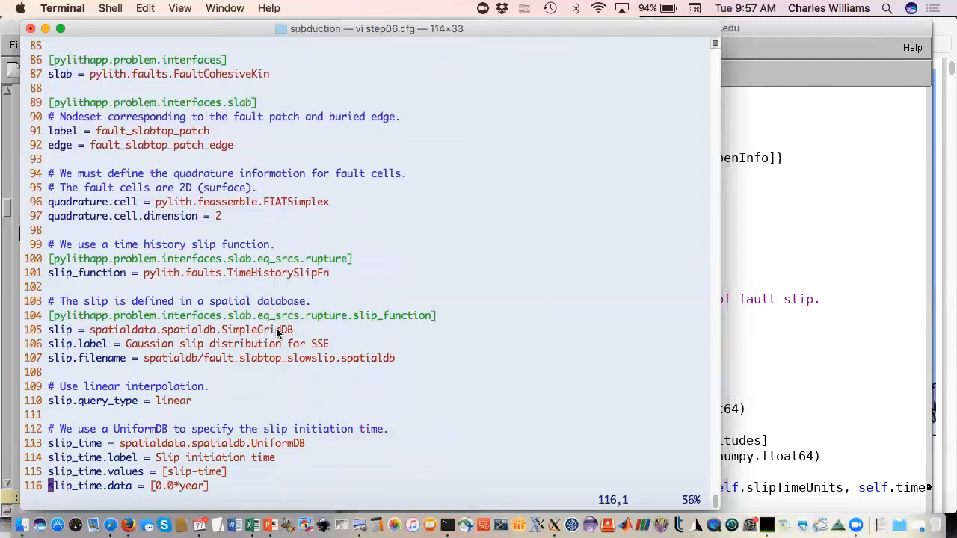
mouse_move(303, 325)
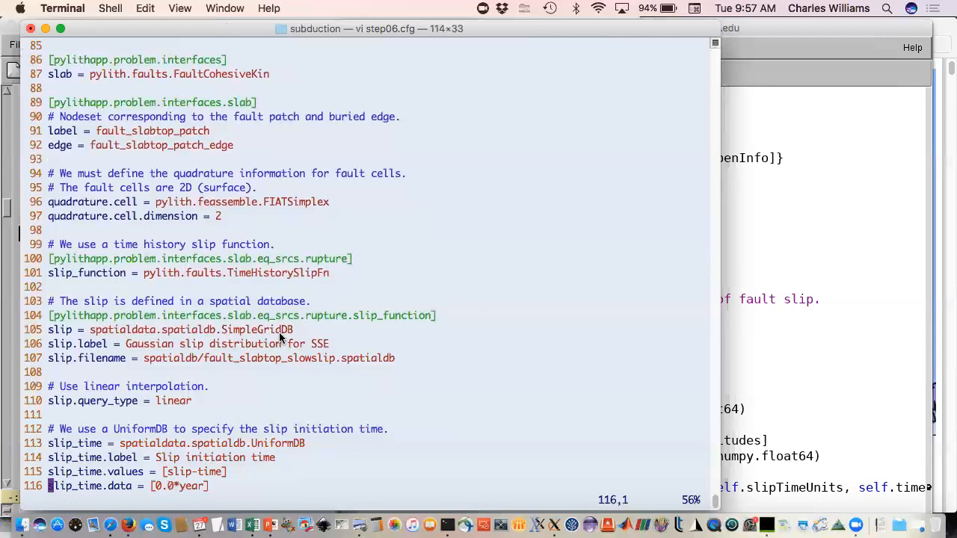
mouse_move(320, 309)
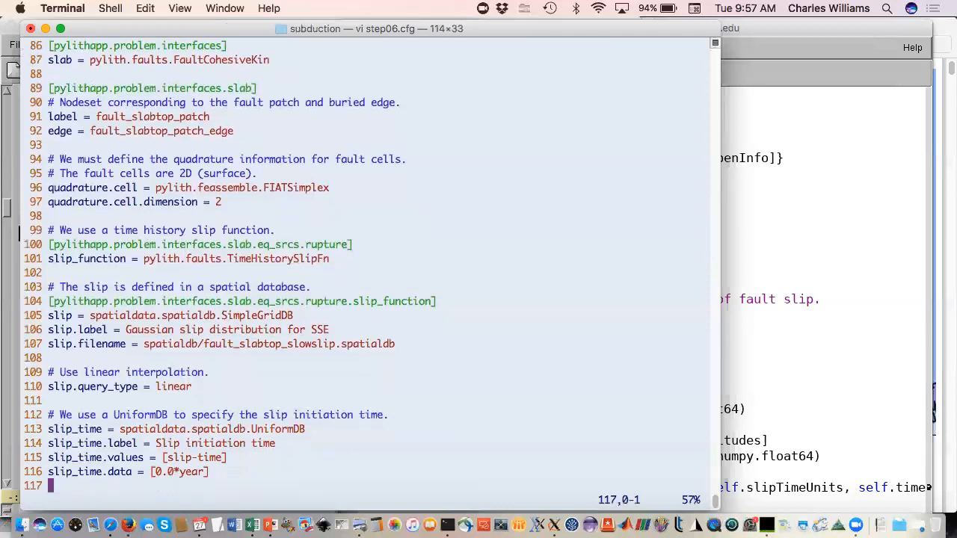
scroll("down", 3)
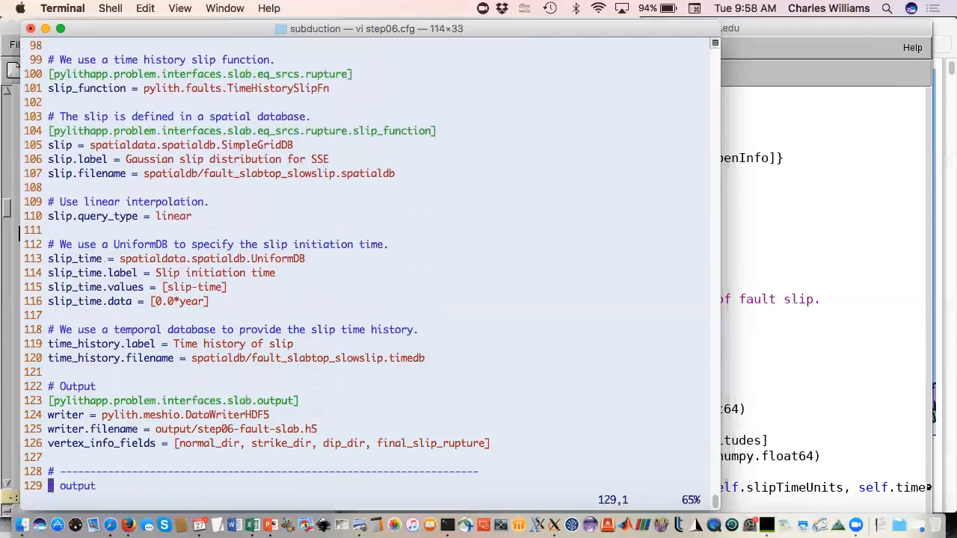
mouse_move(314, 321)
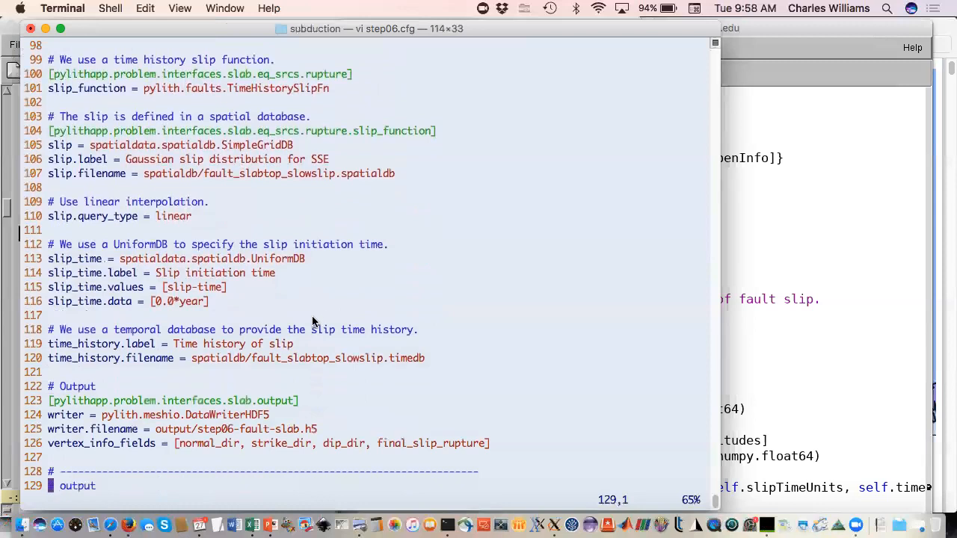
mouse_move(281, 262)
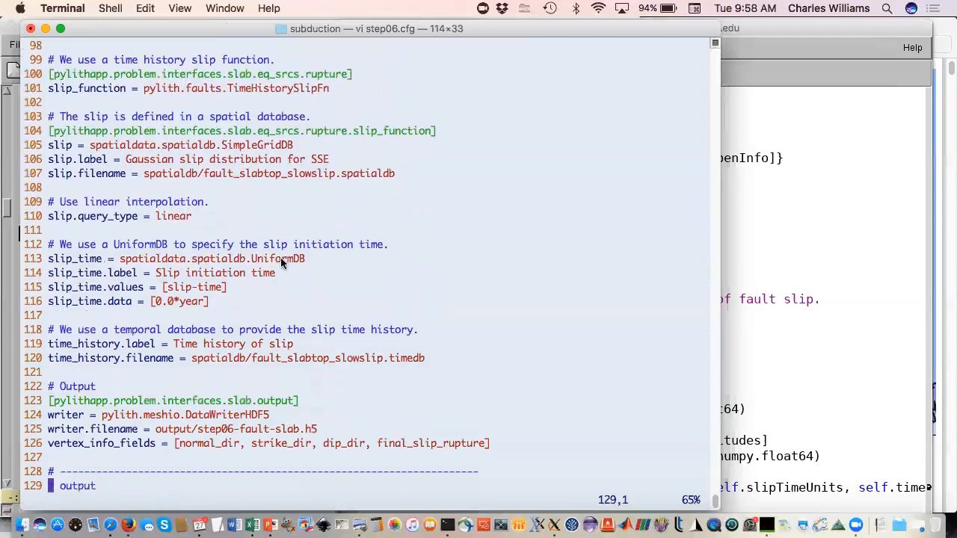
mouse_move(212, 294)
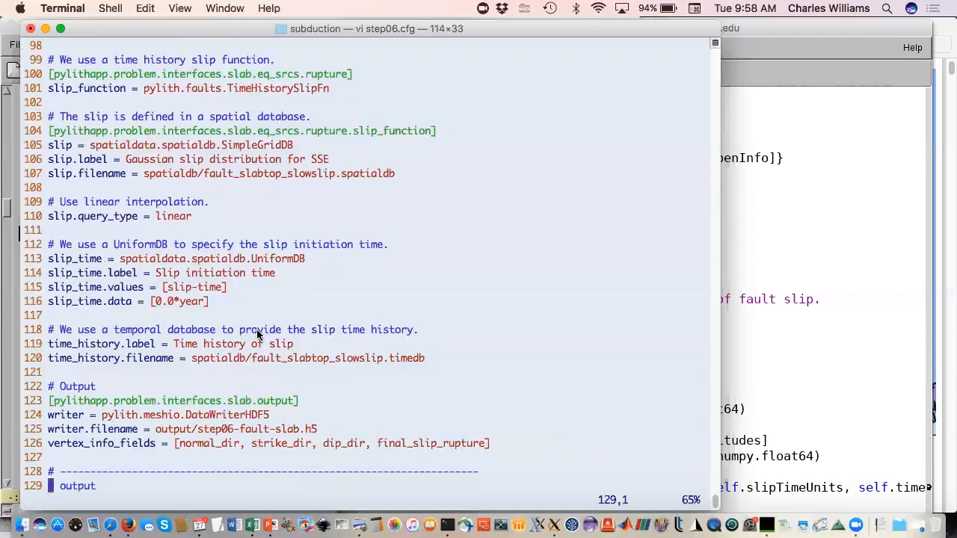
mouse_move(236, 346)
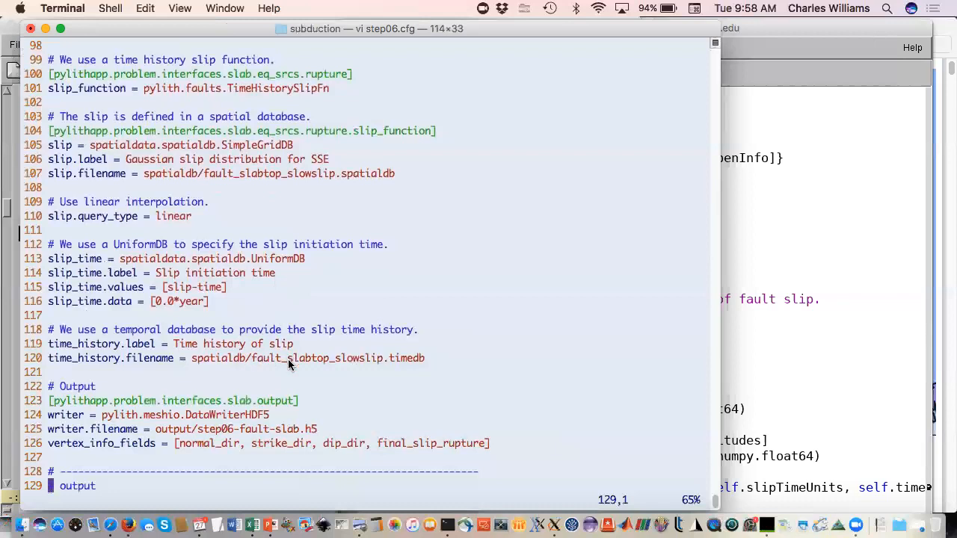
mouse_move(305, 359)
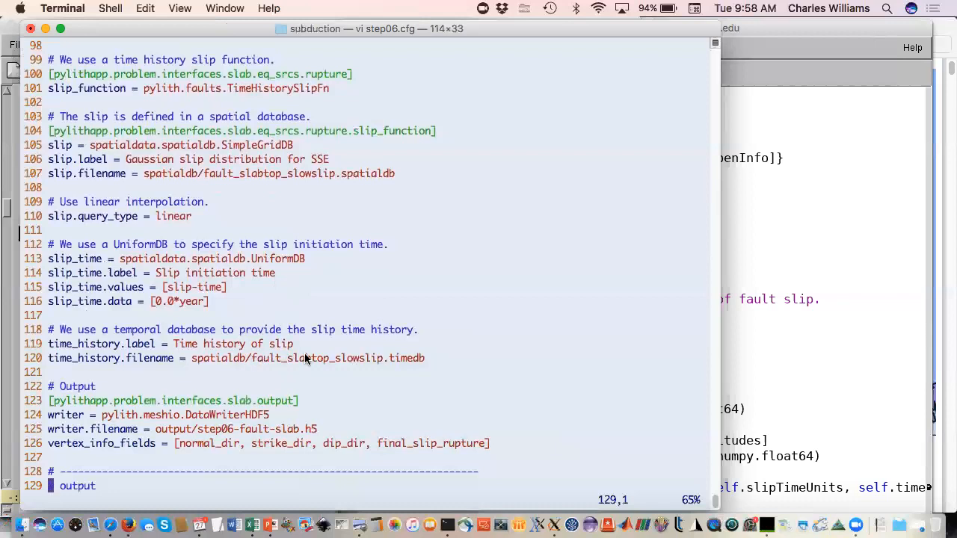
Step: Scroll step06.cfg to the output section with the domain, subdomain and cgps_sites writers
scroll("down", 3)
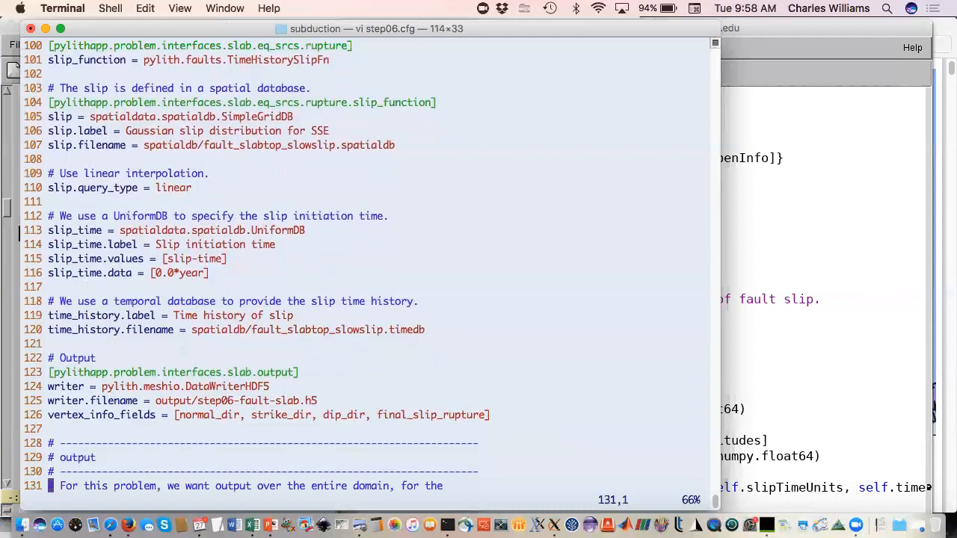
scroll("down", 3)
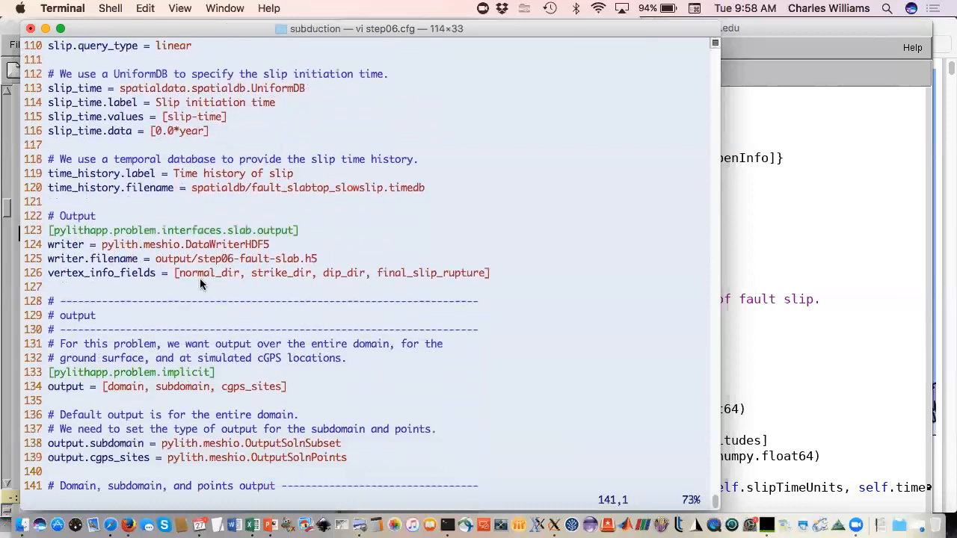
mouse_move(372, 293)
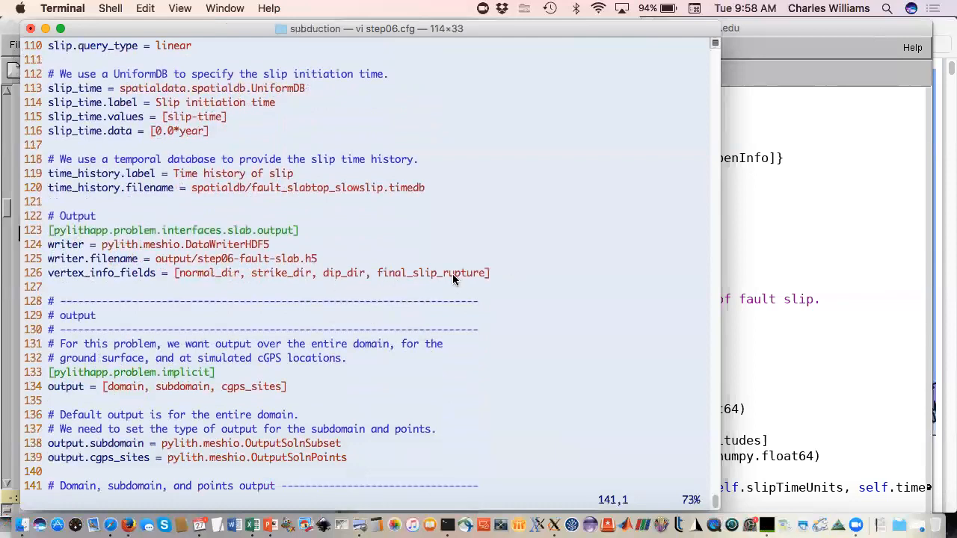
mouse_move(436, 316)
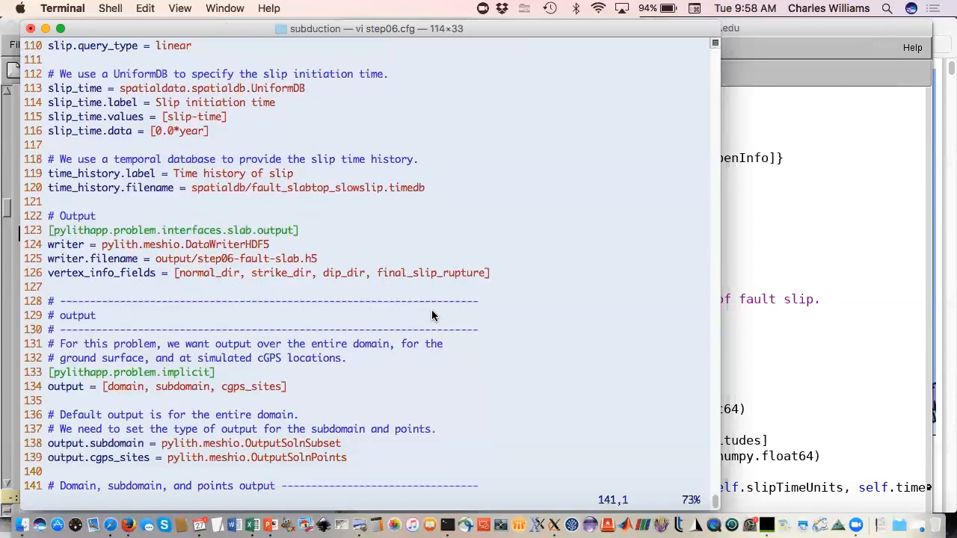
scroll("down", 3)
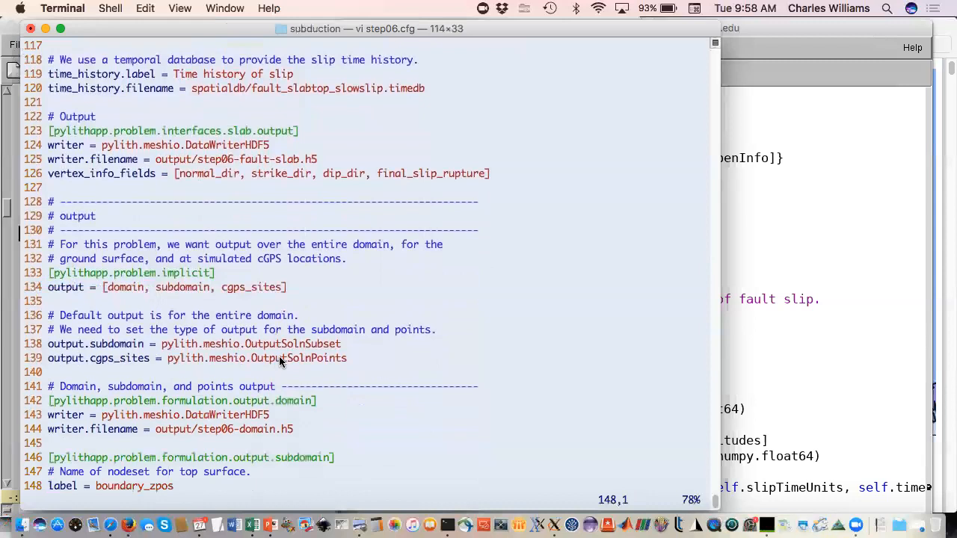
mouse_move(312, 350)
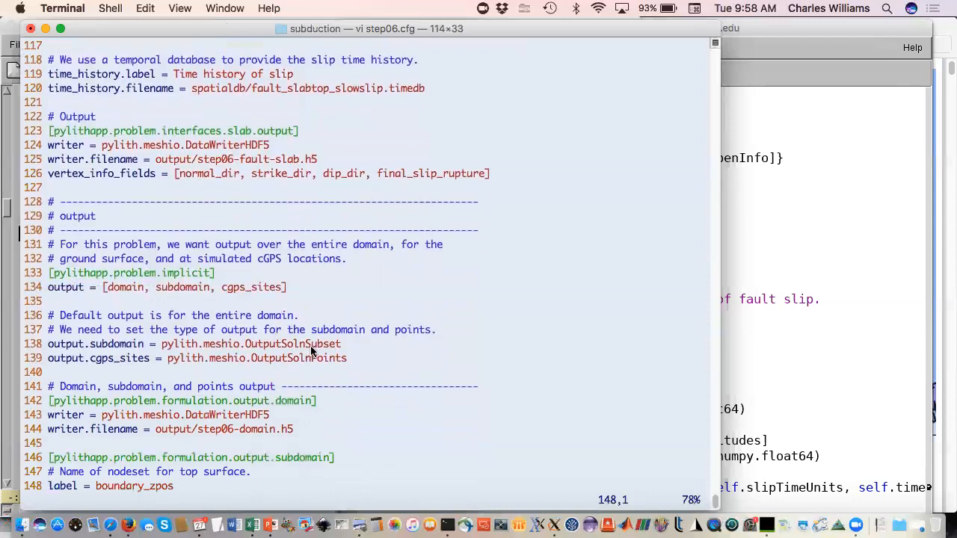
Step: Scroll through the output and cGPS station settings of step06.cfg
scroll("down", 3)
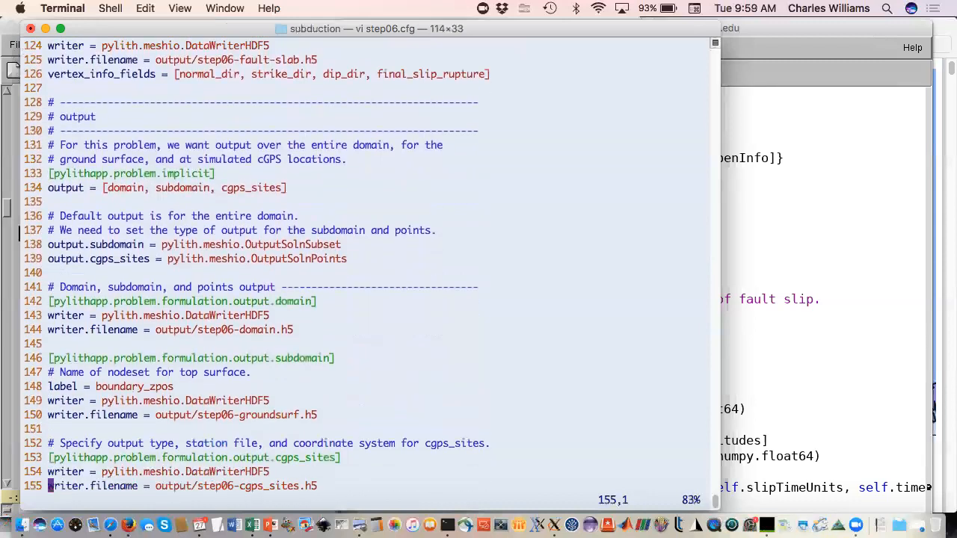
scroll("down", 3)
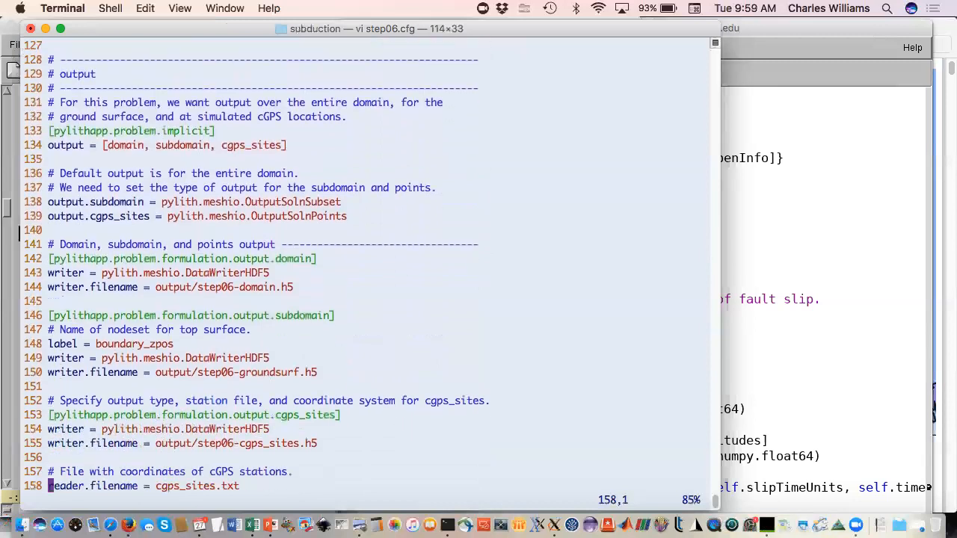
scroll("down", 3)
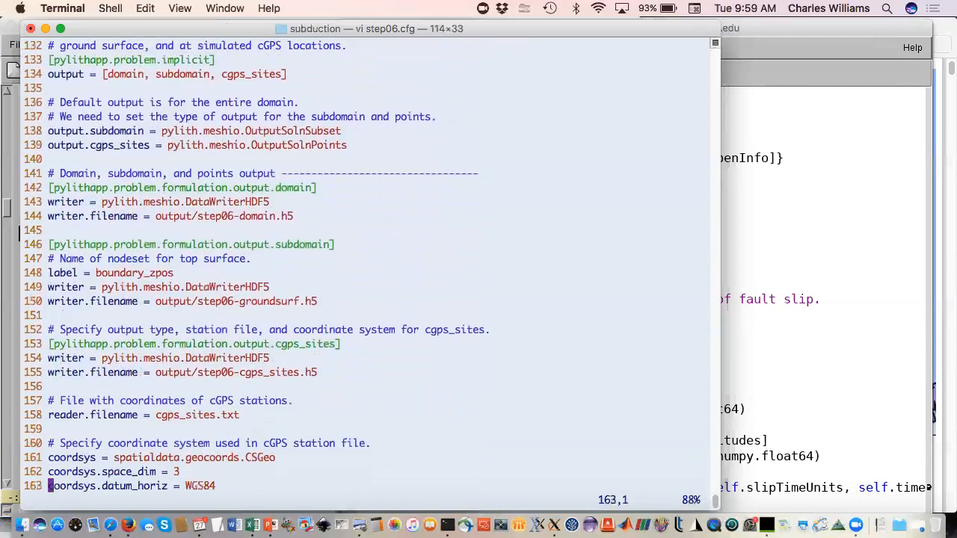
scroll("down", 3)
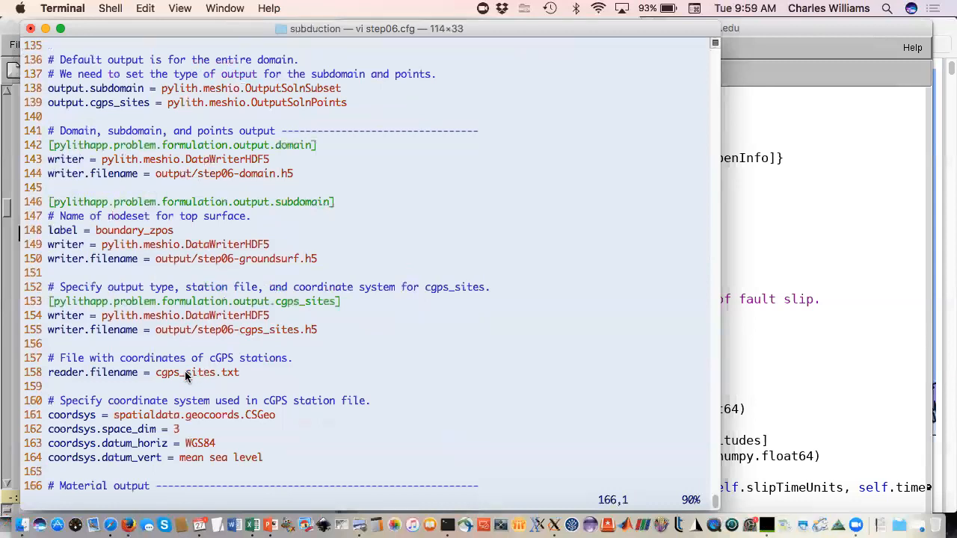
mouse_move(178, 380)
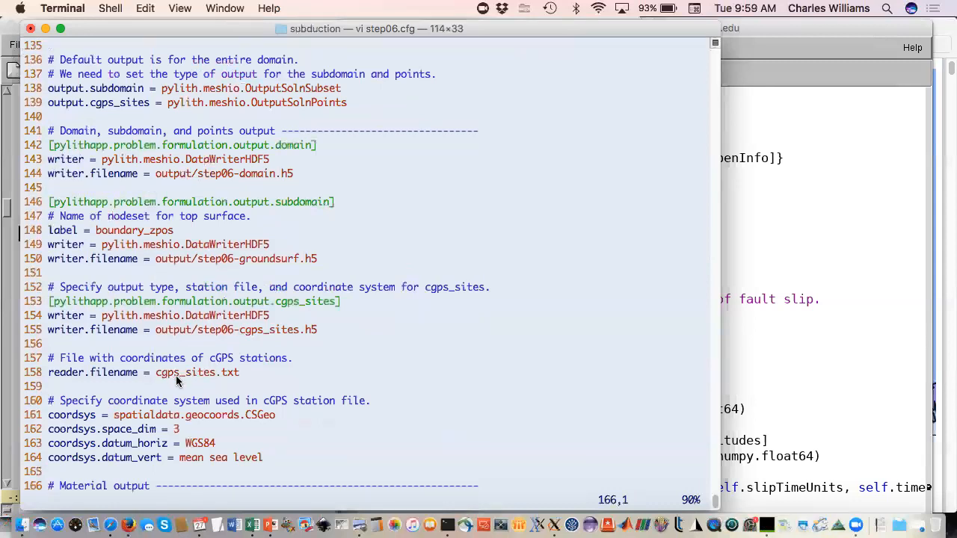
mouse_move(231, 379)
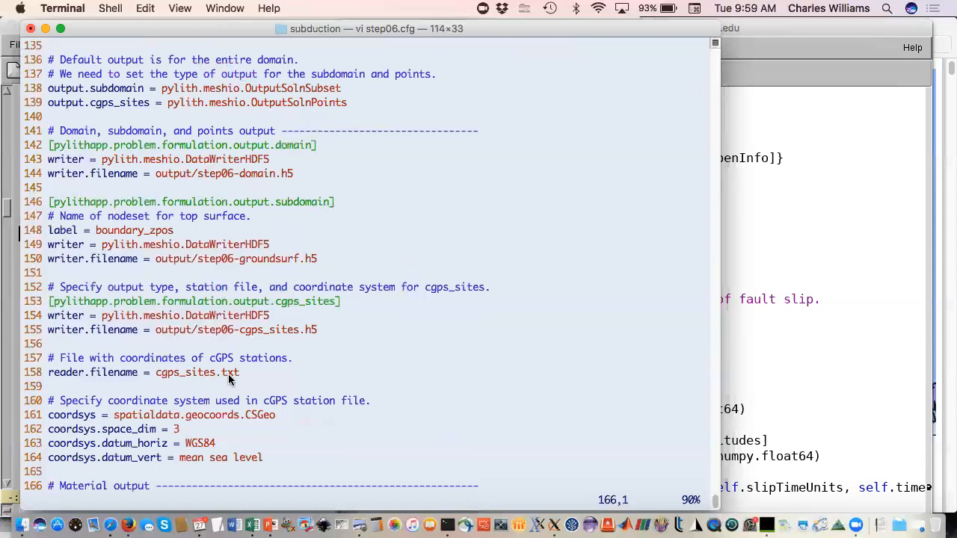
mouse_move(230, 380)
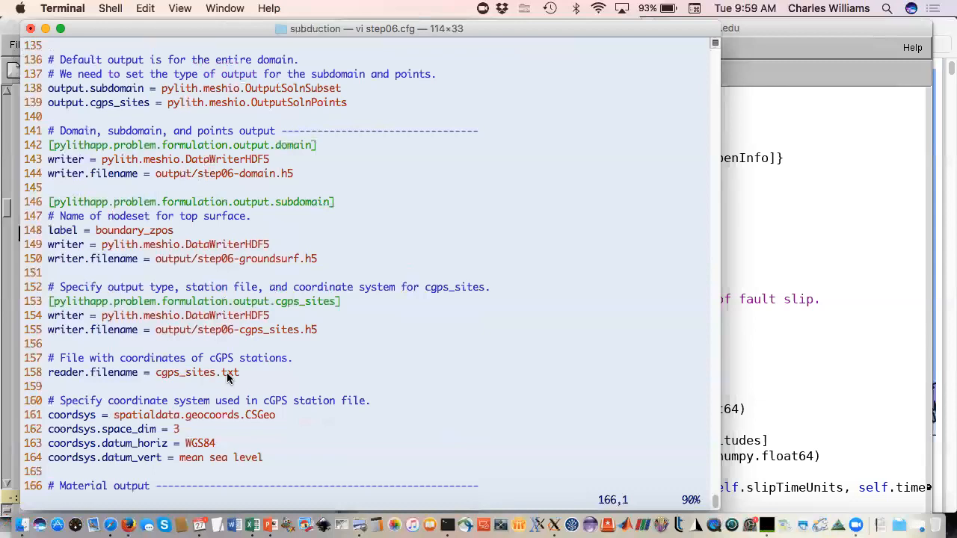
mouse_move(257, 419)
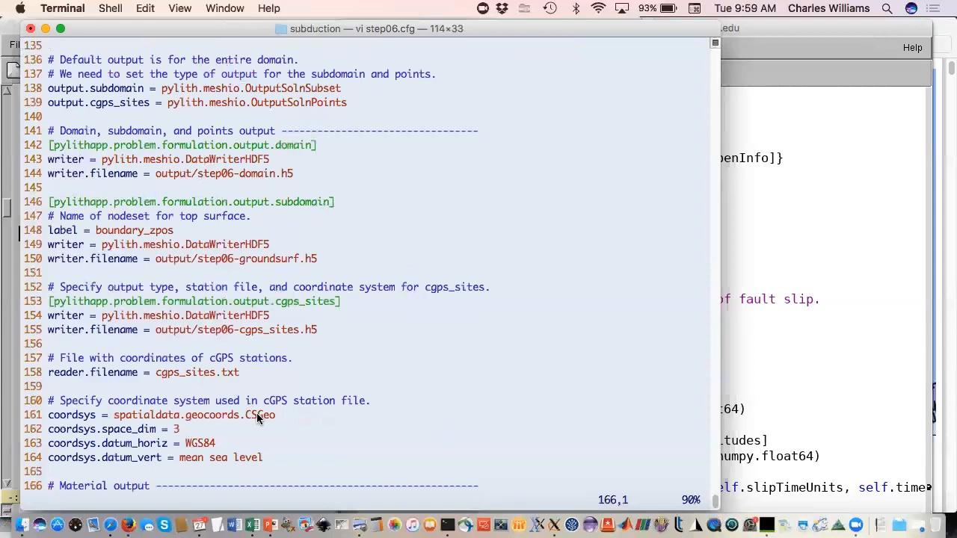
scroll("down", 3)
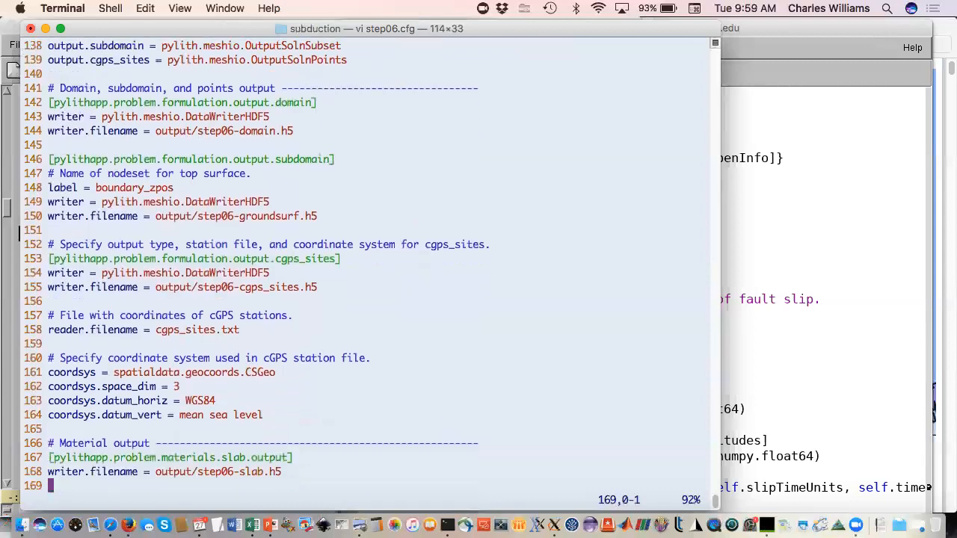
Step: Jump to the end of step06.cfg, quit vi, and open cgps_sites.txt
key("G")
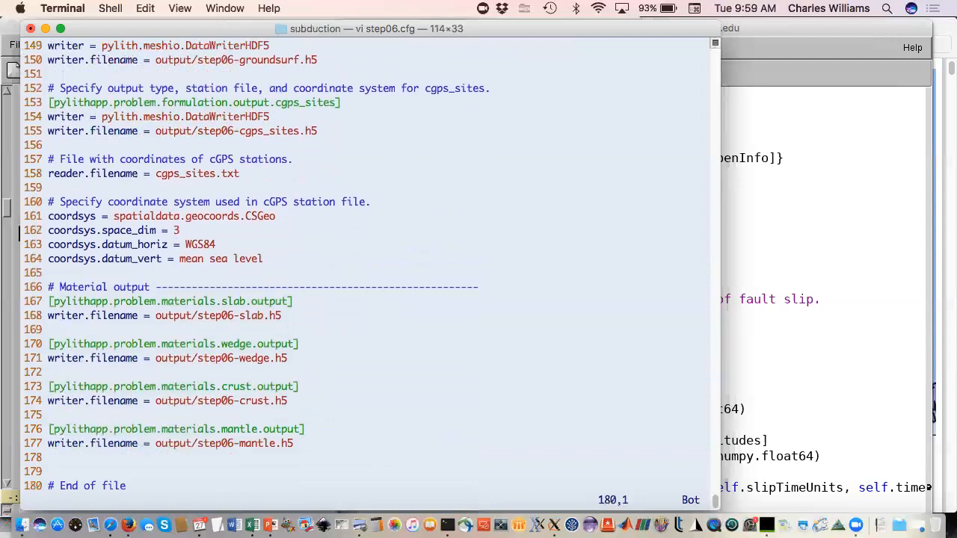
type(":q")
type("vi cg")
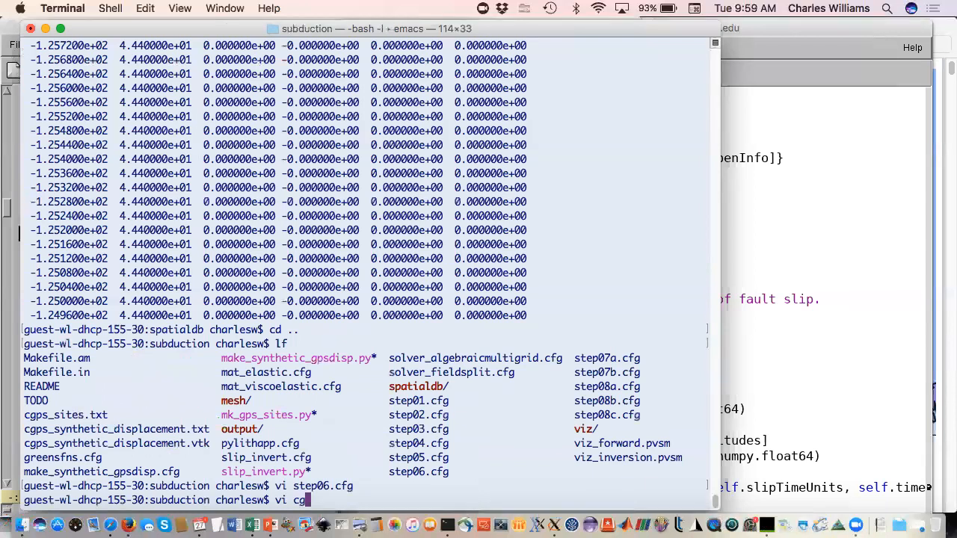
type("ps_sites.txt")
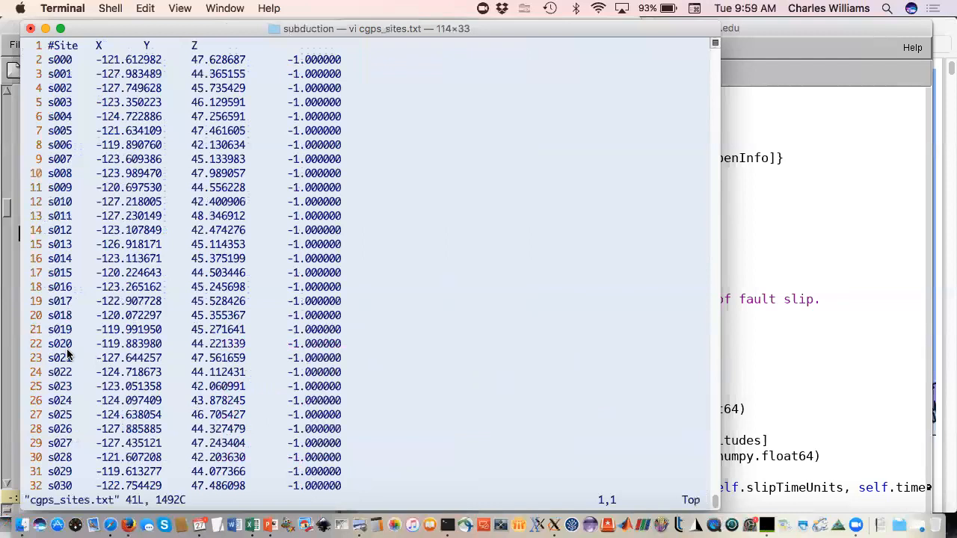
mouse_move(115, 292)
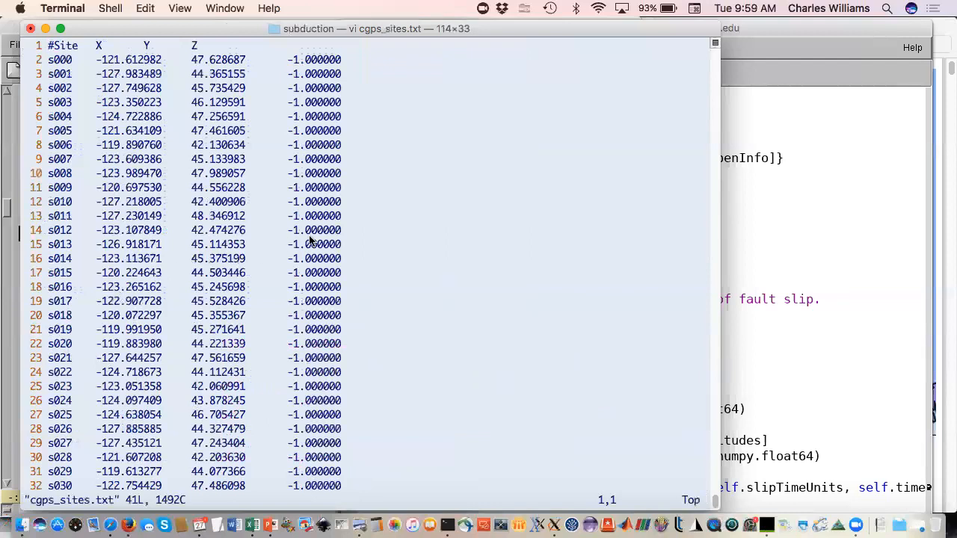
mouse_move(329, 236)
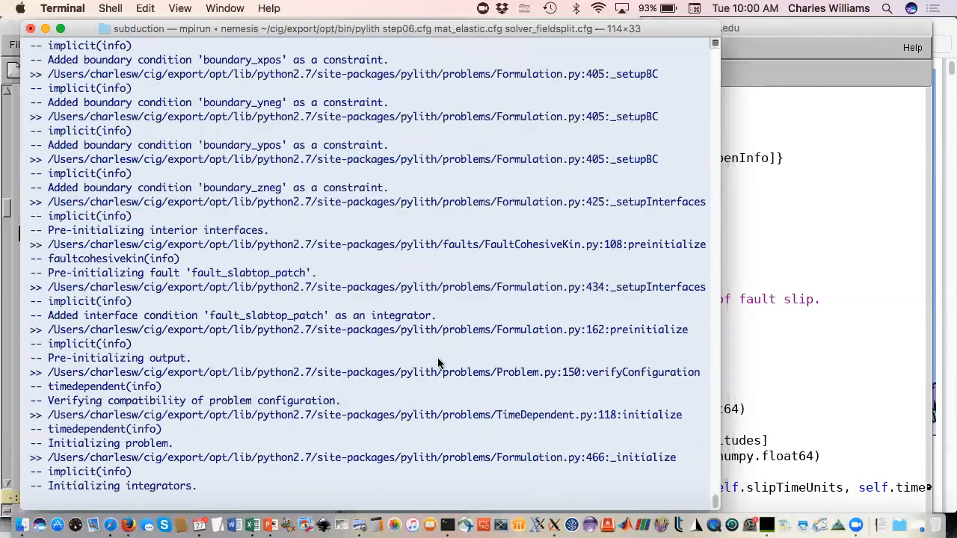
Step: Follow the step06 solver log and KSP residuals through the time steps, then bring ParaView forward
scroll("down", 3)
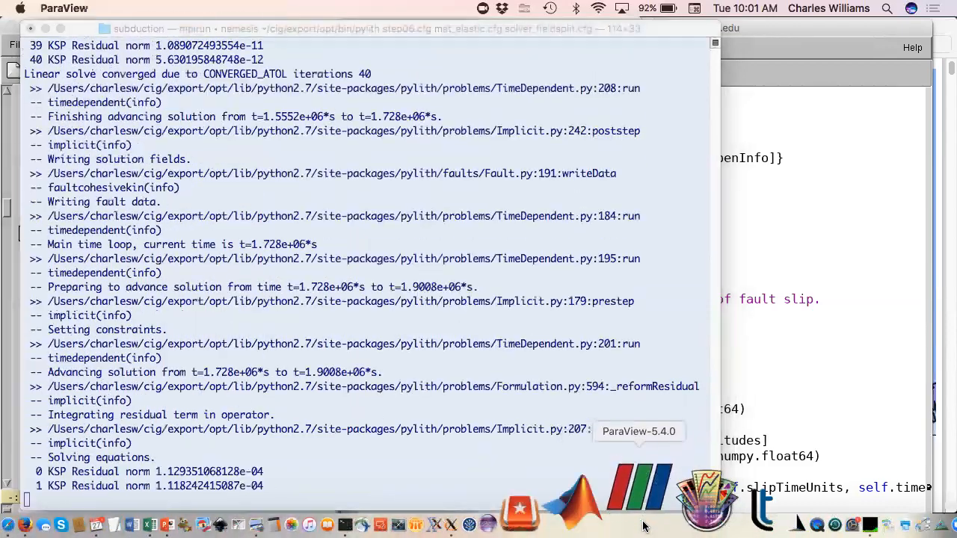
scroll("down", 3)
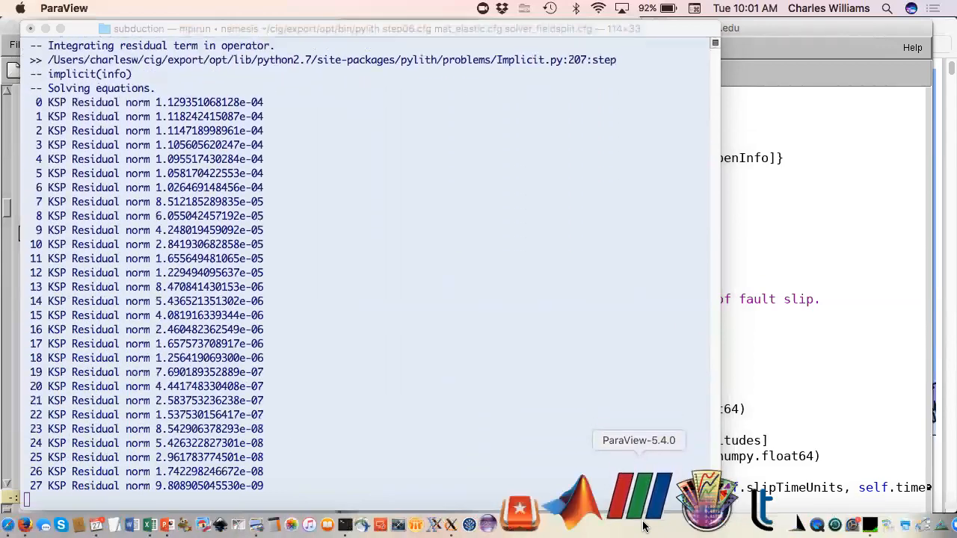
left_click(638, 497)
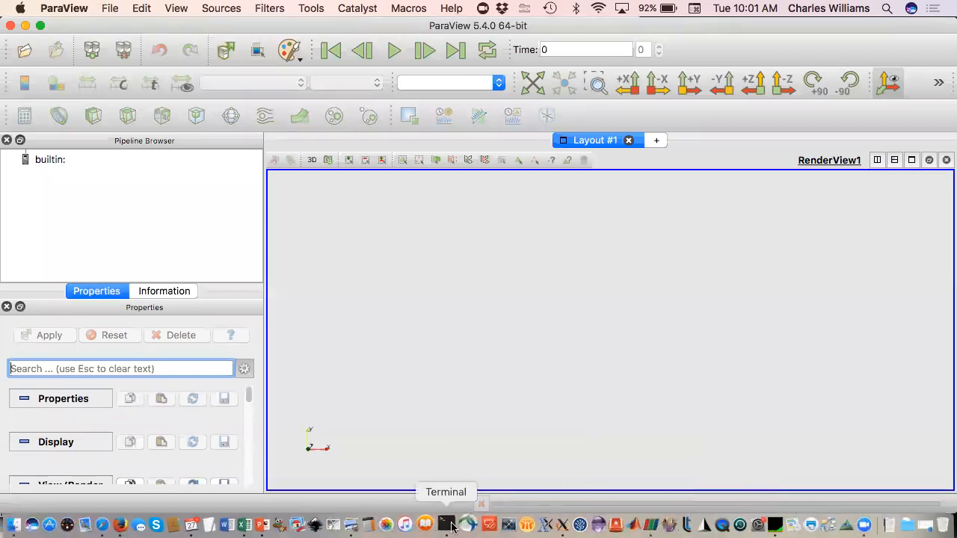
Step: Load the viz_forward.pvsm state from the subduction folder through File > Load State
left_click(446, 524)
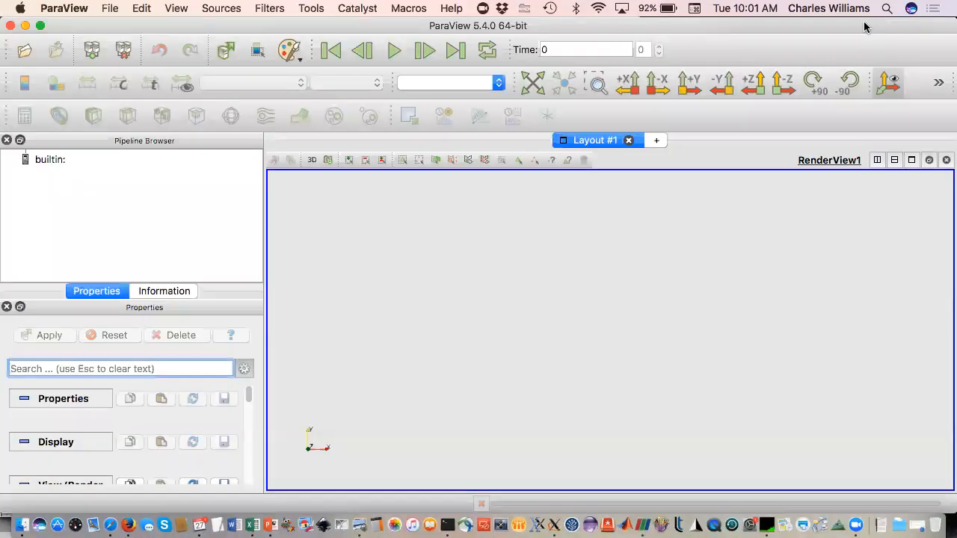
left_click(110, 9)
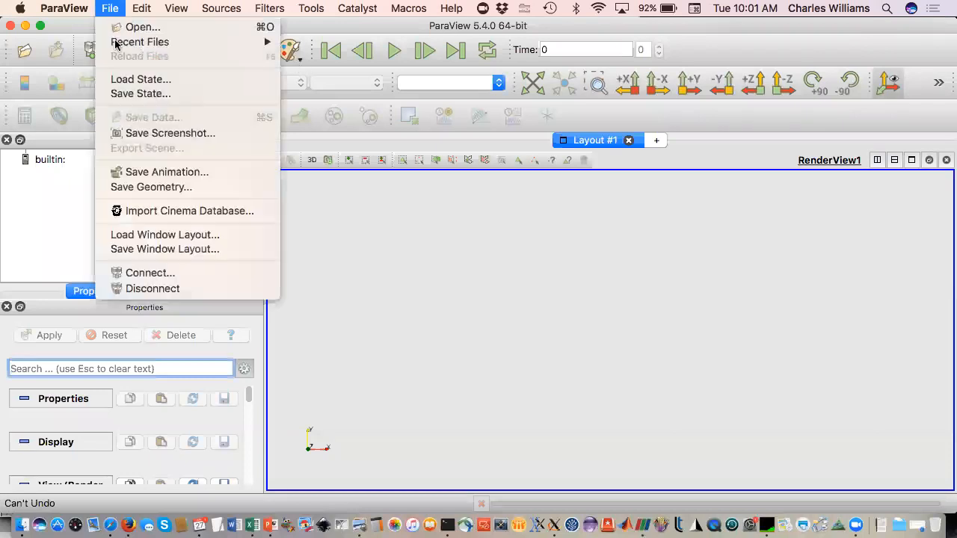
left_click(141, 79)
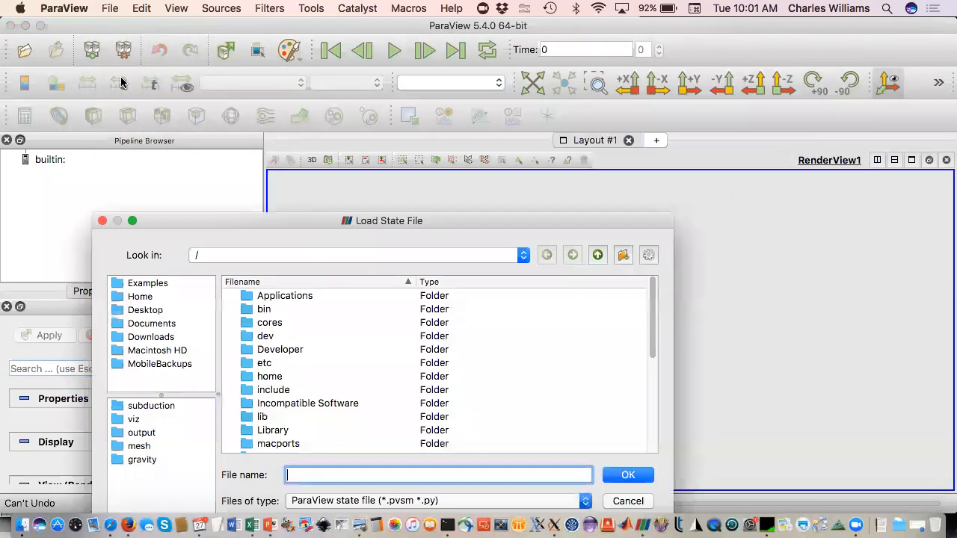
mouse_move(172, 411)
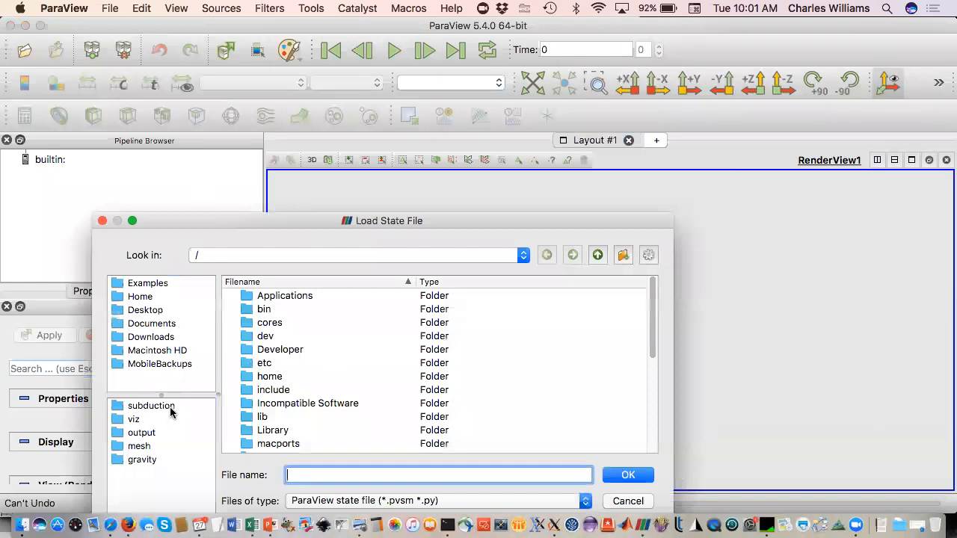
double_click(150, 405)
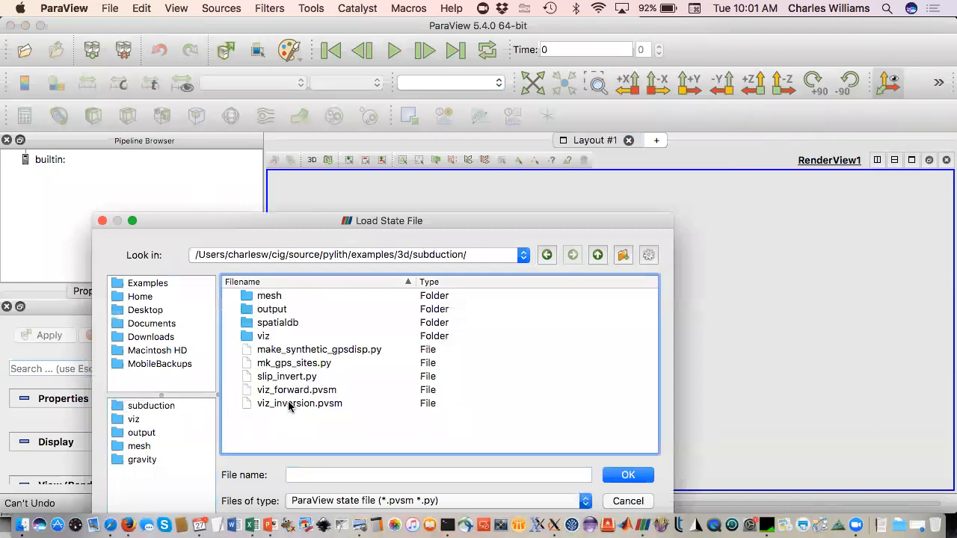
left_click(296, 389)
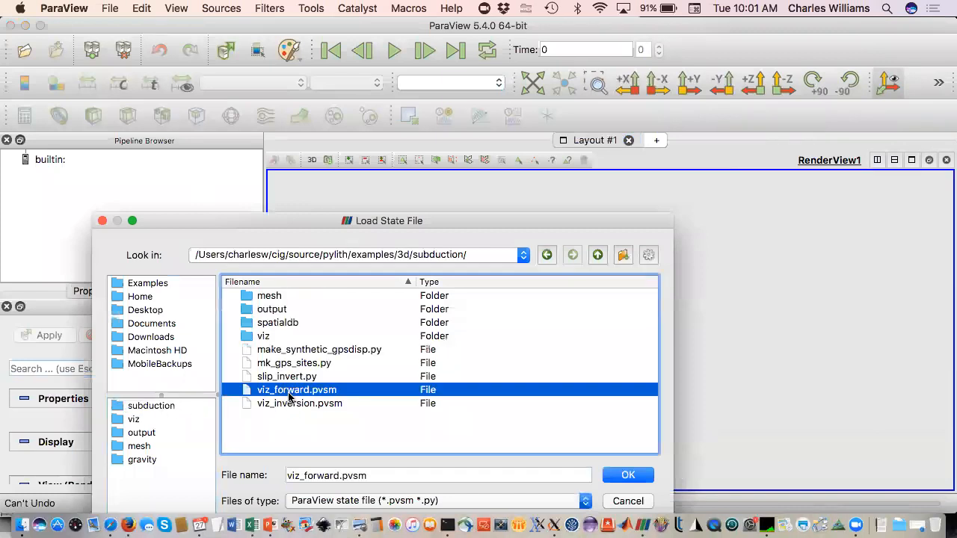
left_click(627, 475)
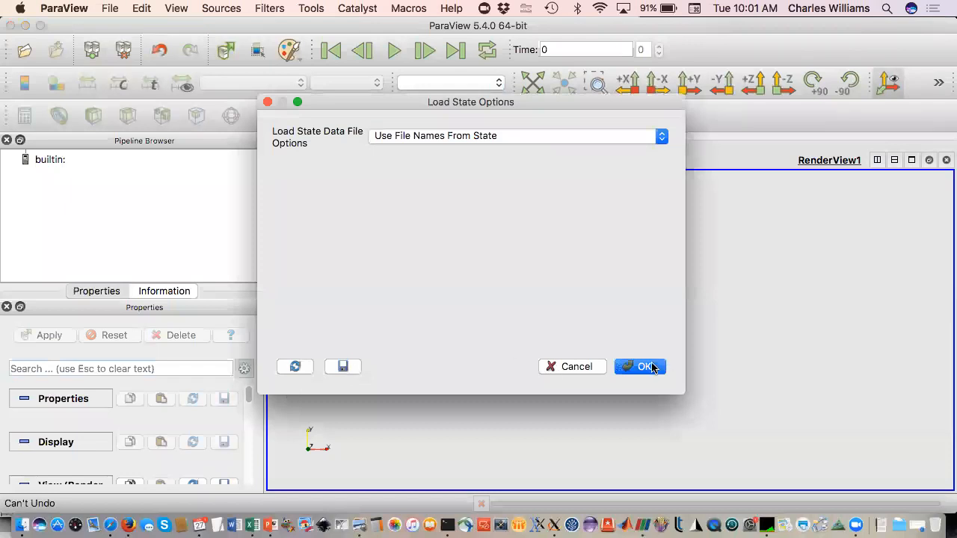
Step: Accept the default load options, play the slip animation to 30 days, and return to Terminal
left_click(639, 366)
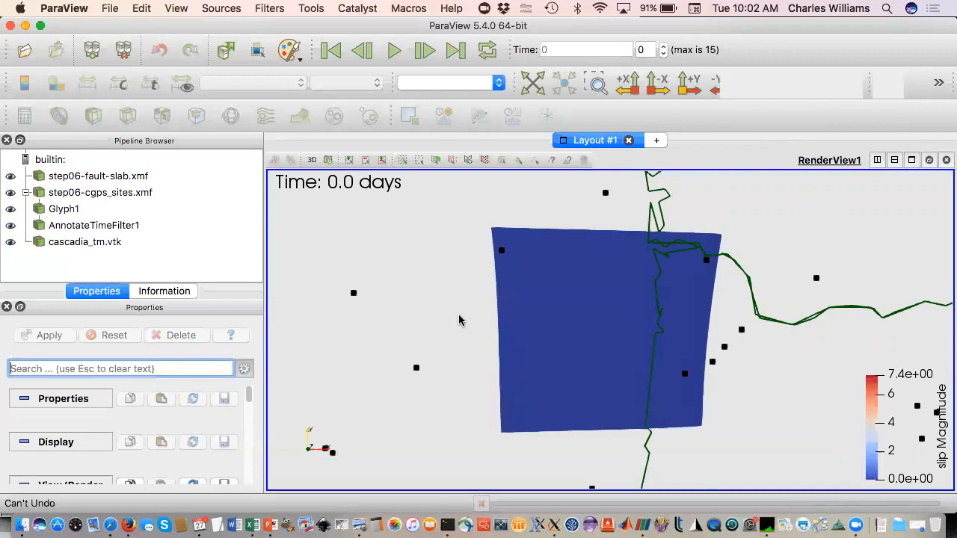
mouse_move(490, 303)
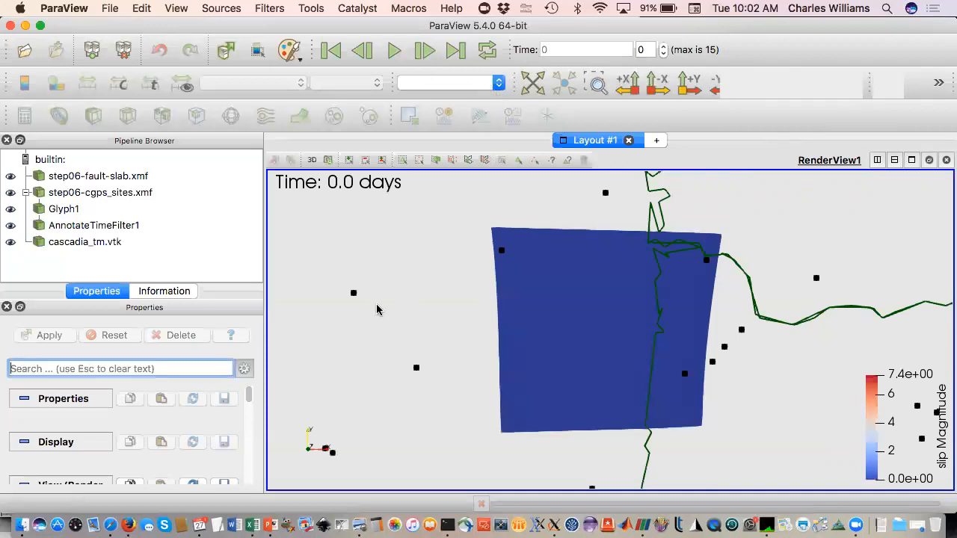
mouse_move(354, 294)
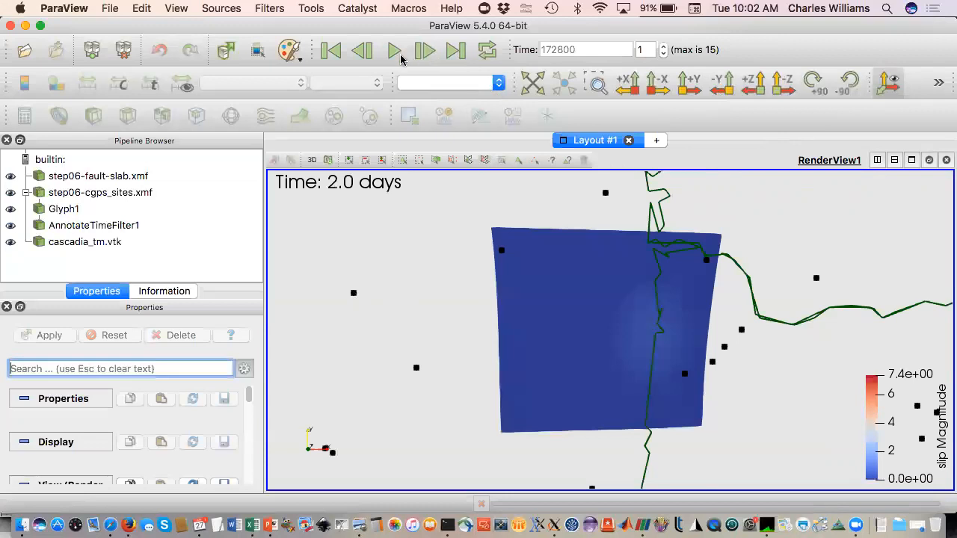
left_click(330, 50)
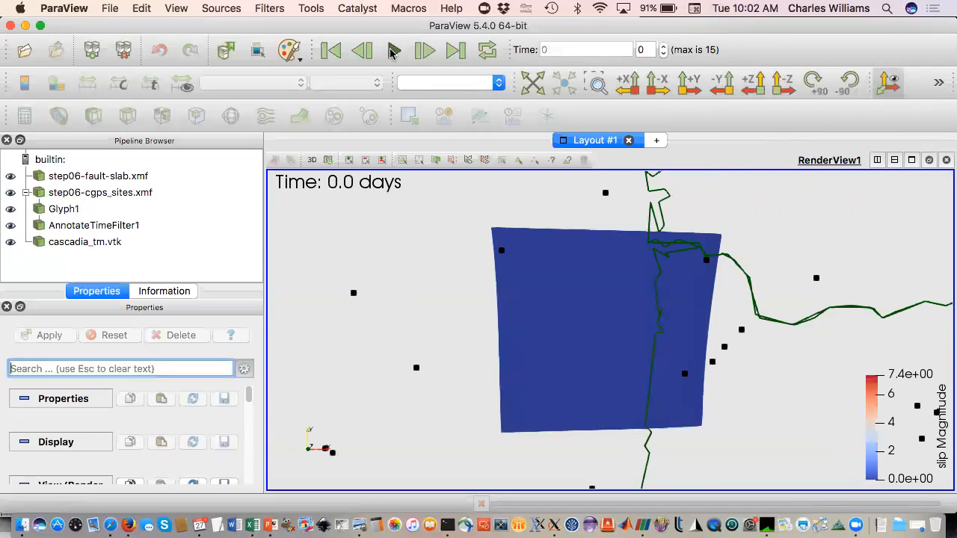
left_click(456, 51)
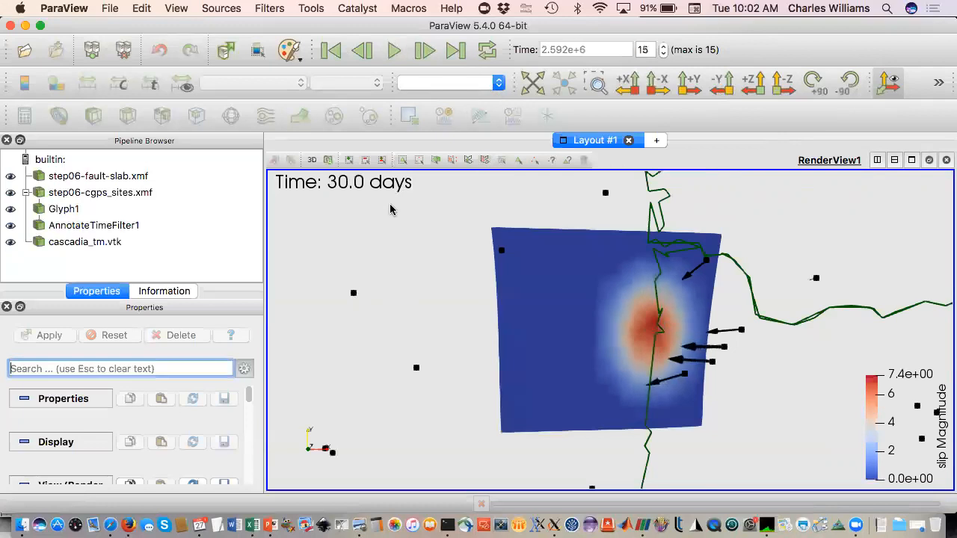
mouse_move(438, 332)
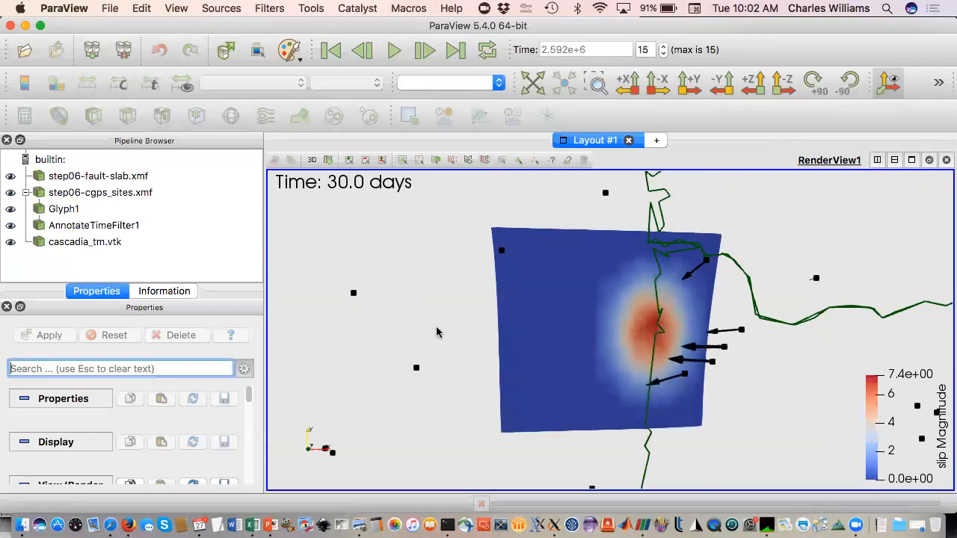
mouse_move(609, 352)
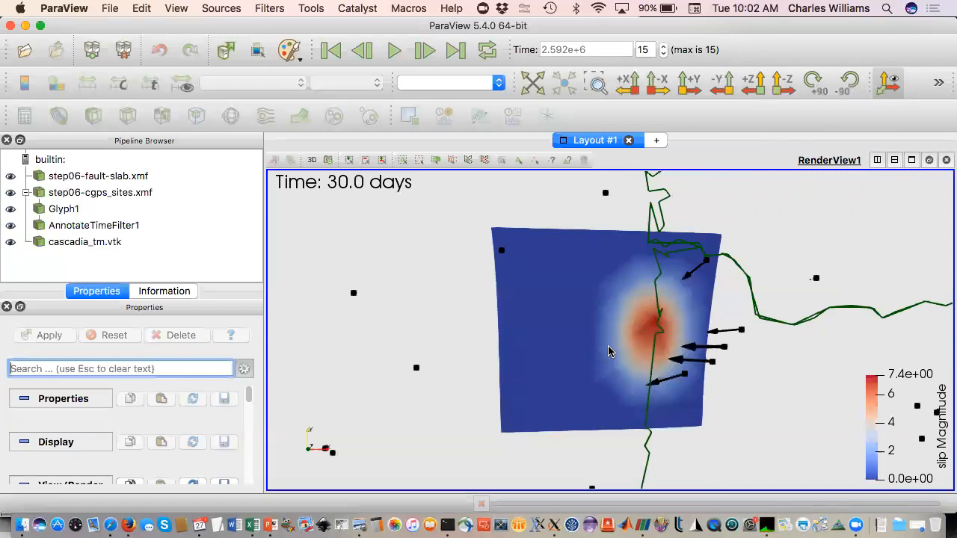
mouse_move(595, 352)
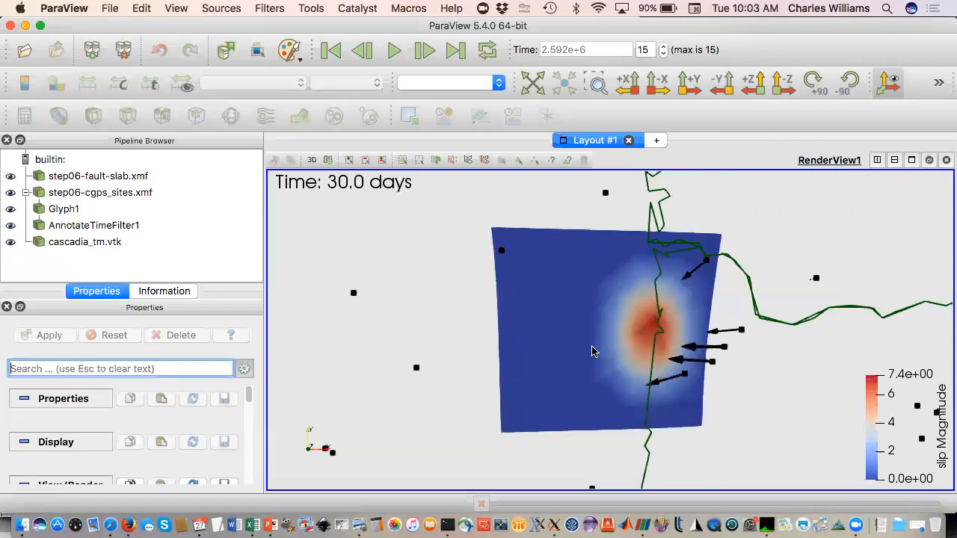
mouse_move(556, 417)
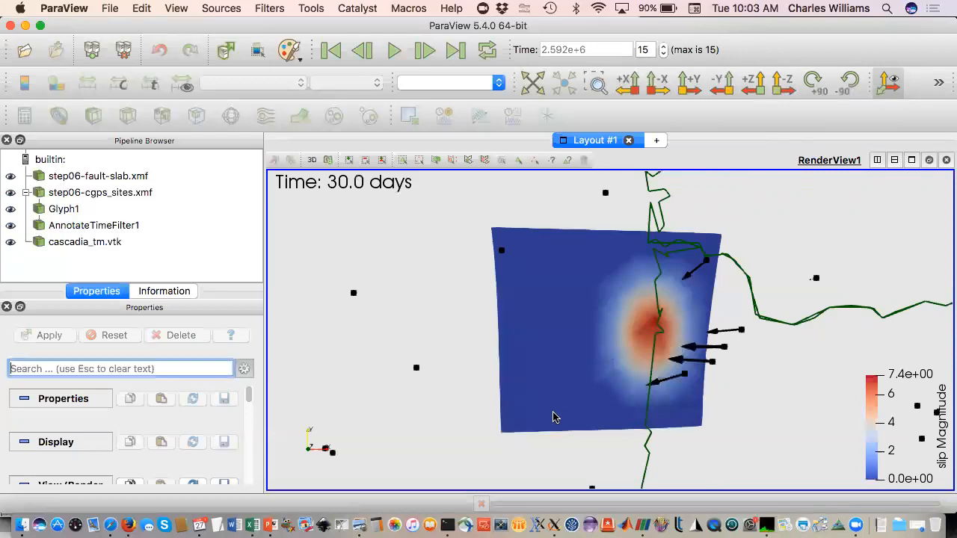
mouse_move(446, 516)
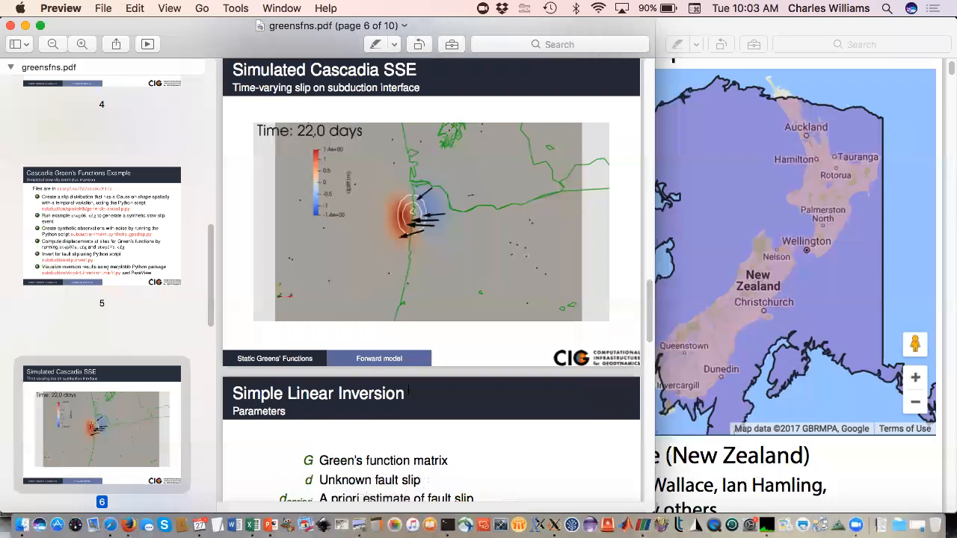
mouse_move(436, 497)
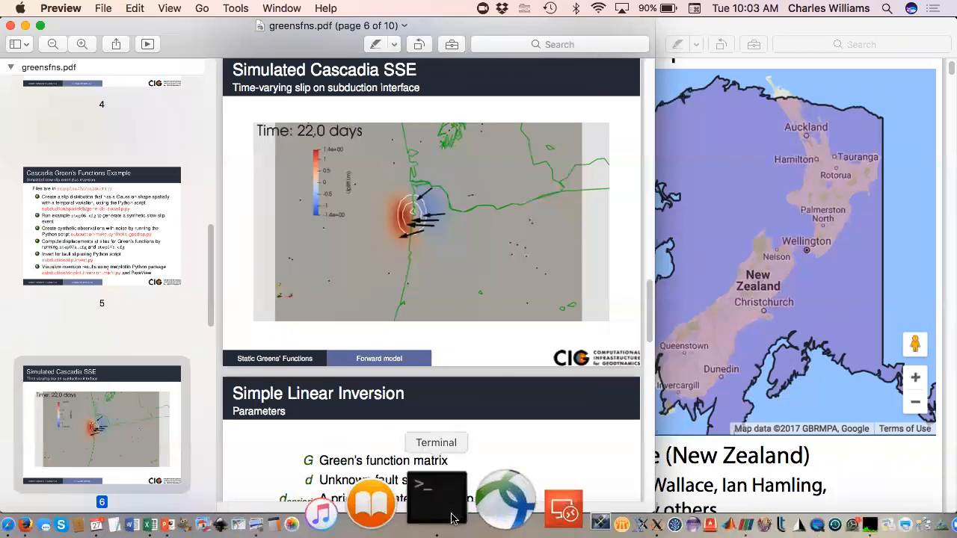
left_click(436, 498)
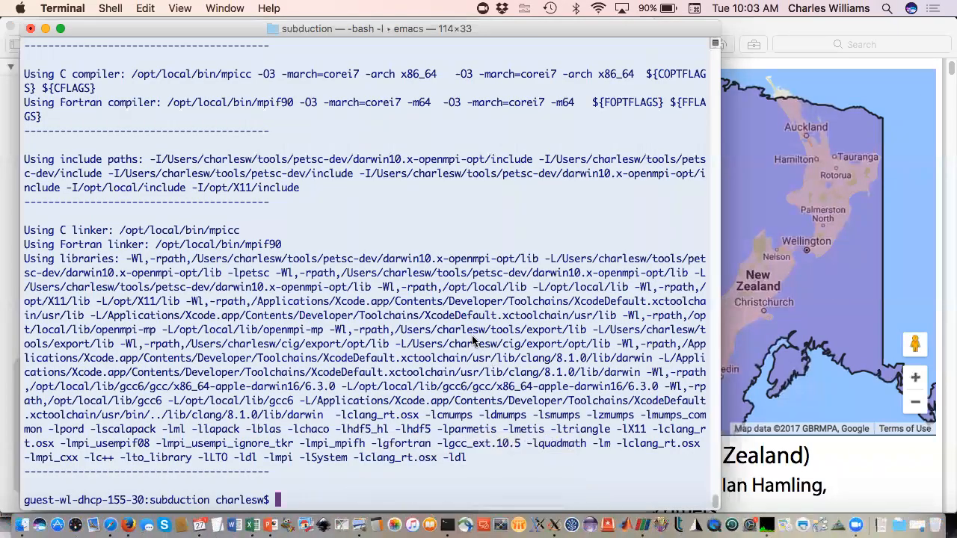
Step: List the subduction folder with lf and page through make_synthetic_gpsdisp.cfg
type("lf")
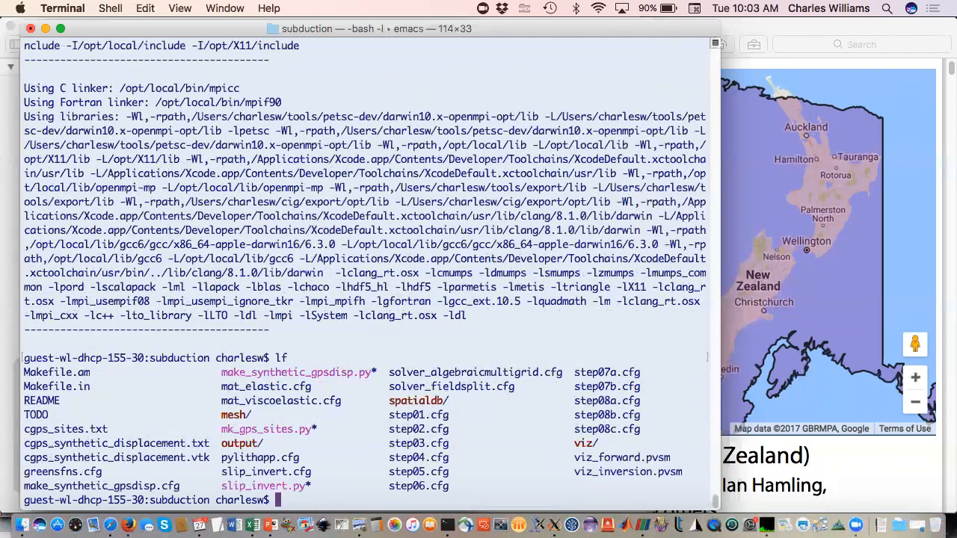
mouse_move(456, 313)
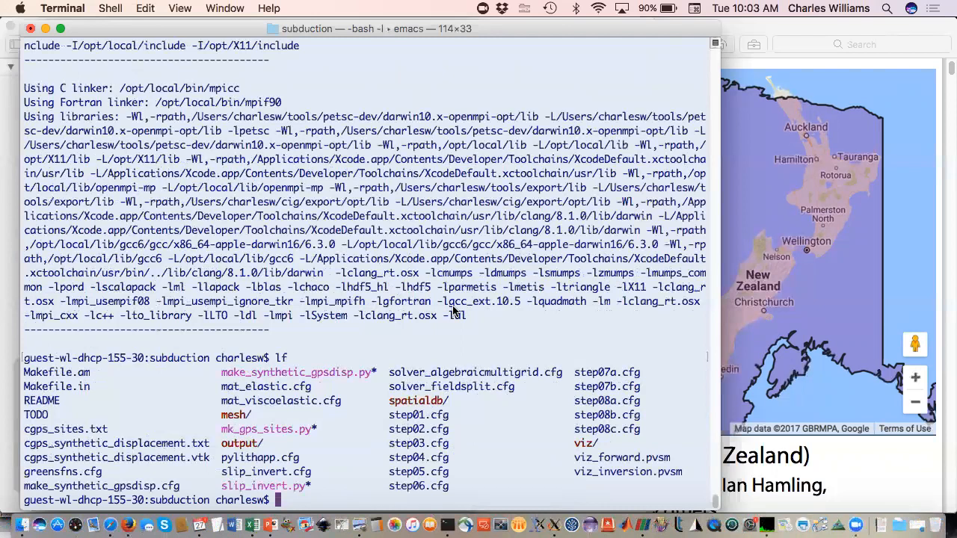
type("m")
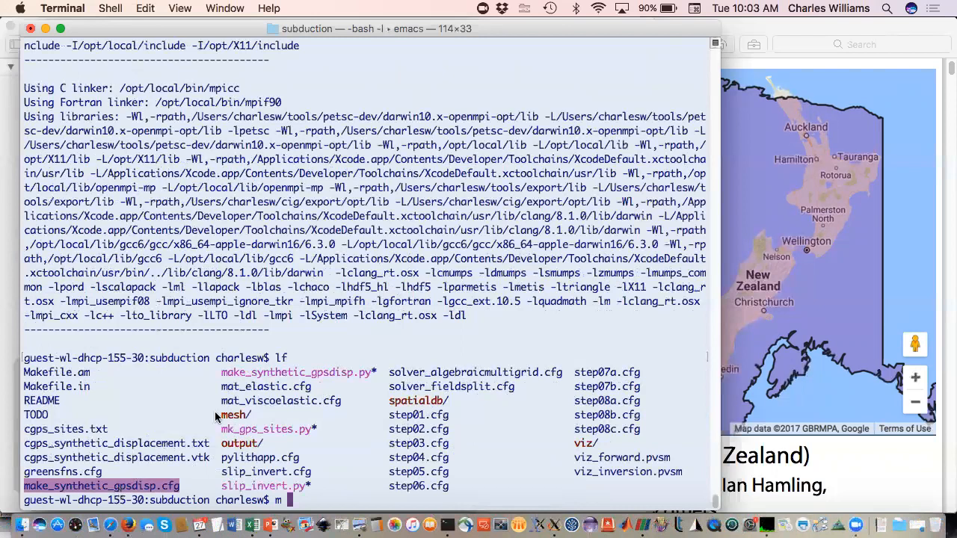
type("make_synthetic_gpsdisp.cfg")
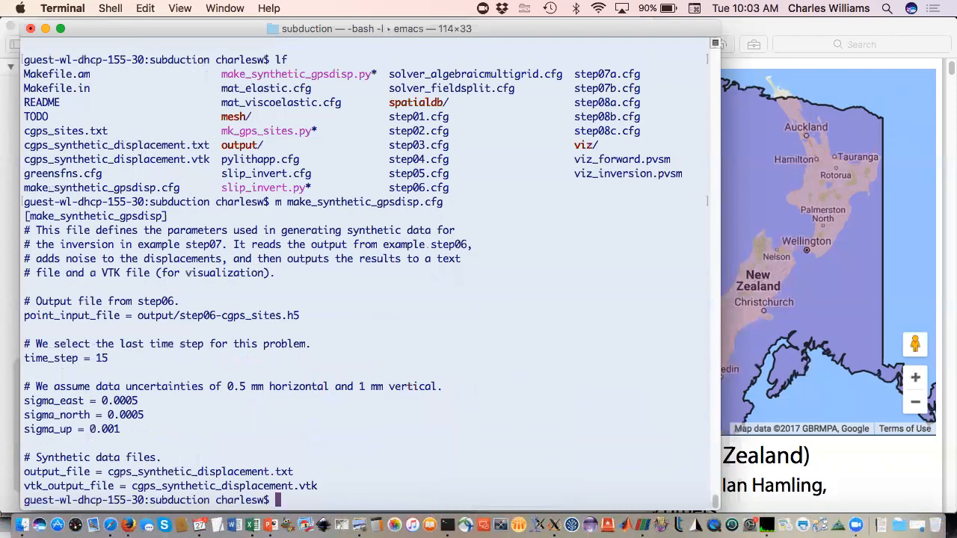
mouse_move(211, 315)
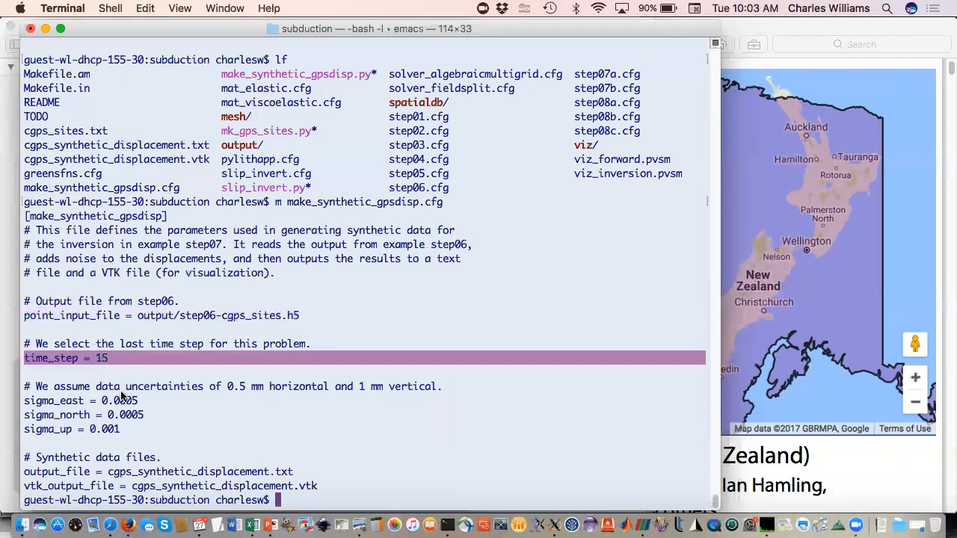
mouse_move(137, 416)
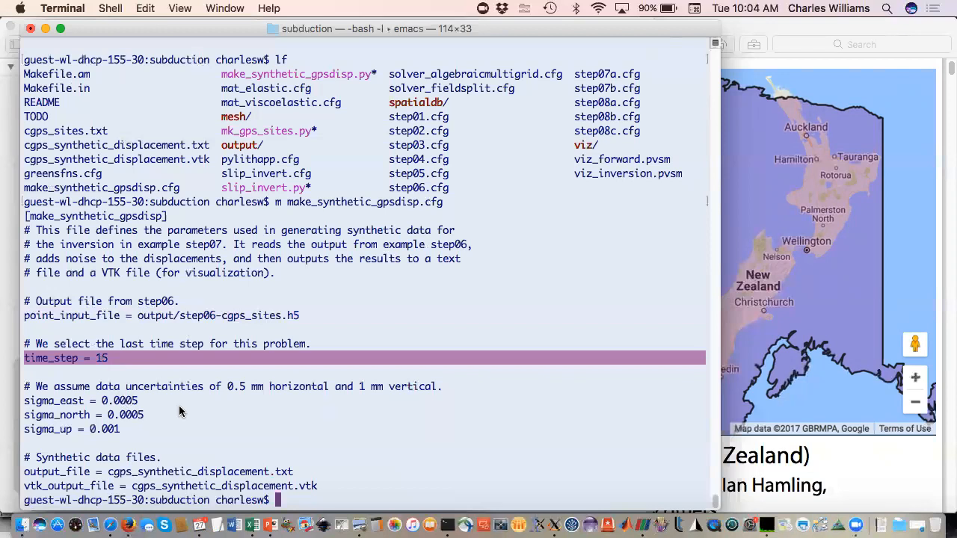
mouse_move(347, 436)
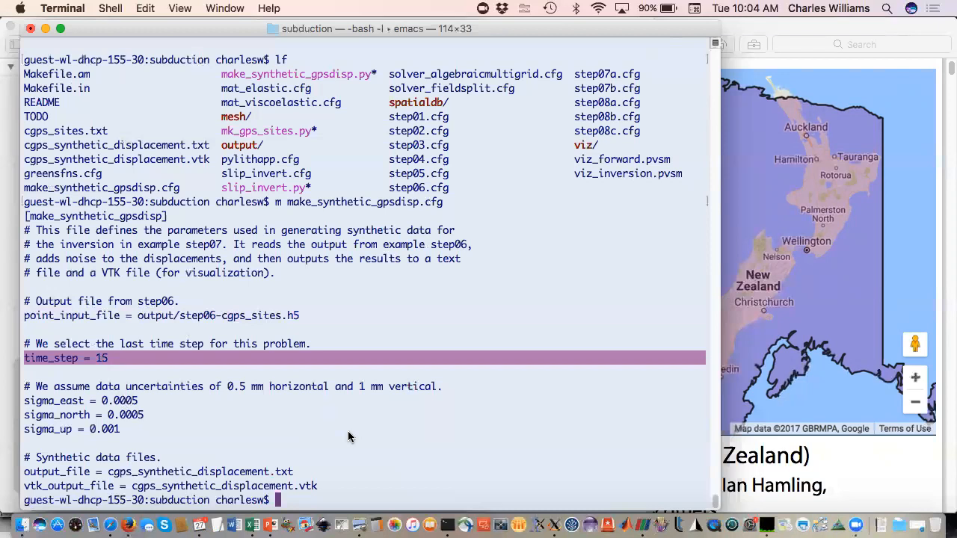
type(".m")
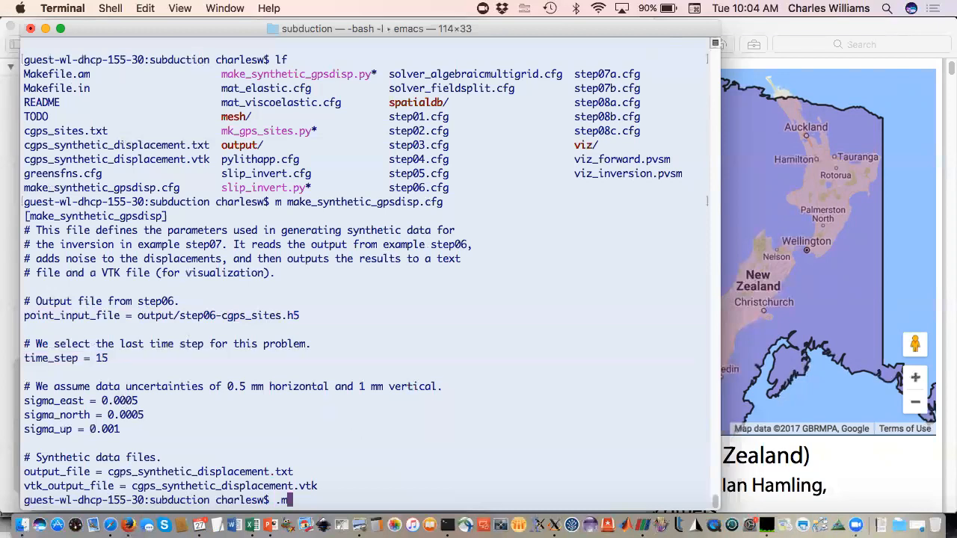
Step: Run make_synthetic_gpsdisp.py, list files by time with ltl, and select cgps_synthetic_displacement.txt
type("./make_synthetic_gpsdisp.py")
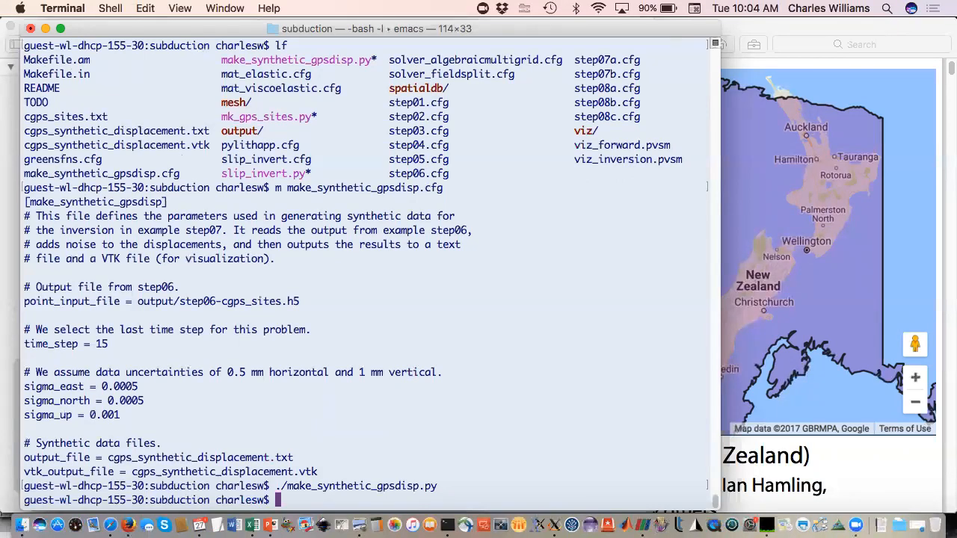
type("ltl")
type("m")
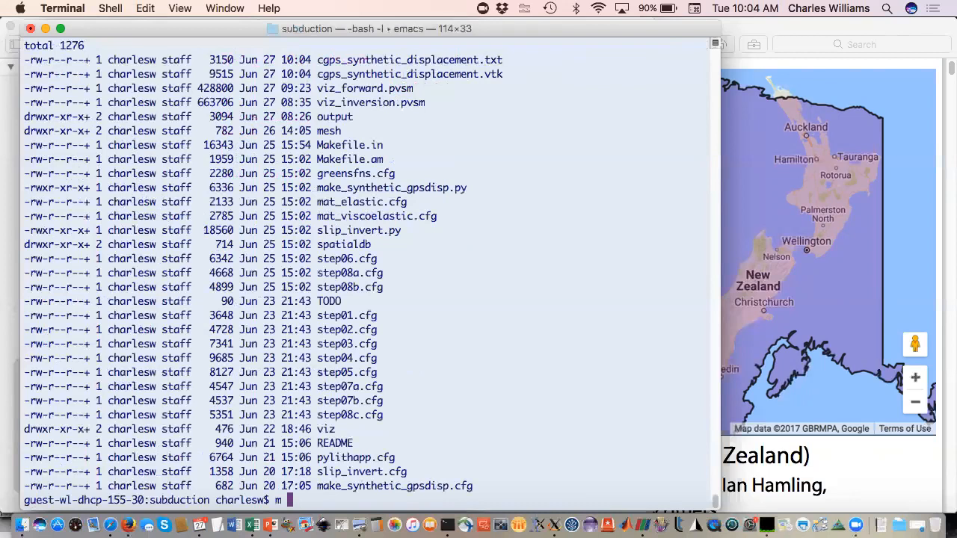
double_click(409, 59)
type("ore cgps_synthetic_displacement.txt")
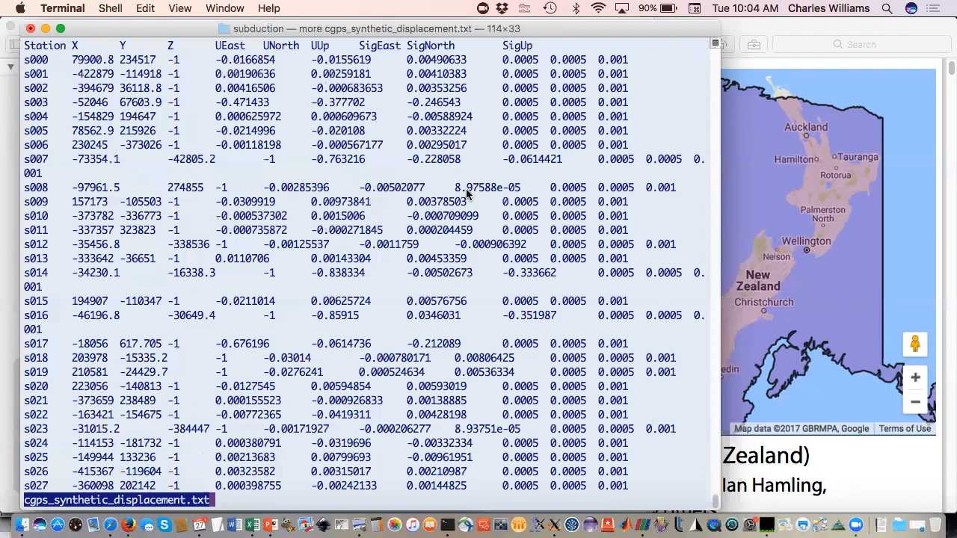
mouse_move(476, 167)
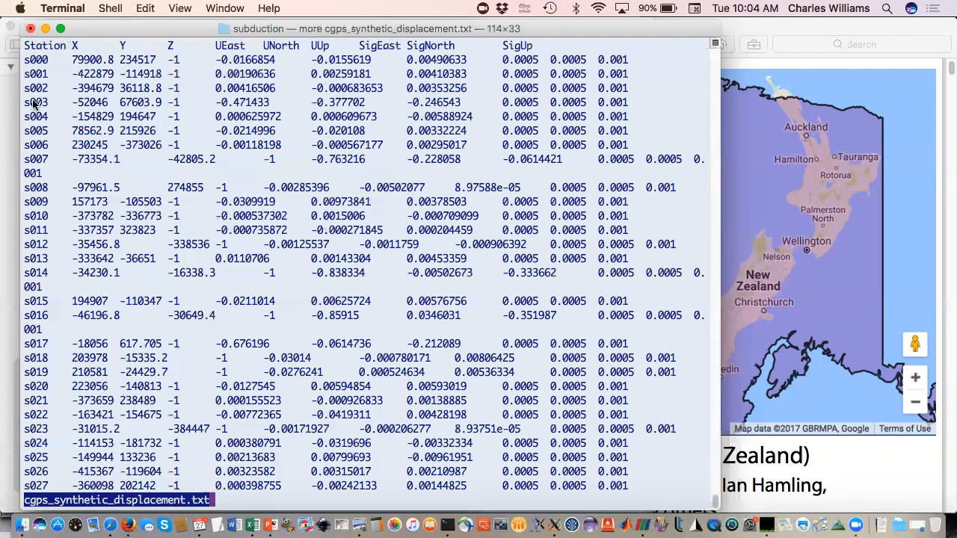
mouse_move(168, 100)
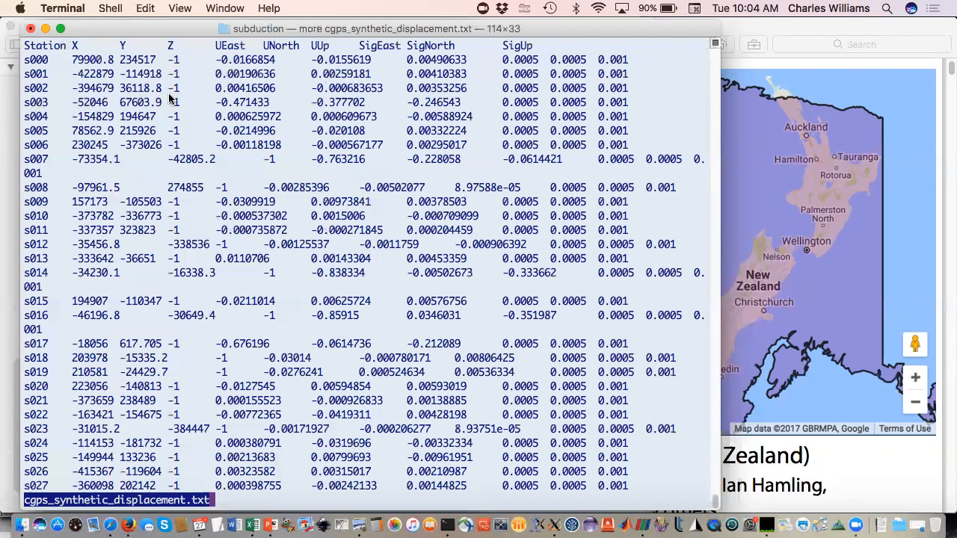
mouse_move(176, 99)
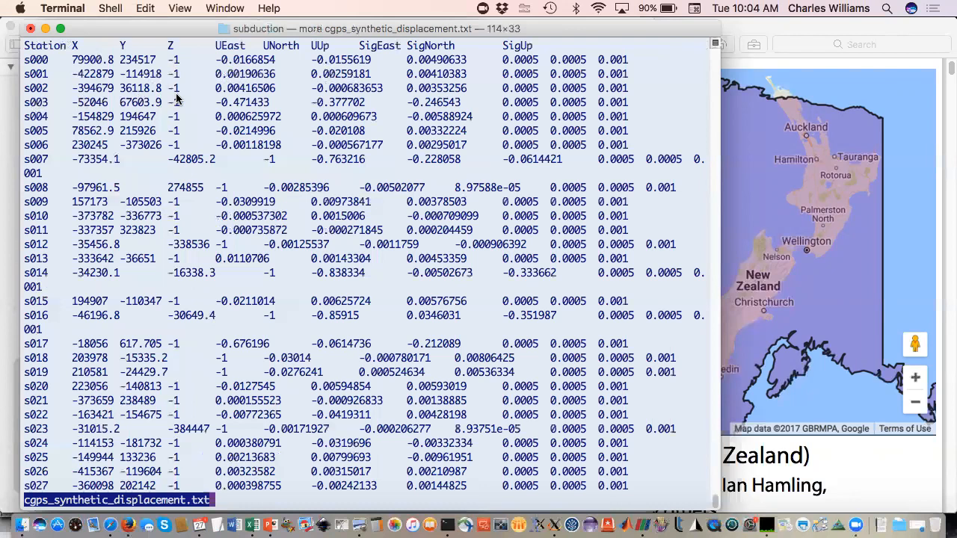
mouse_move(352, 89)
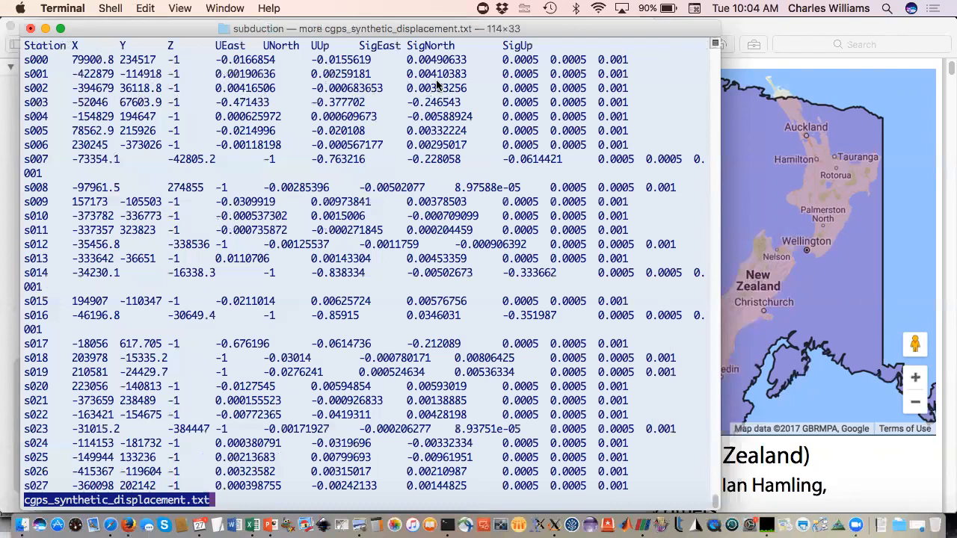
mouse_move(607, 77)
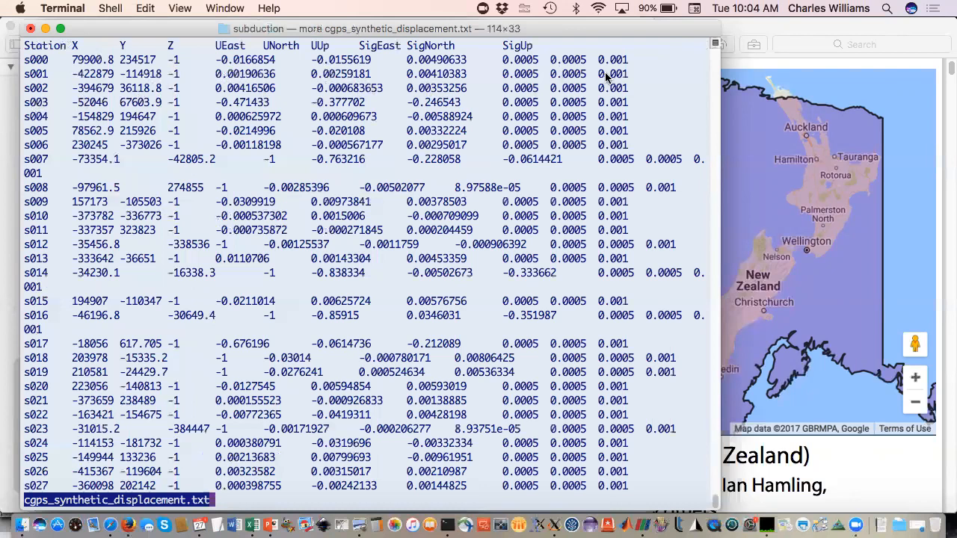